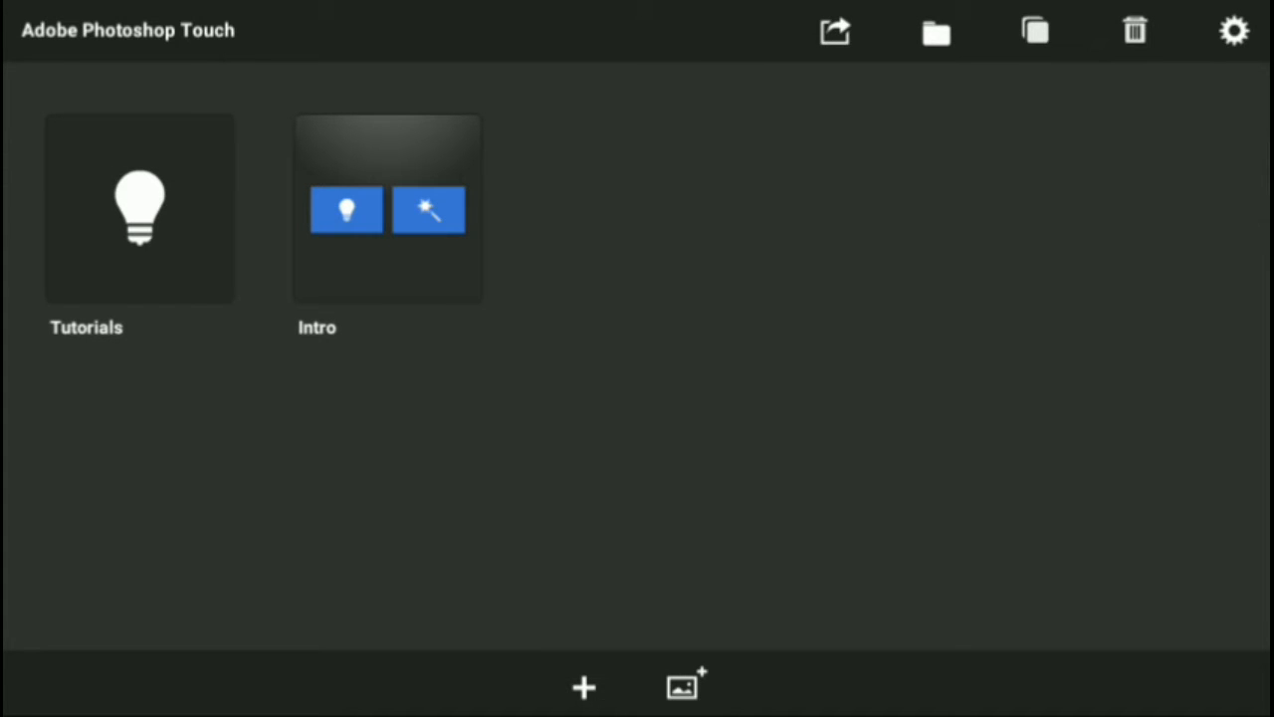
Start a new blank project with a 1280 × 720 canvas.
click(387, 208)
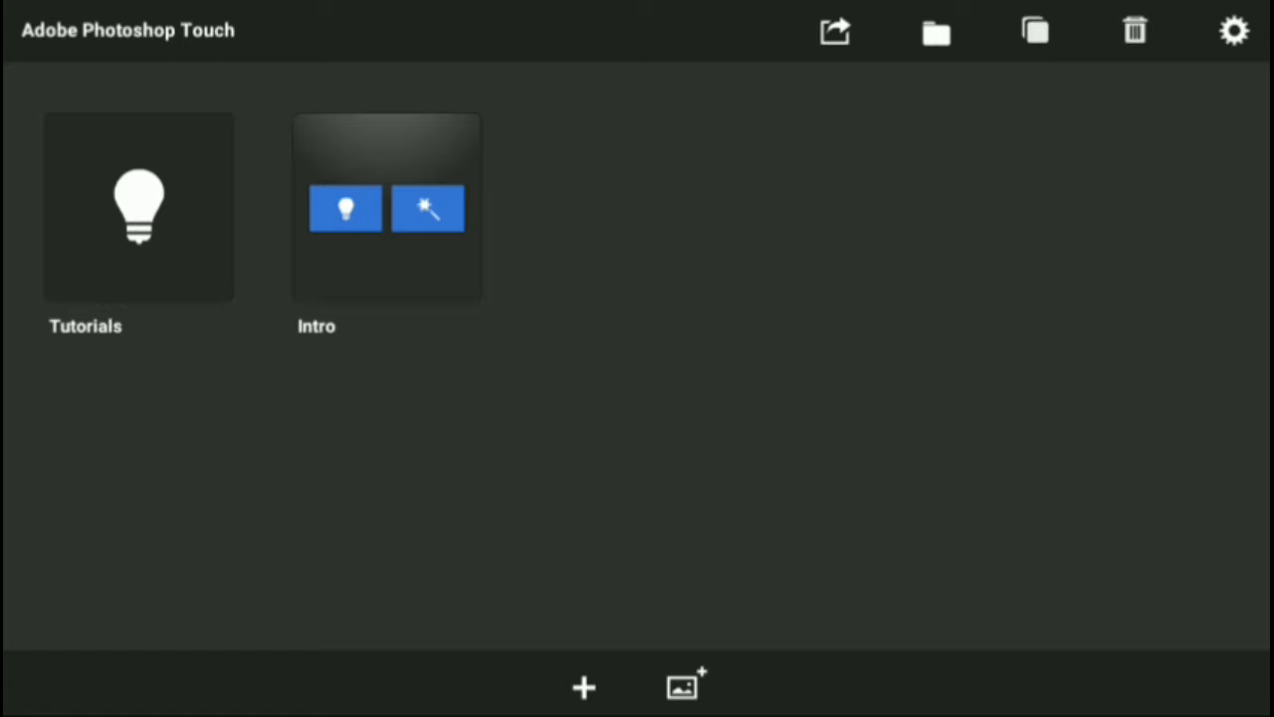
click(583, 687)
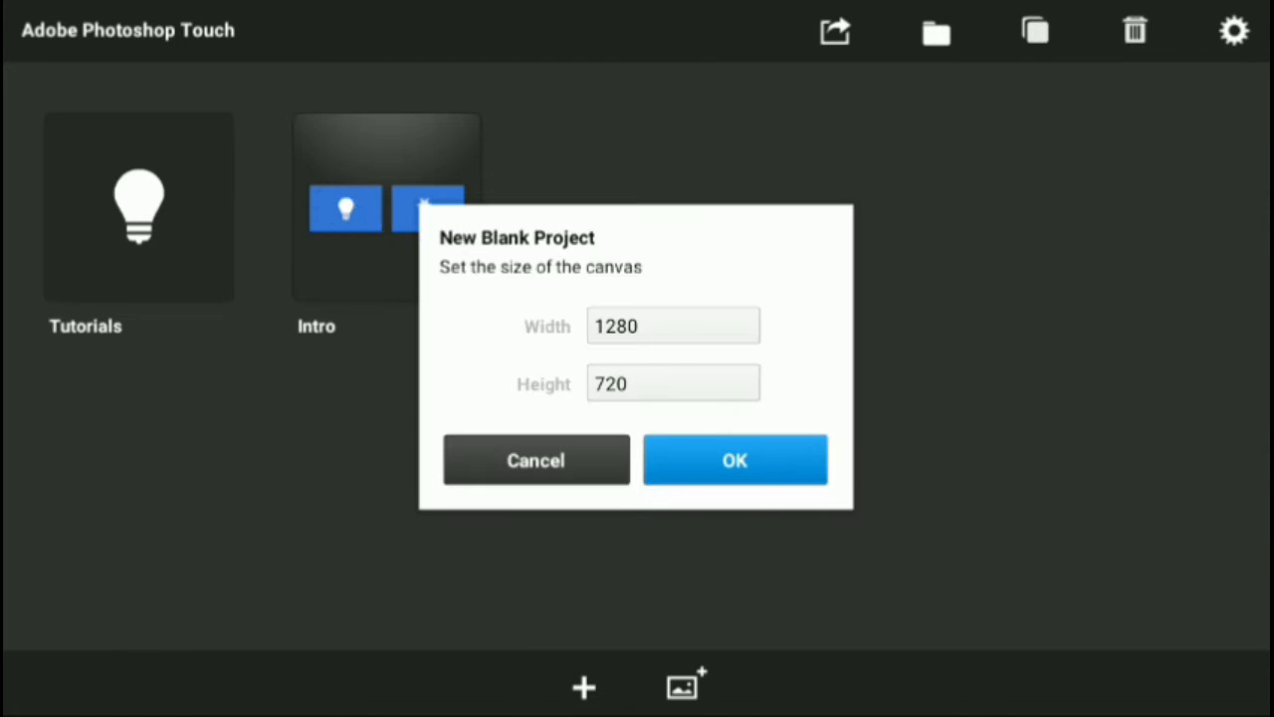
click(735, 459)
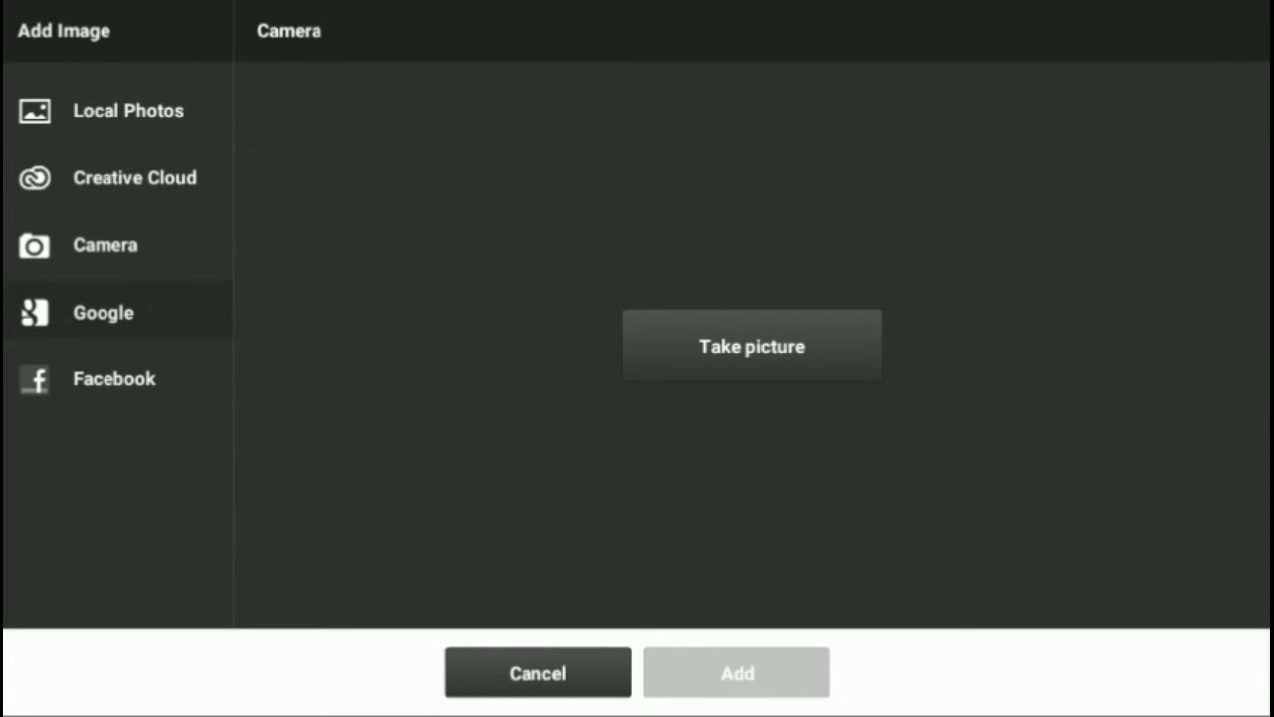
Add the lake landscape photo and scale it to cover the whole canvas.
click(127, 109)
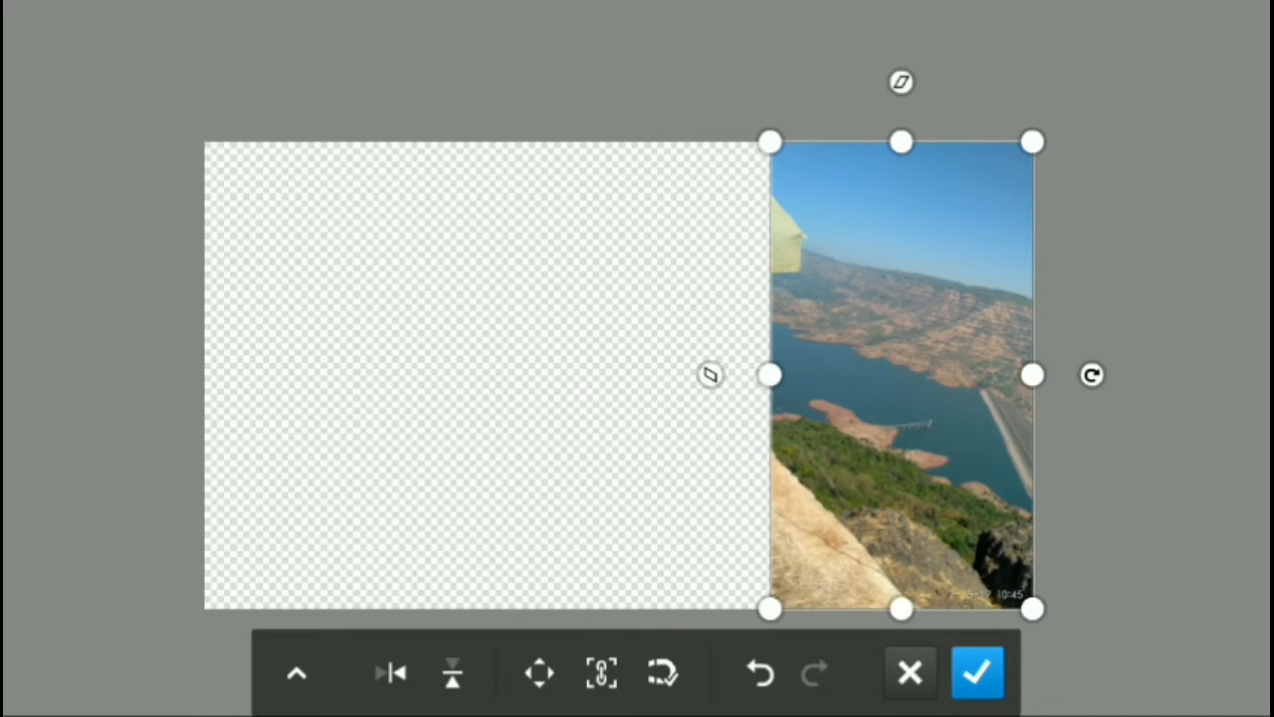
drag(770, 375, 195, 444)
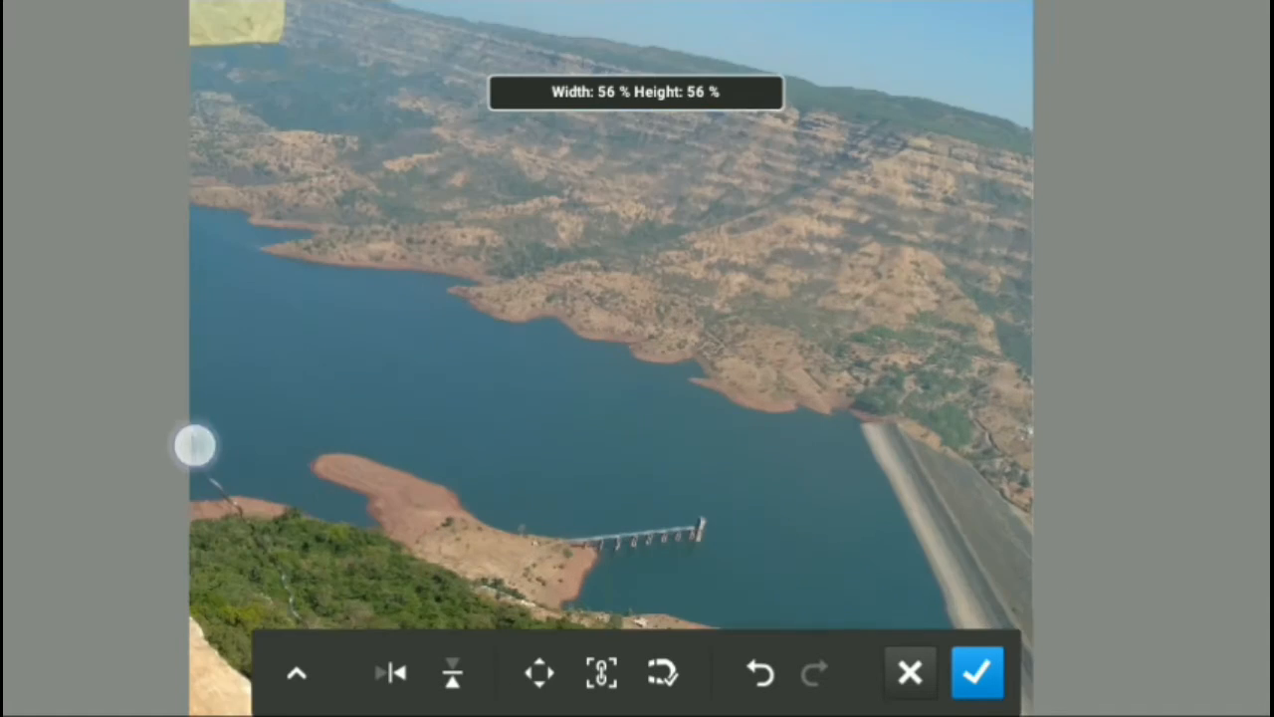
click(977, 672)
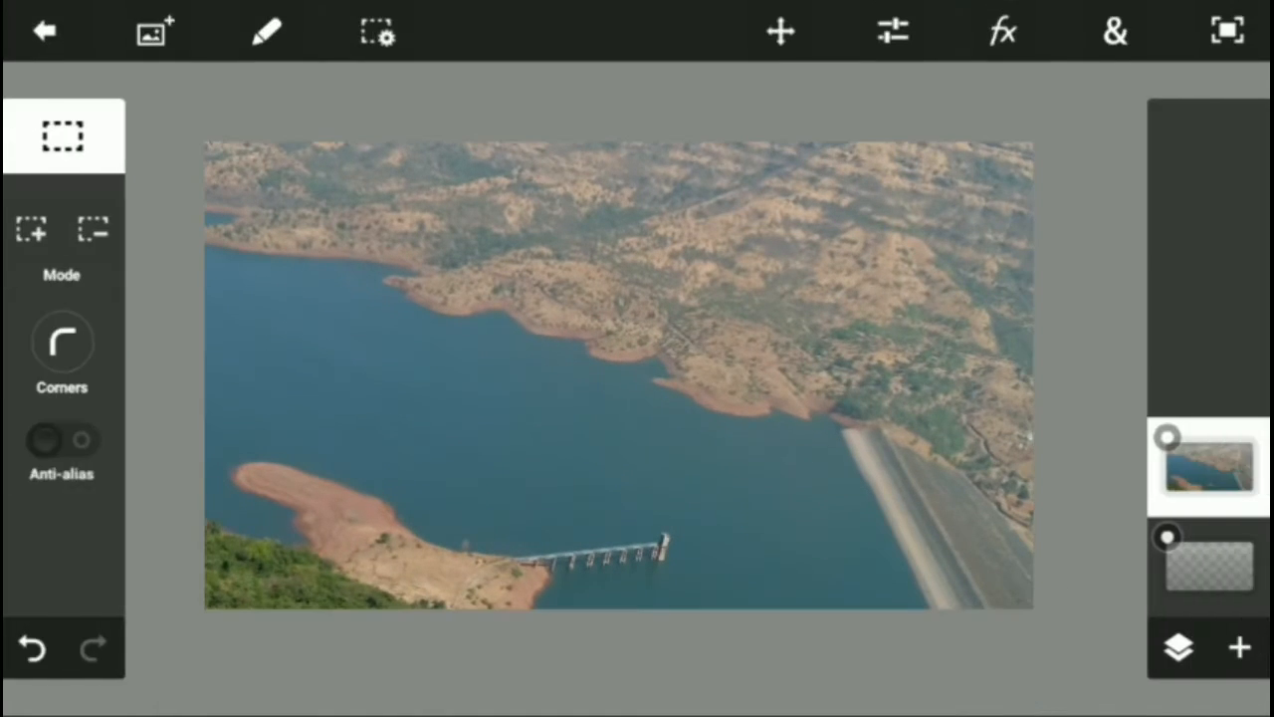
click(936, 373)
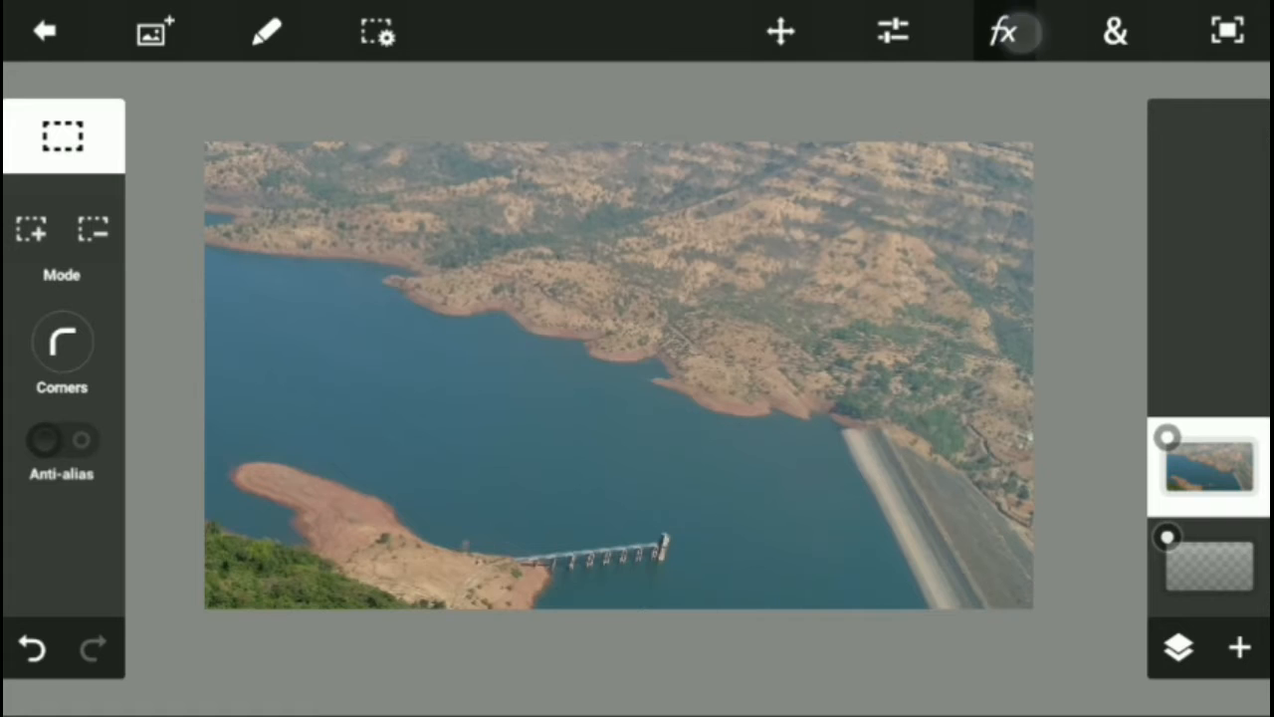
Apply a strong Gaussian Blur to the lake photo layer.
click(1004, 29)
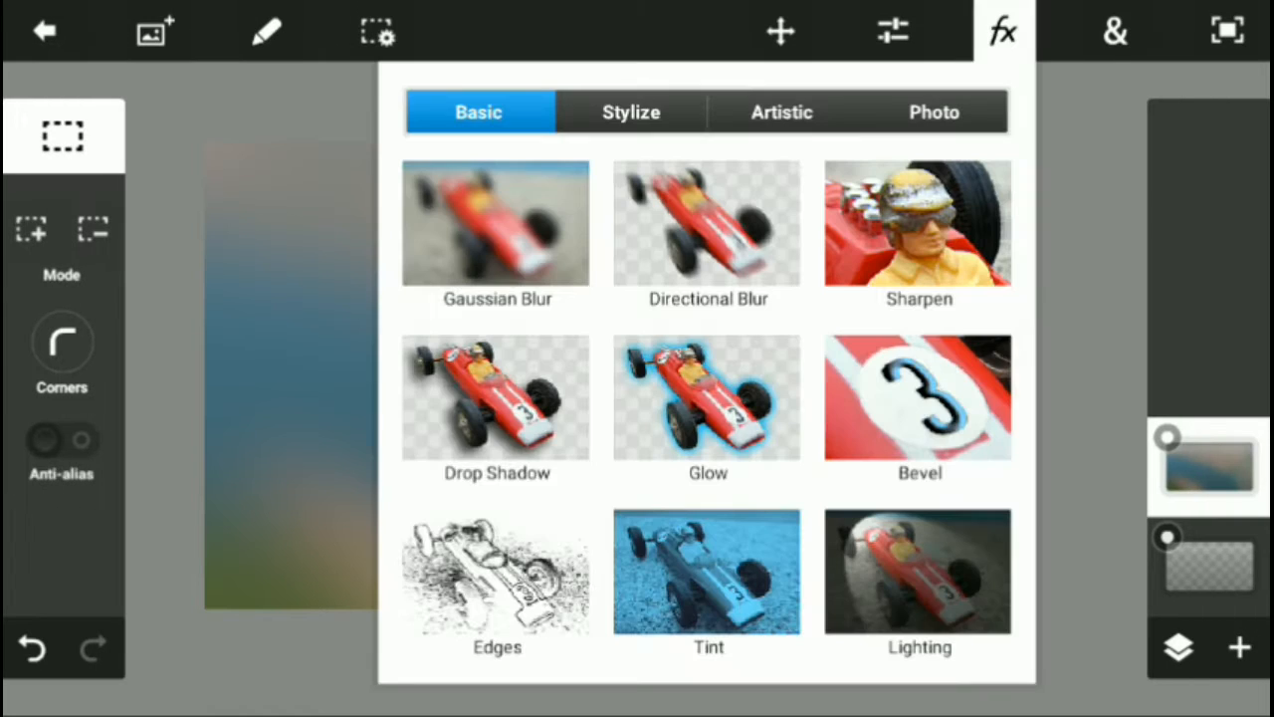
click(496, 224)
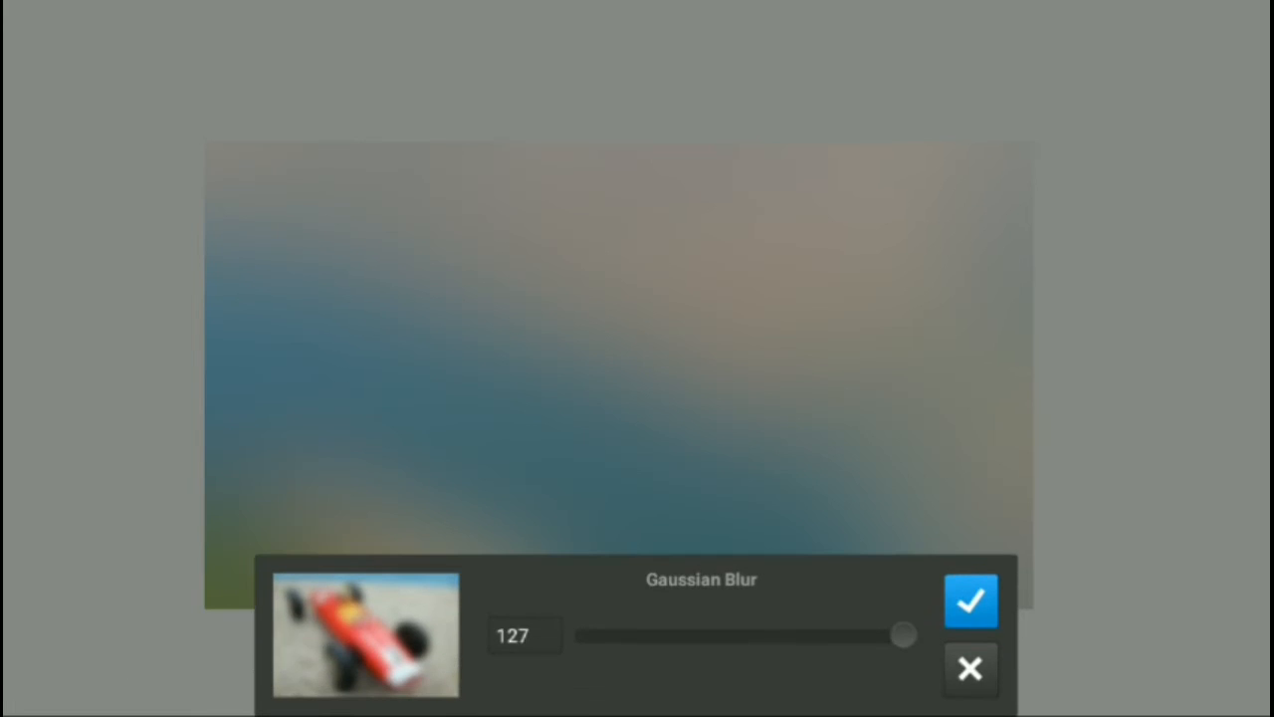
click(969, 600)
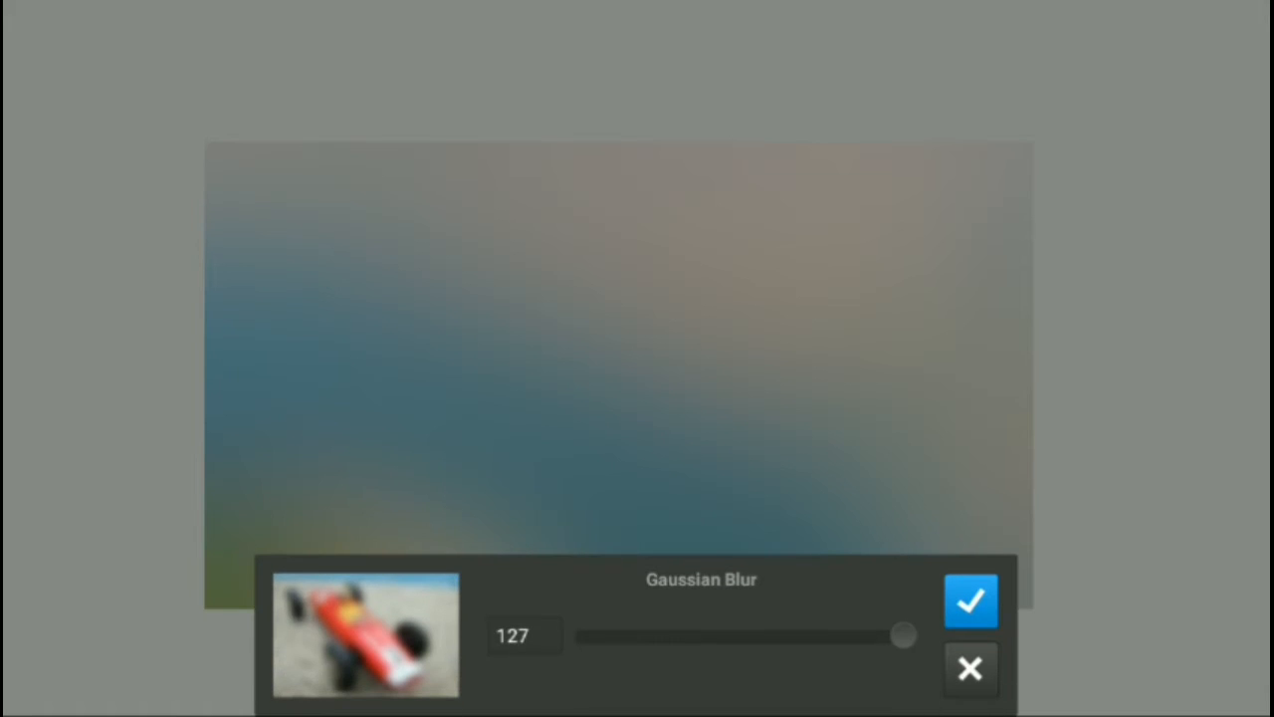
drag(902, 635, 724, 636)
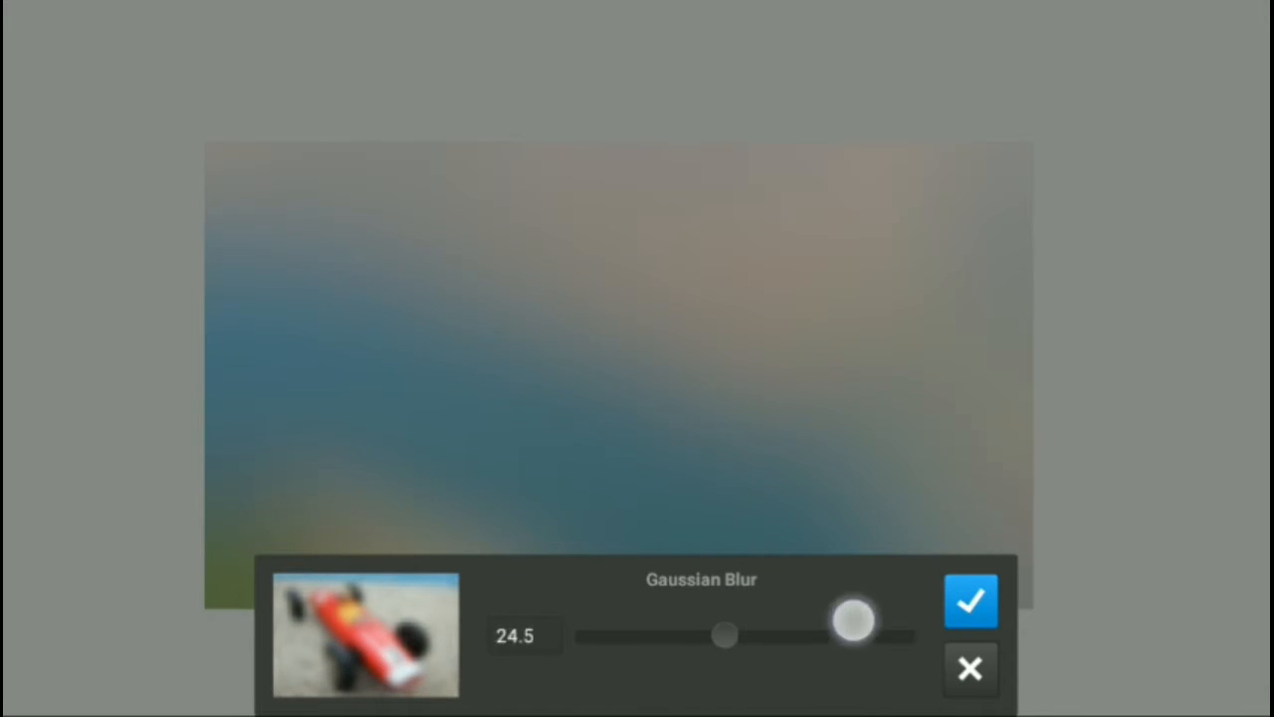
click(971, 599)
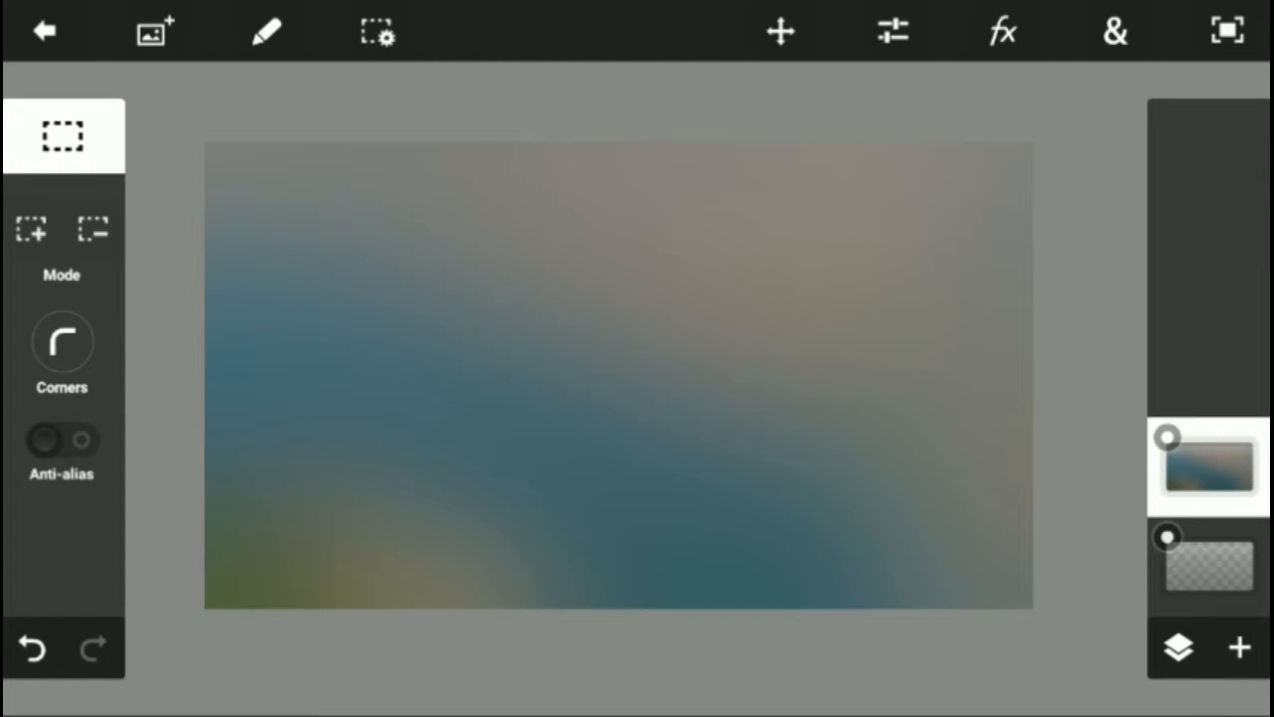
Delete the blurred photo layer and fill with a diagonal rainbow gradient, bottom-left to top-right.
click(1178, 647)
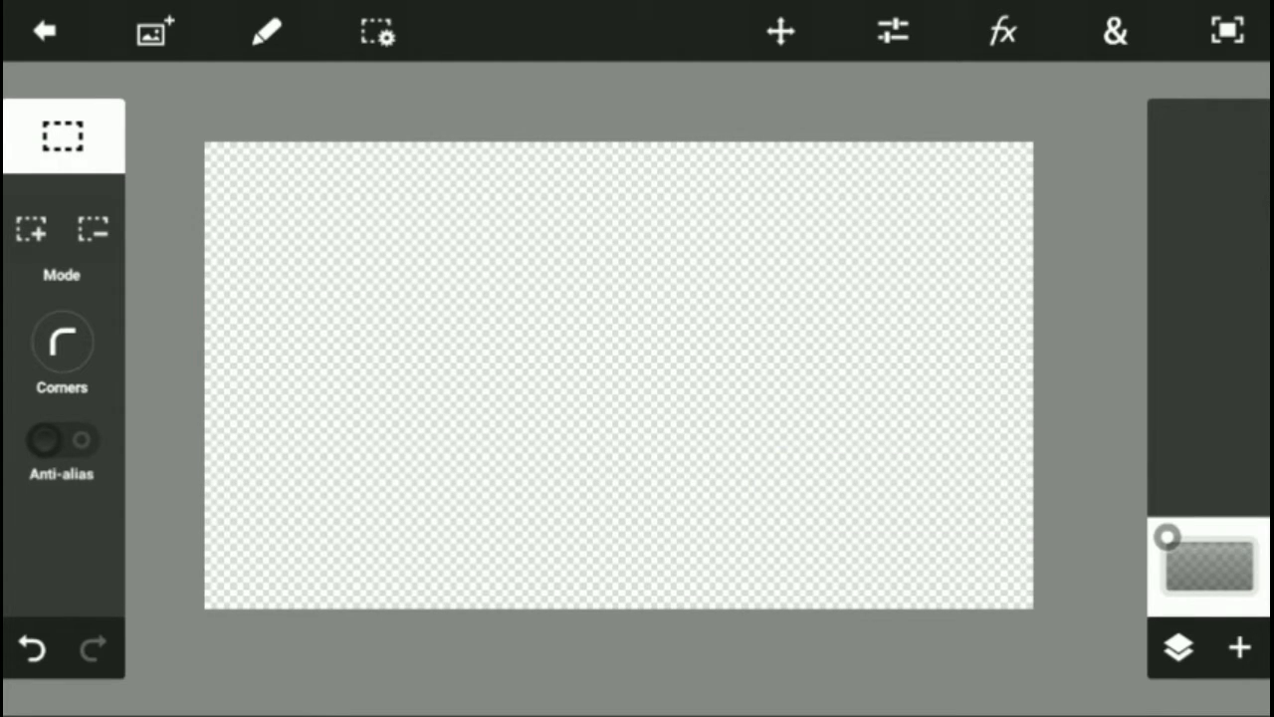
click(1003, 30)
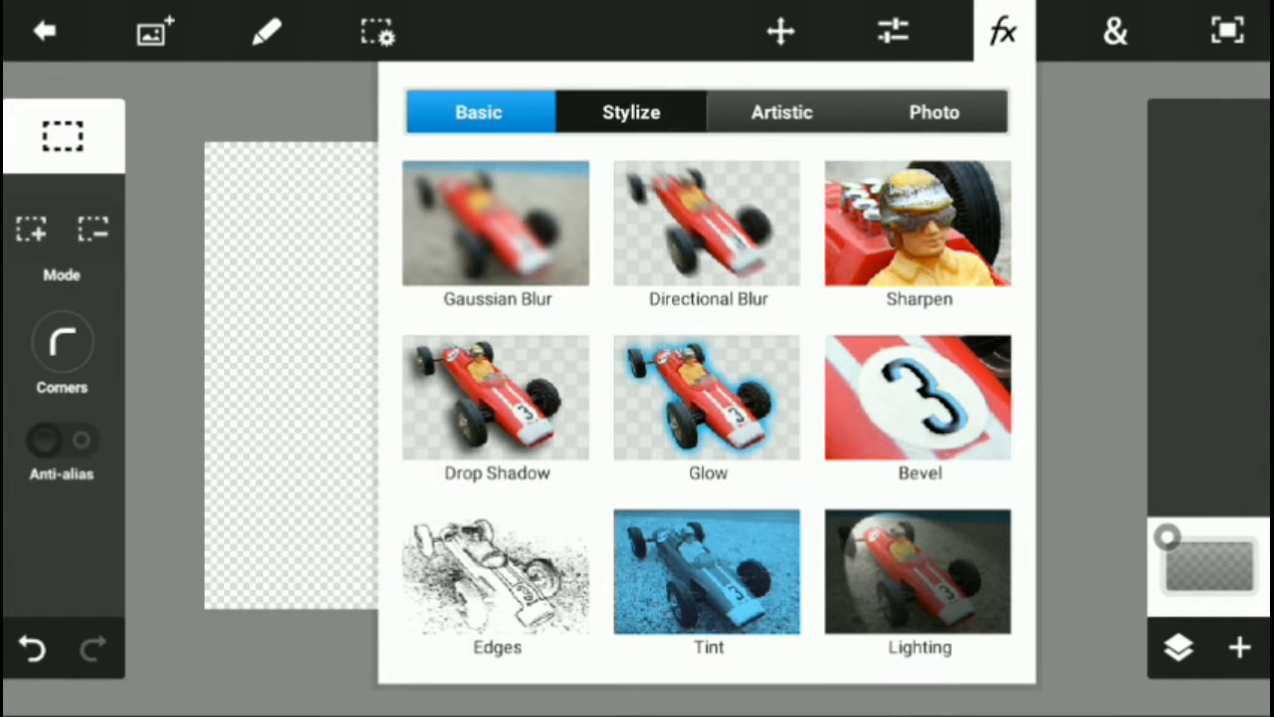
click(1115, 30)
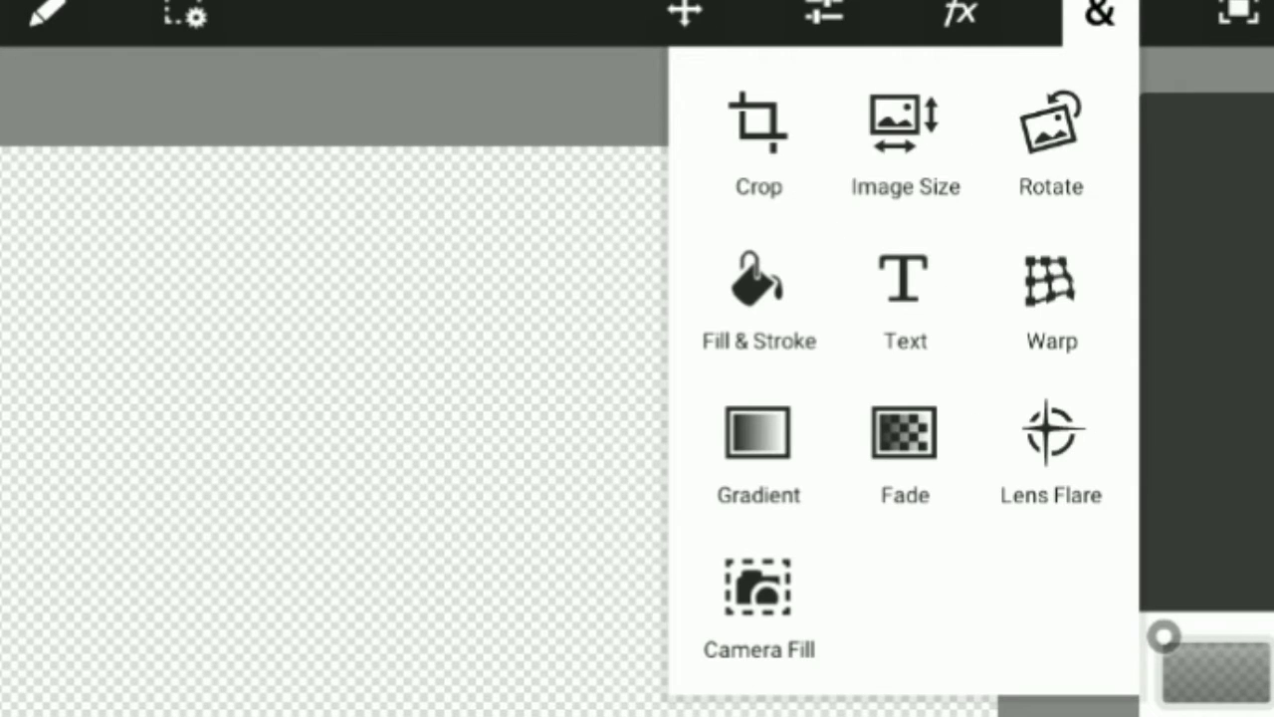
click(758, 431)
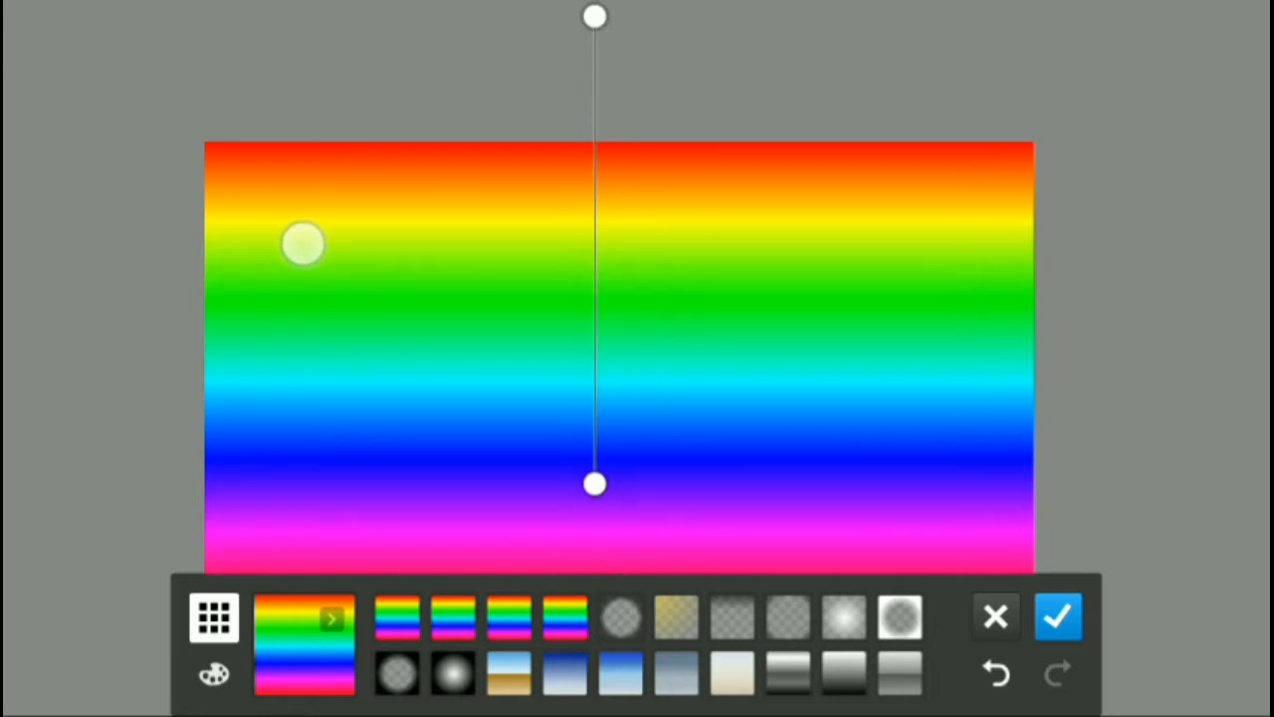
drag(594, 16, 752, 150)
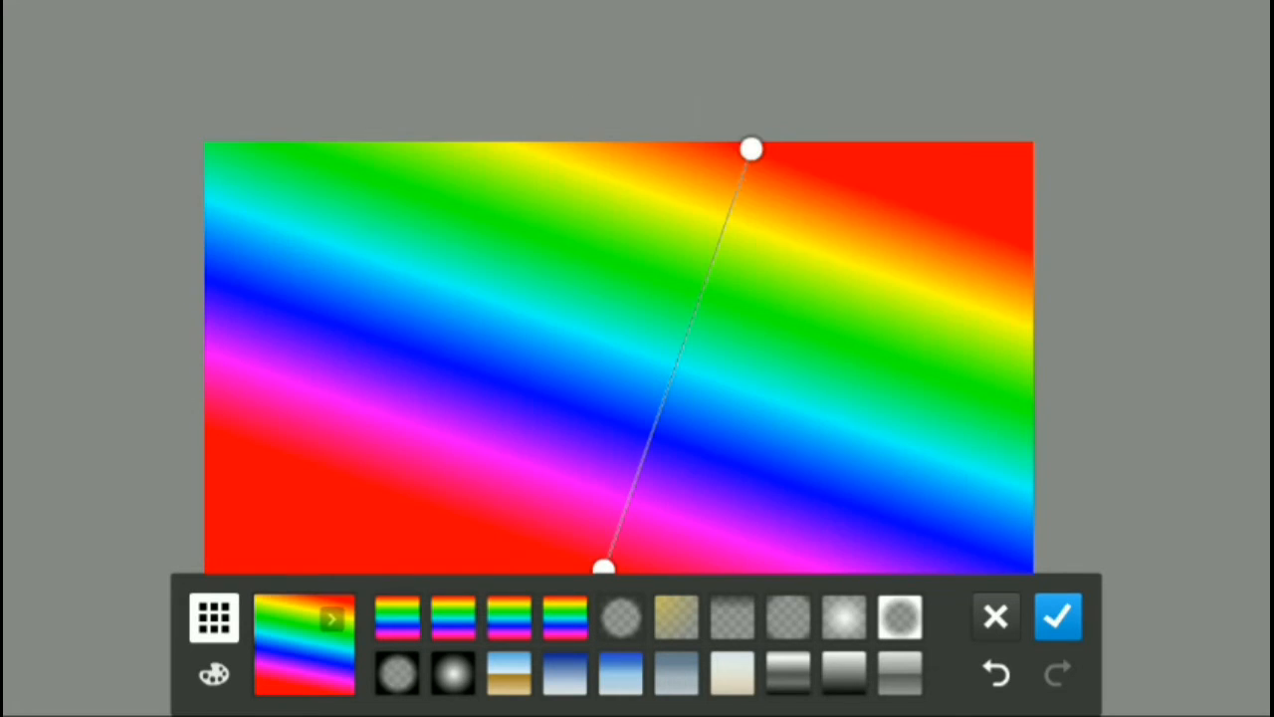
drag(751, 149, 787, 239)
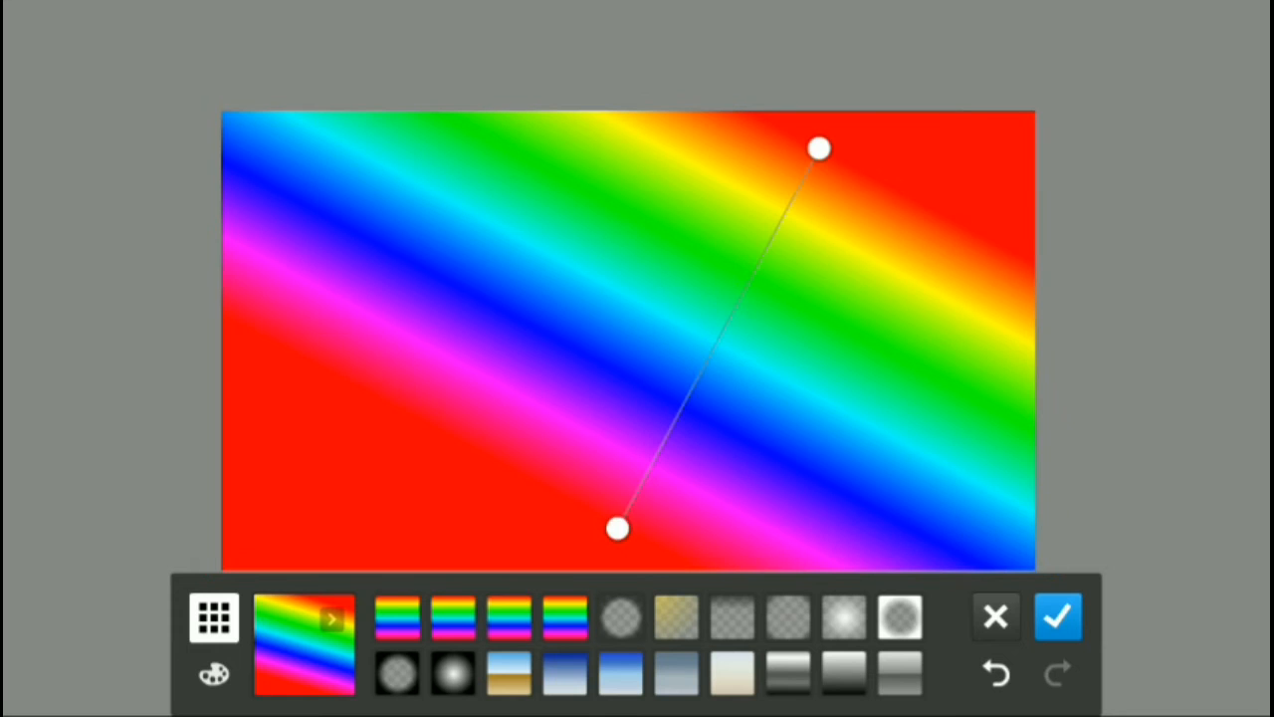
drag(820, 148, 936, 99)
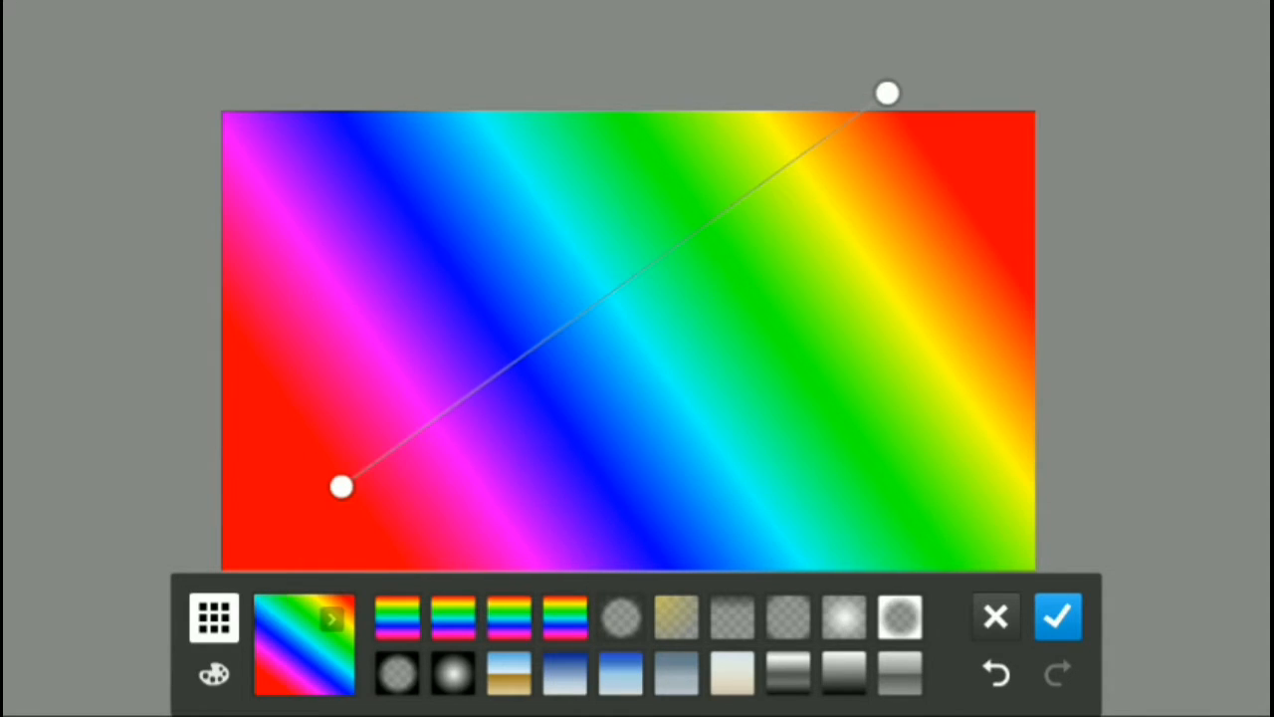
drag(341, 488, 426, 528)
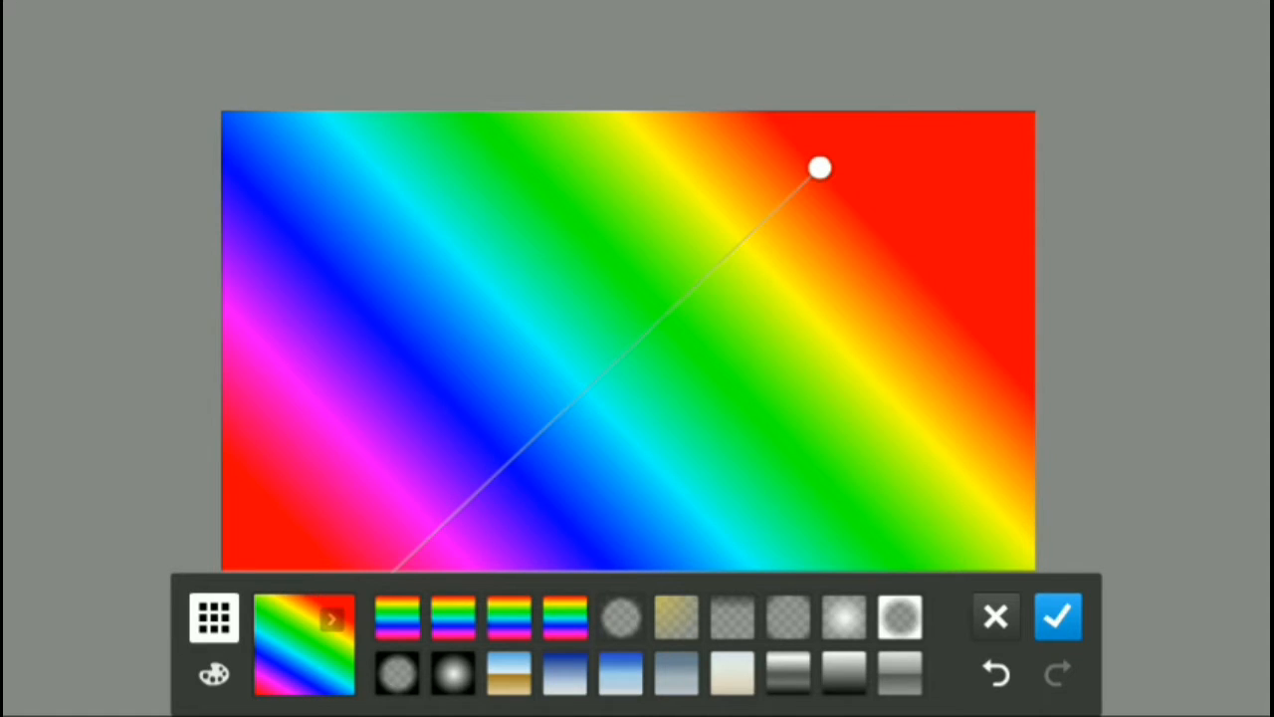
click(1058, 616)
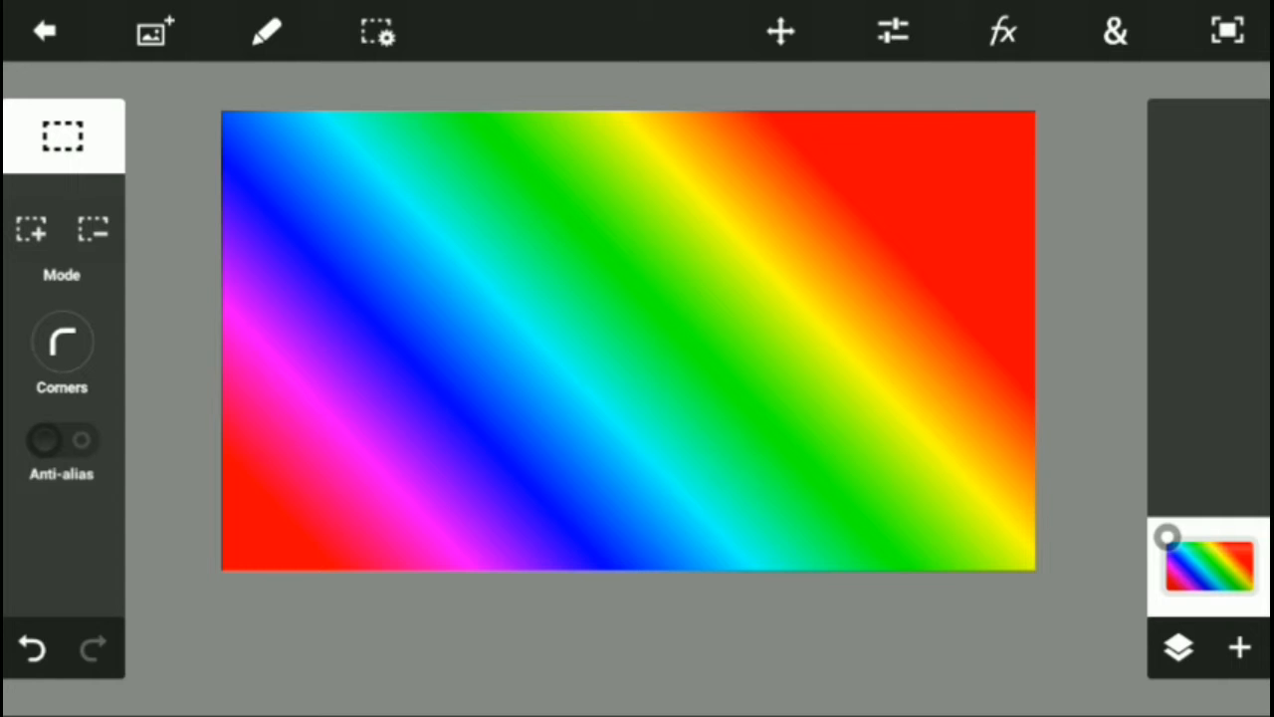
Add the word MAKE as text and move it to the canvas's top left.
click(1114, 31)
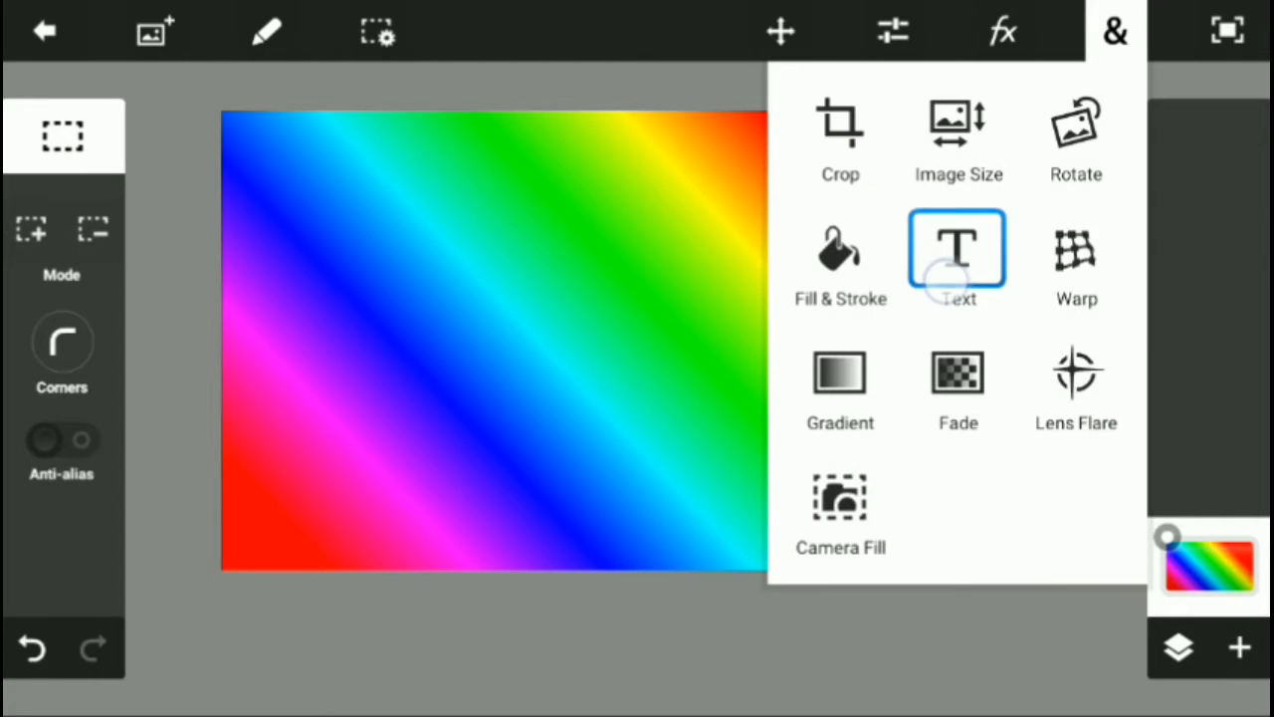
click(956, 249)
text(Mak)
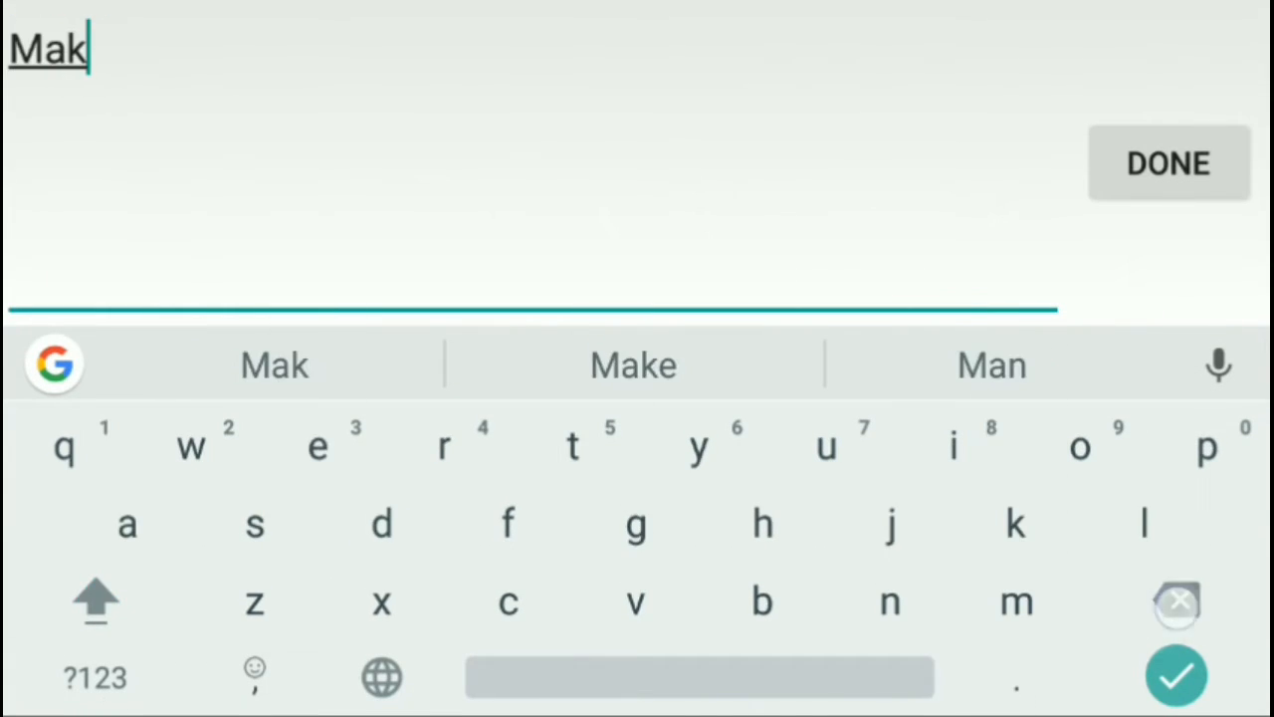
click(633, 365)
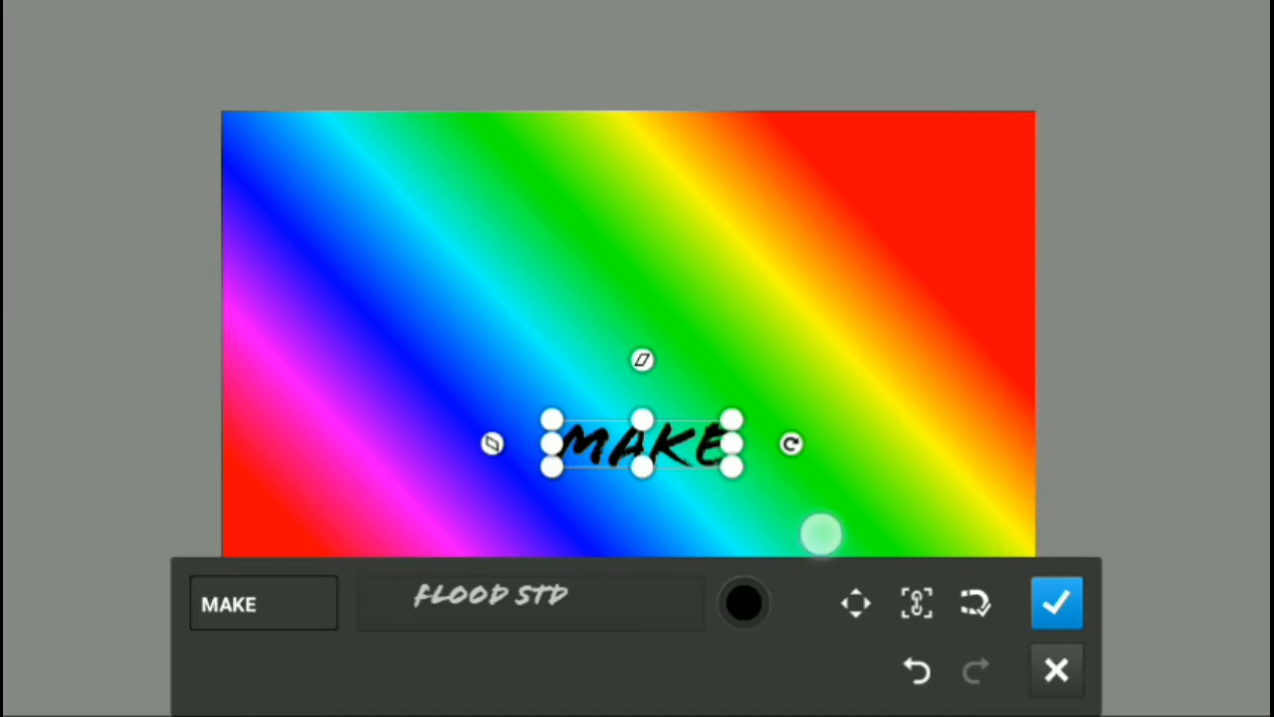
drag(642, 443, 463, 234)
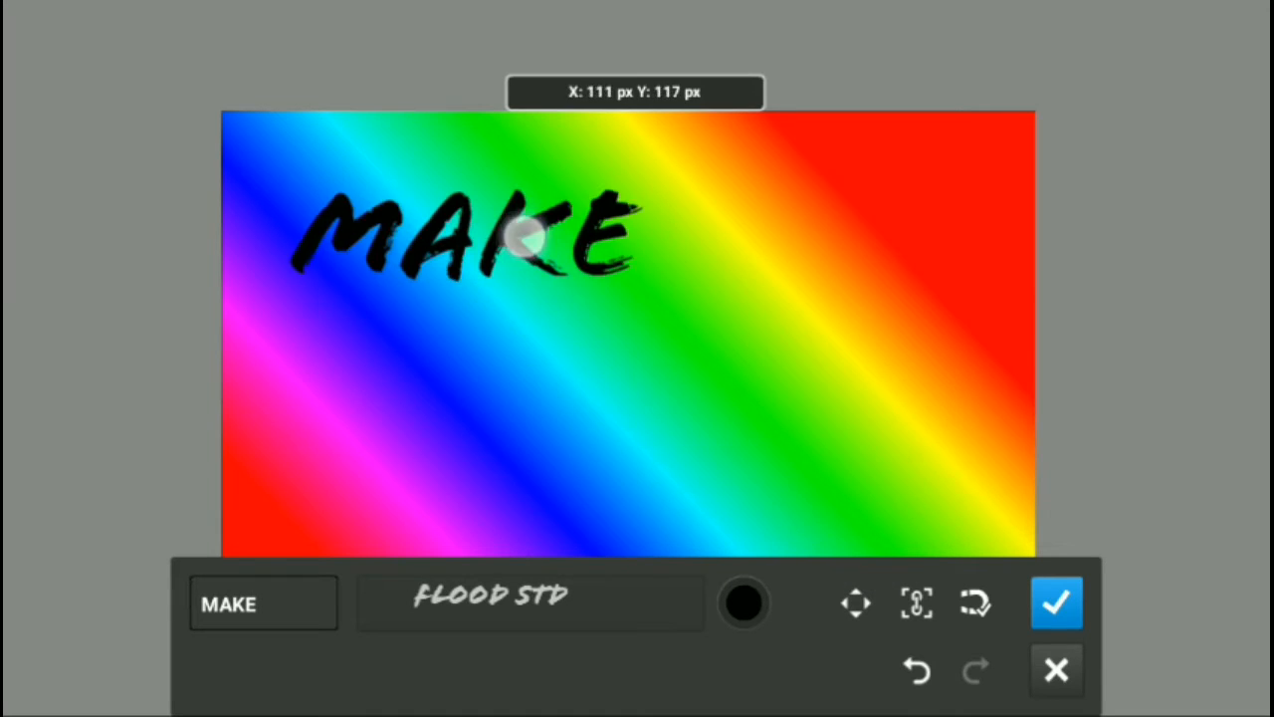
click(1056, 603)
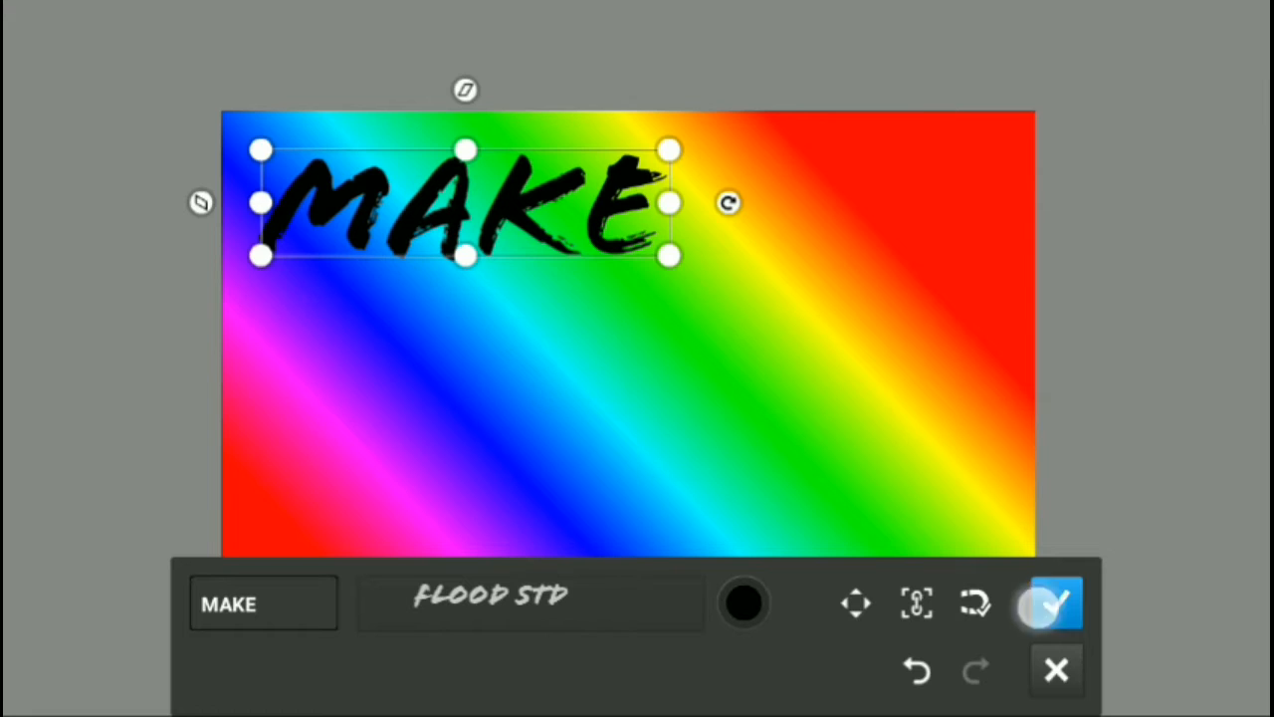
click(1048, 603)
text(EPIC)
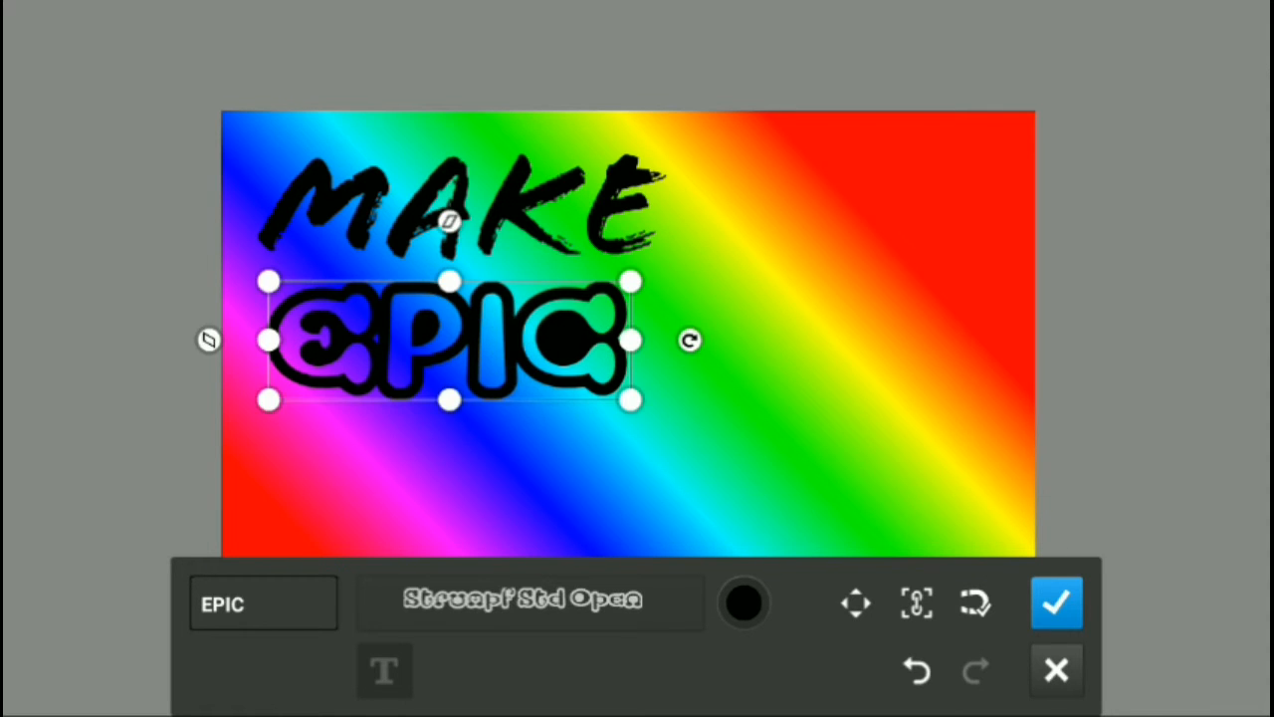
Add 'THUMBNAILS' text in a decorative western-style font below EPIC.
click(1057, 602)
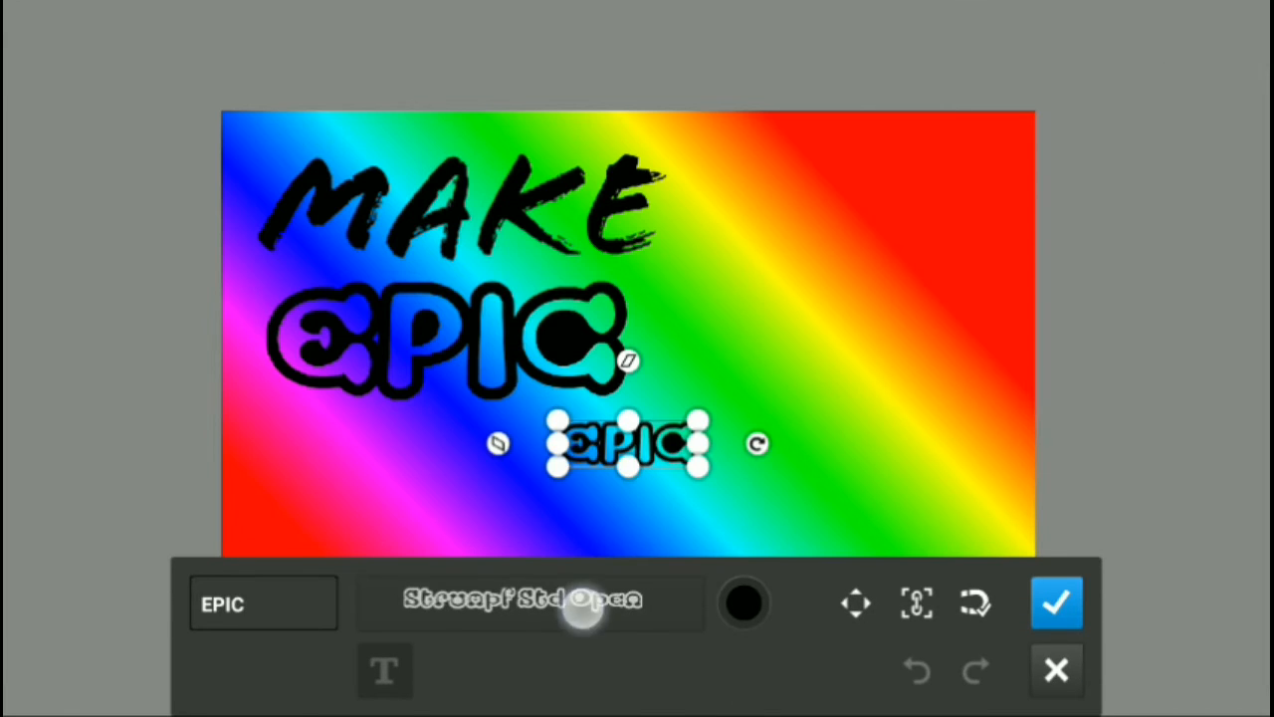
click(529, 600)
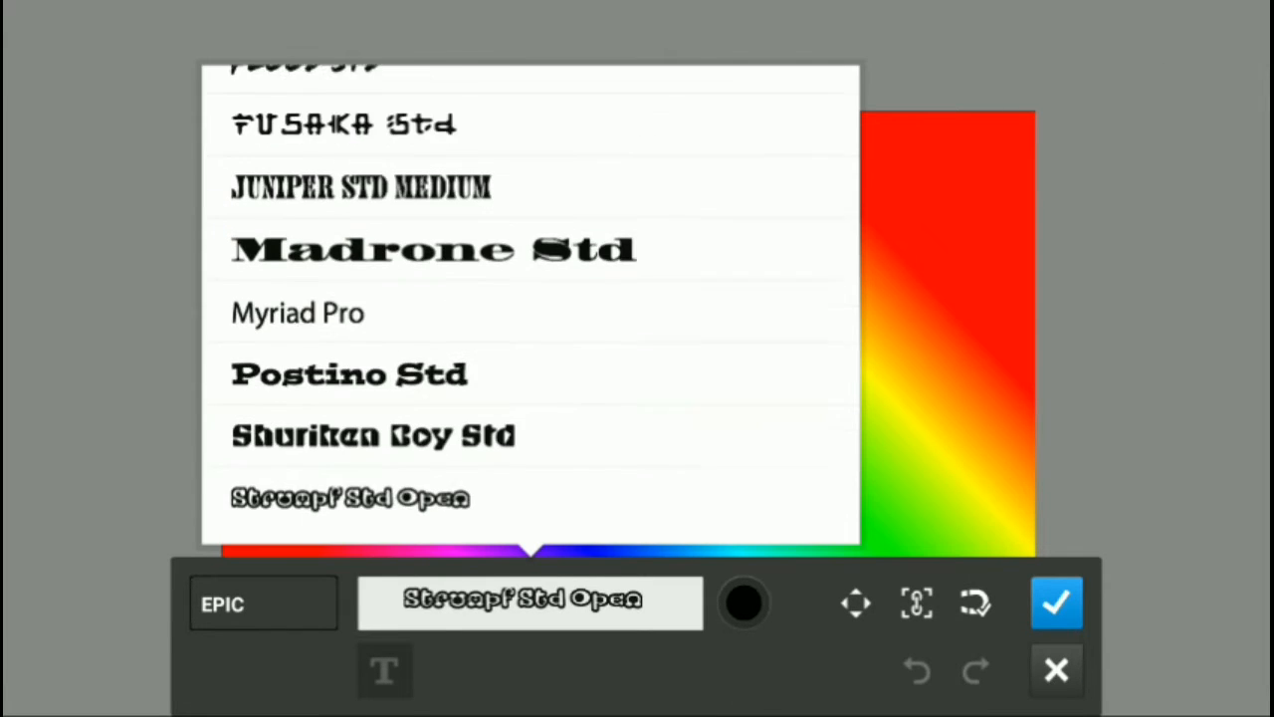
scroll(down, 3)
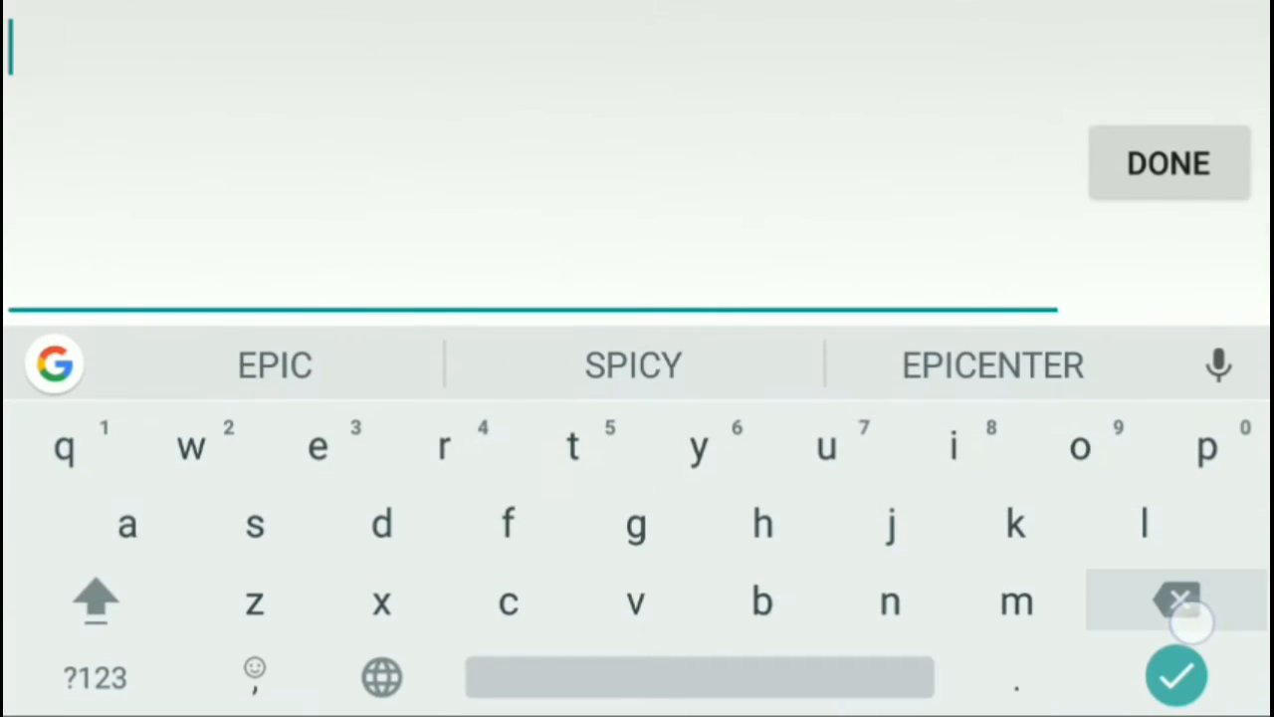
text(THUMBNAILS)
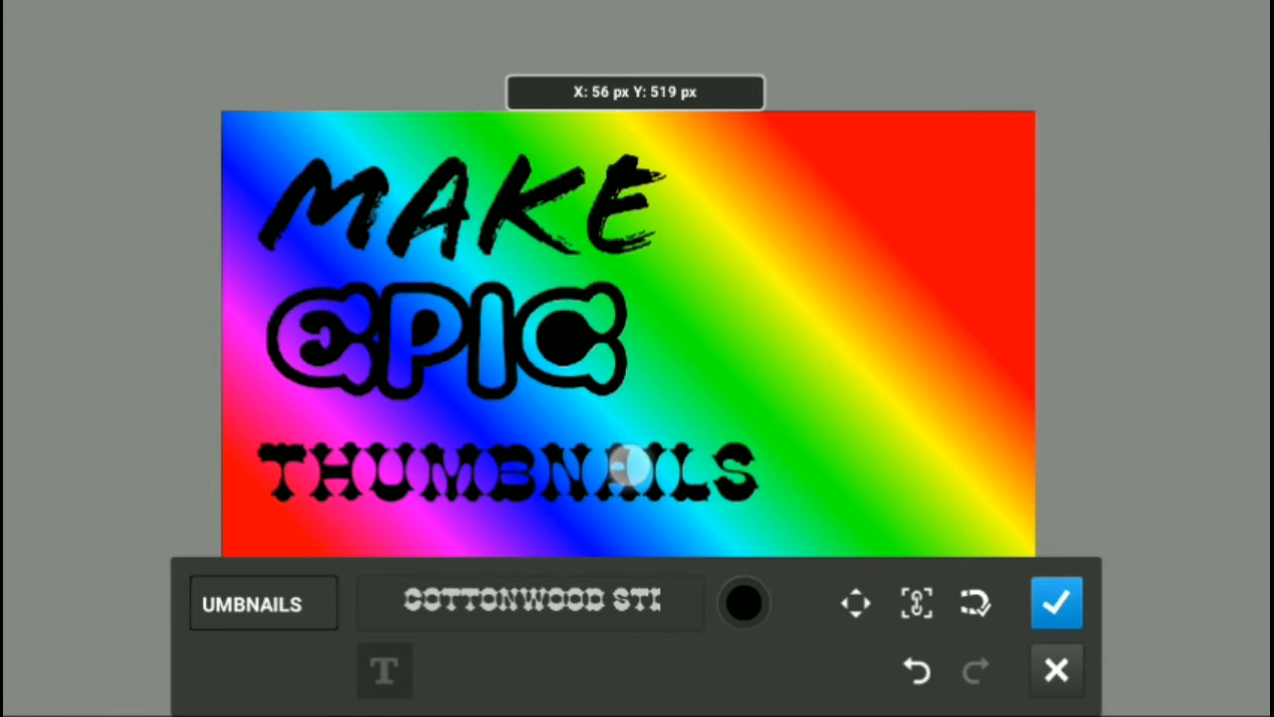
click(1057, 602)
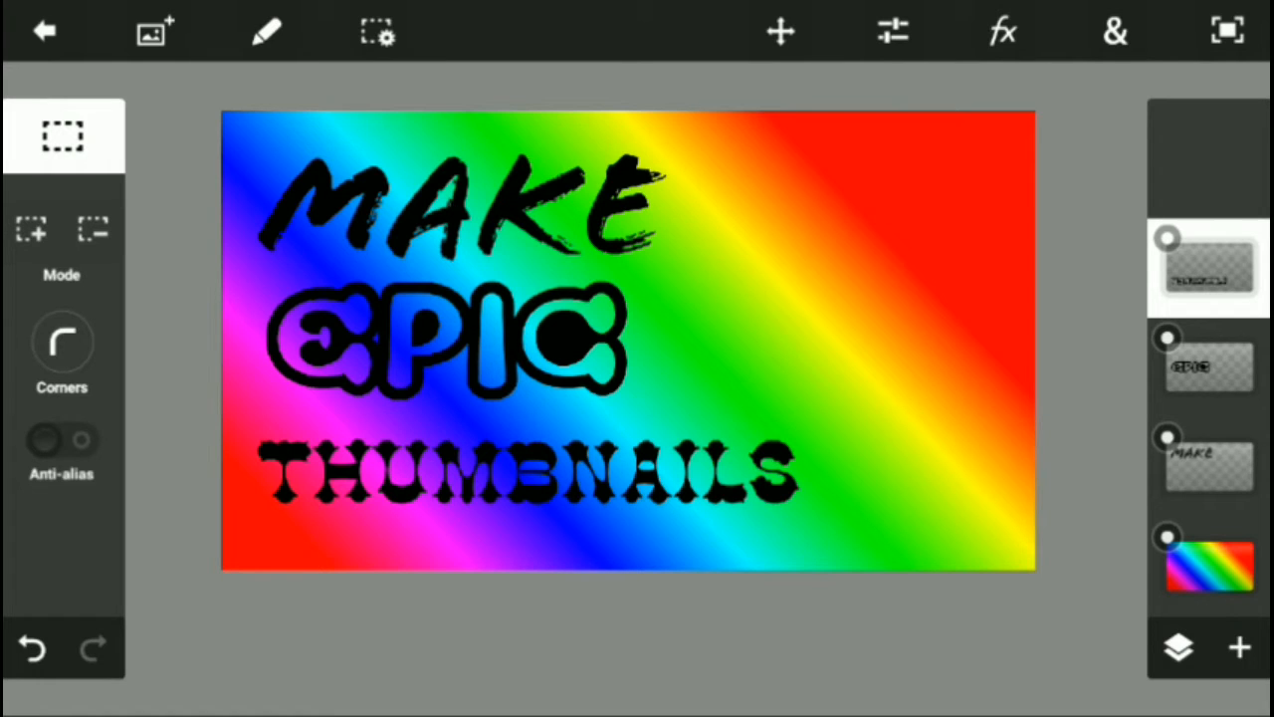
click(1206, 366)
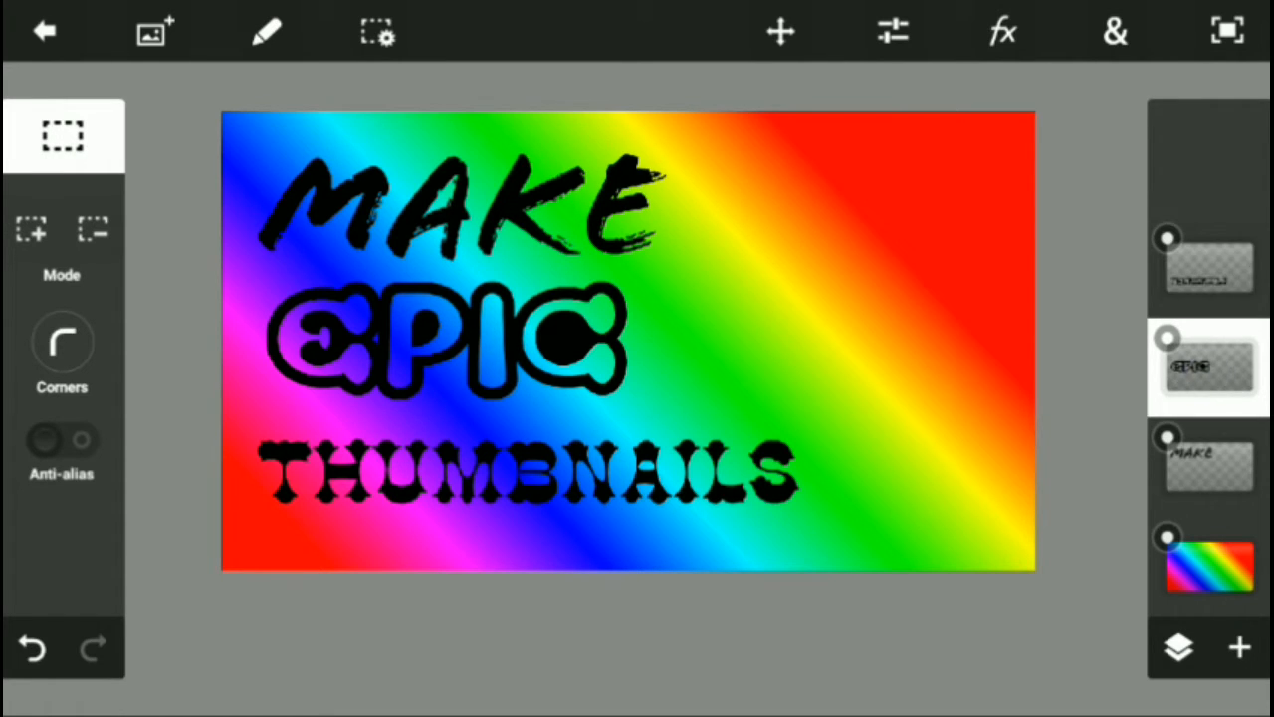
click(1003, 30)
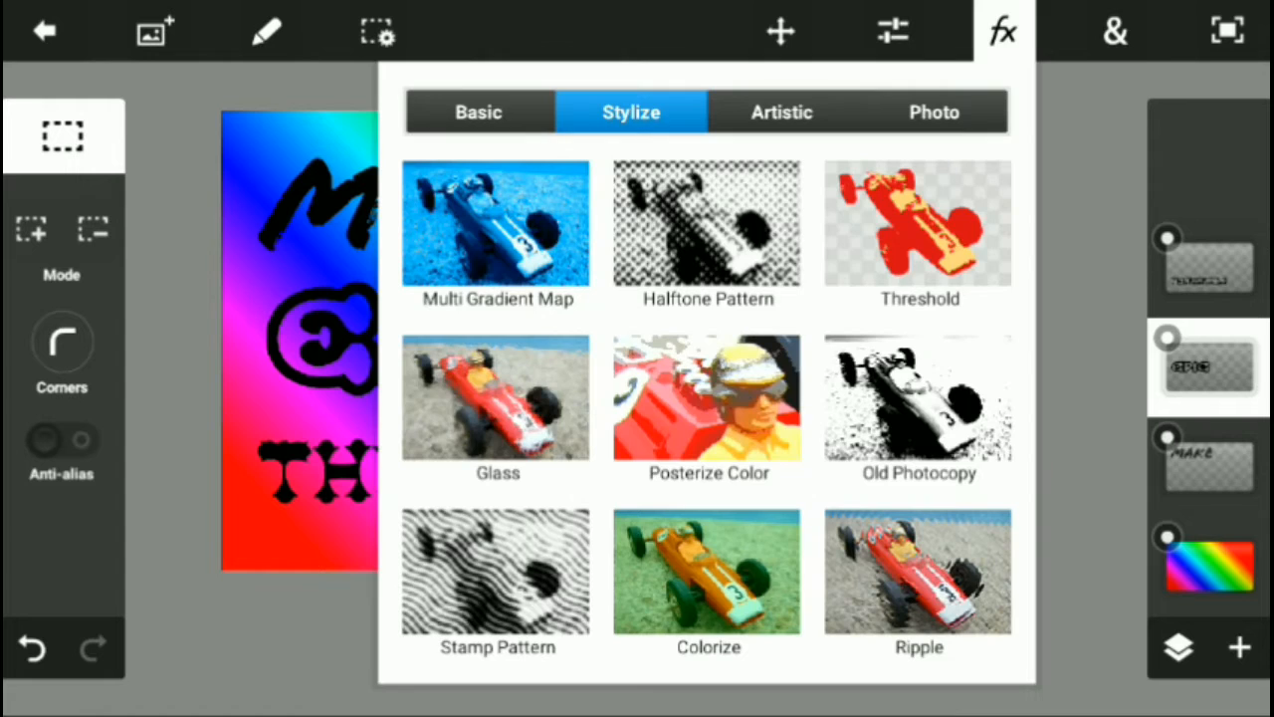
click(479, 112)
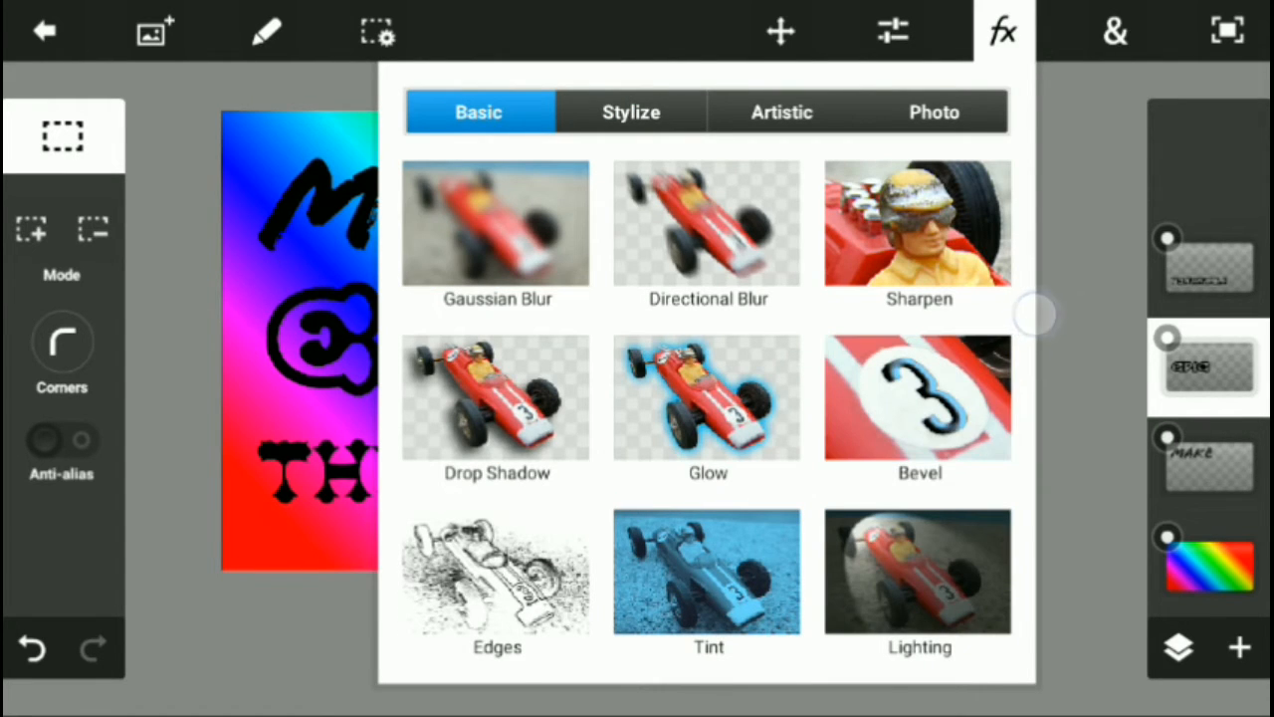
click(630, 112)
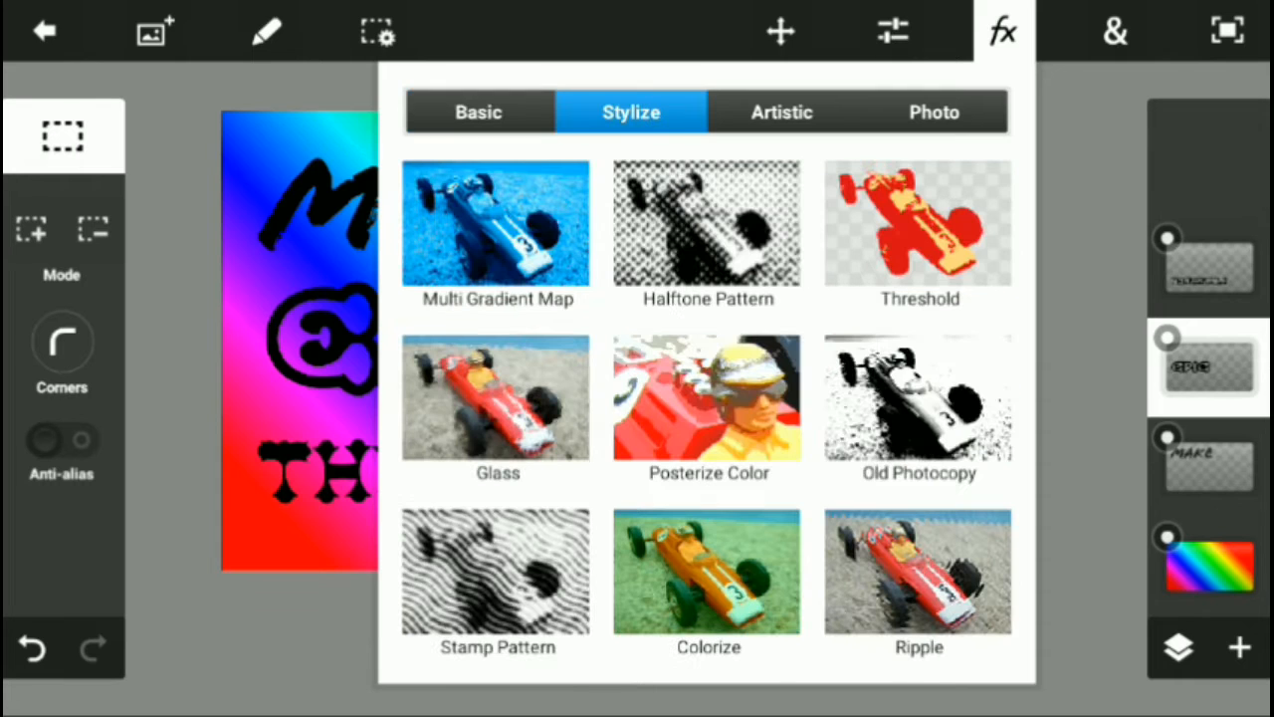
click(918, 224)
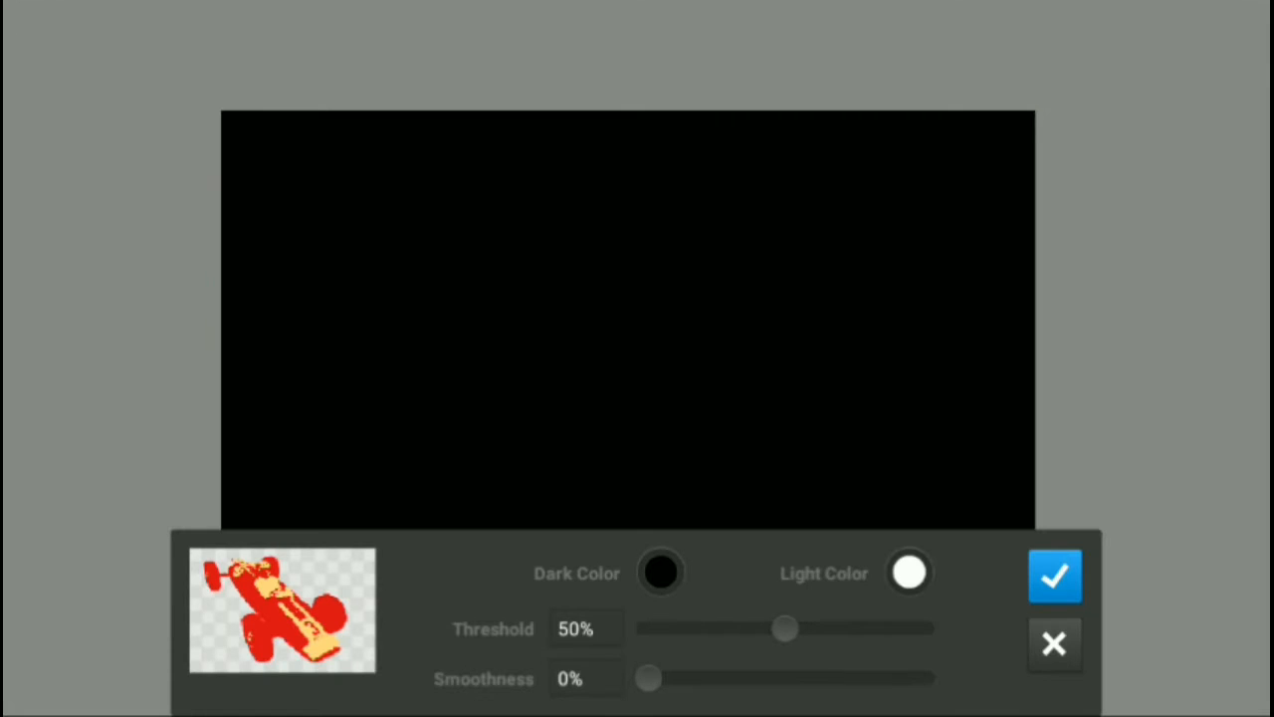
click(1055, 574)
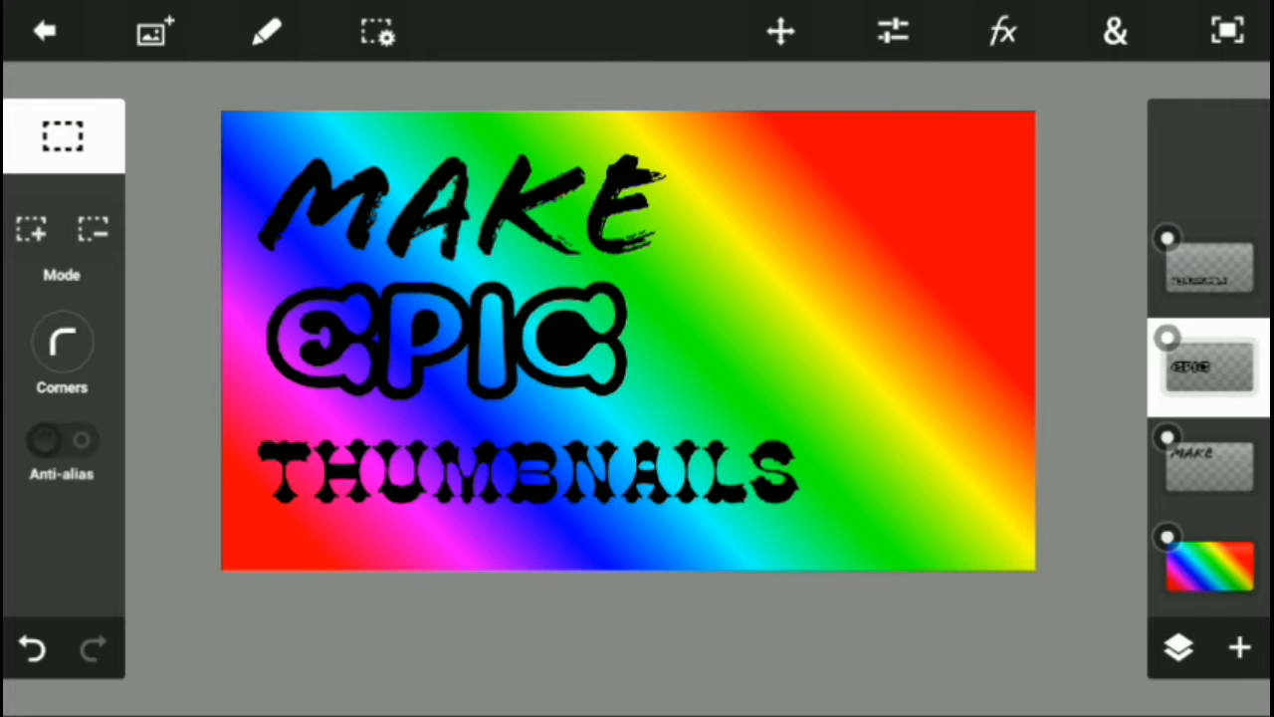
Merge the THUMBNAILS, EPIC and MAKE layers using Merge Down twice.
click(1207, 264)
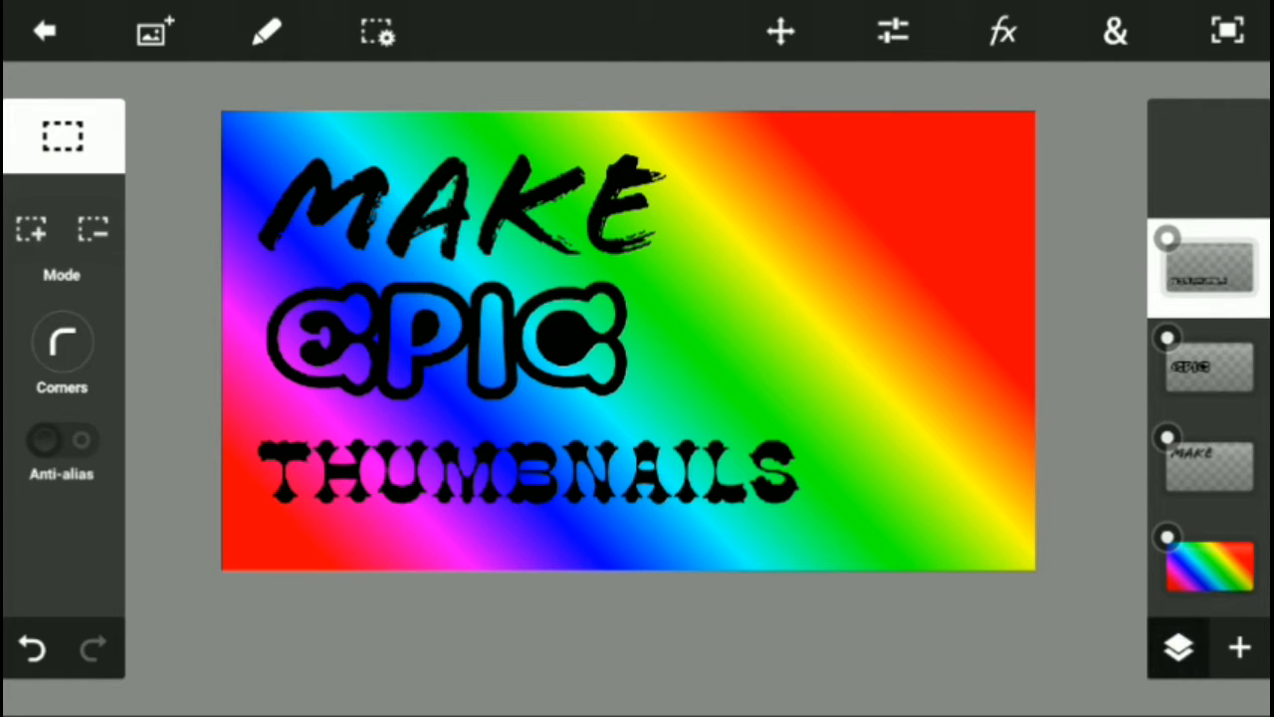
click(1178, 647)
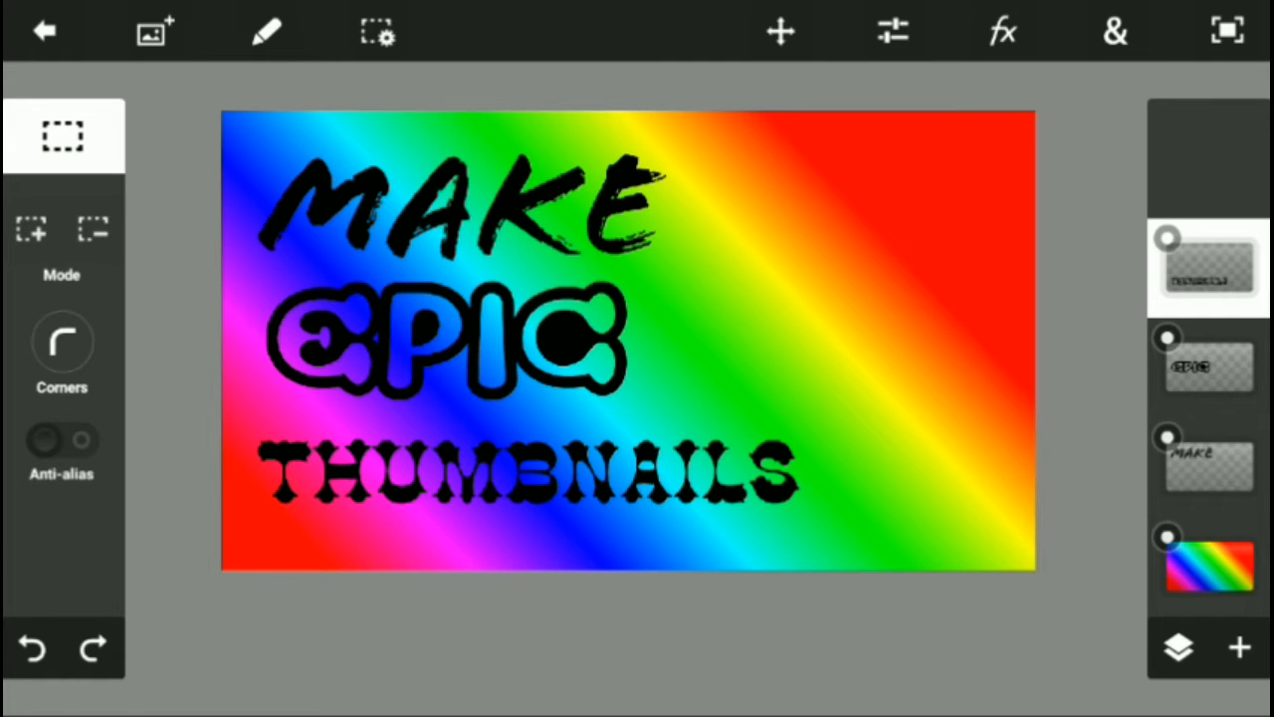
click(1178, 648)
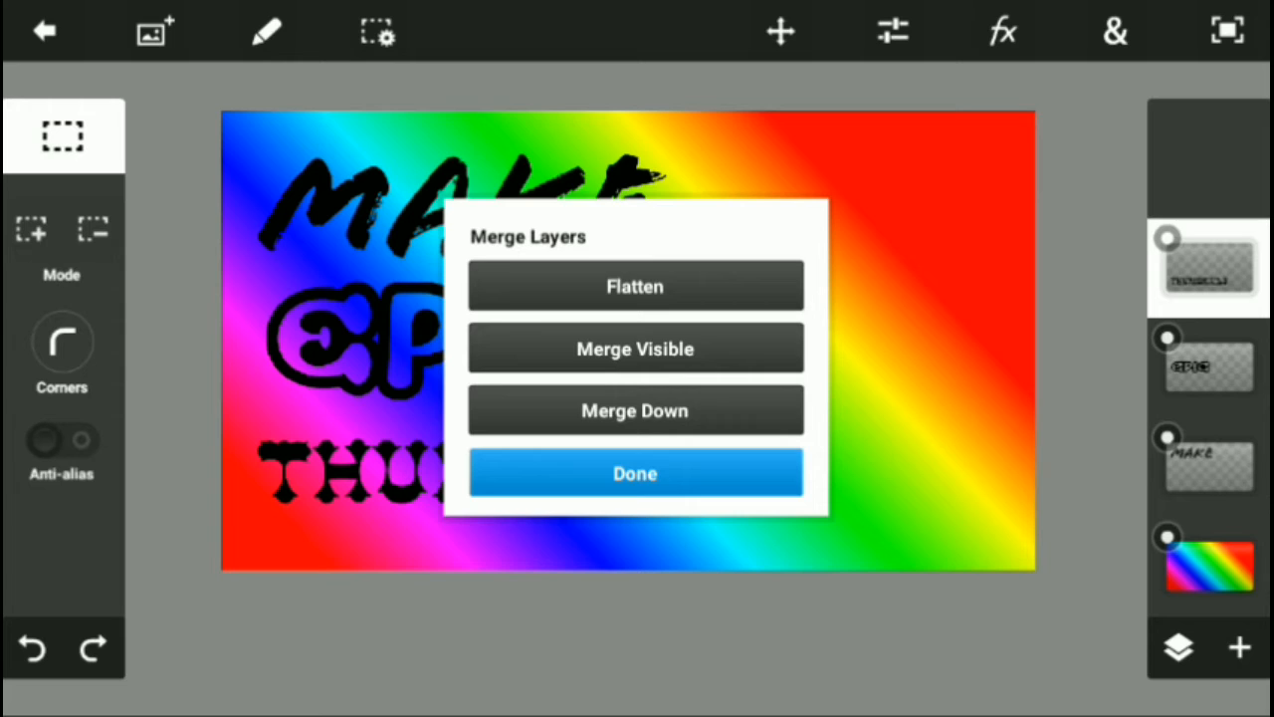
click(635, 411)
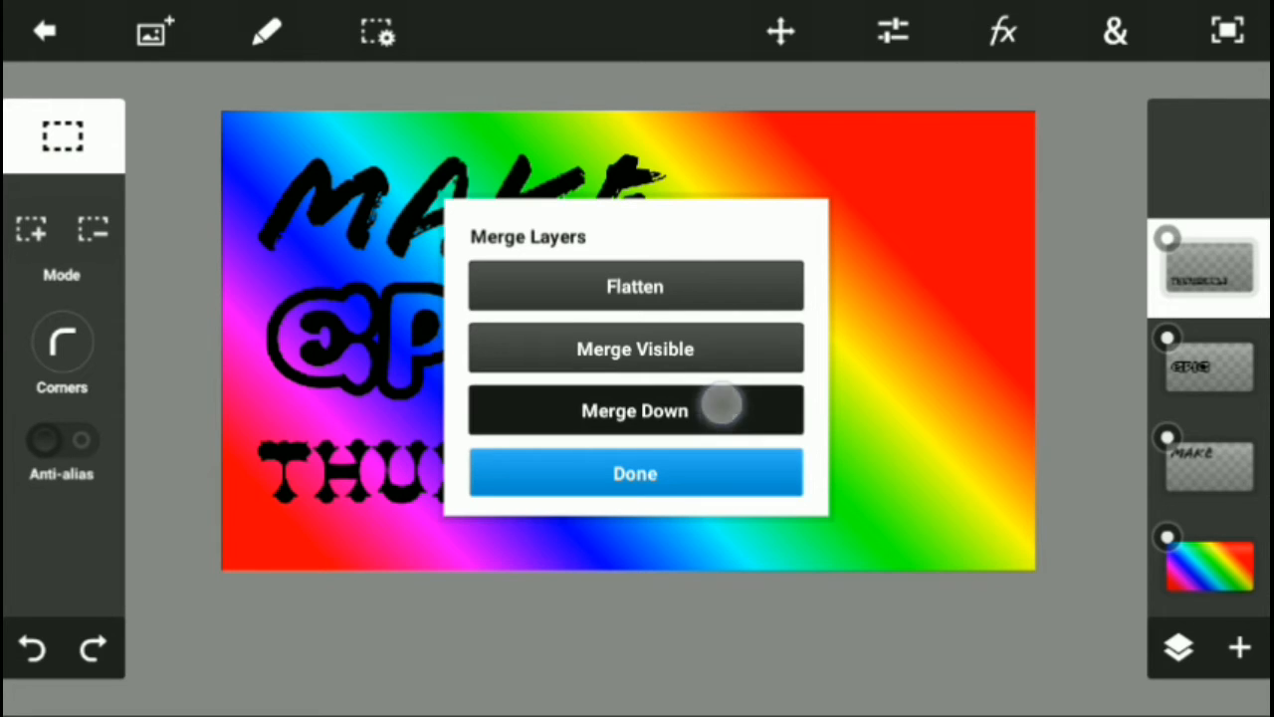
click(635, 410)
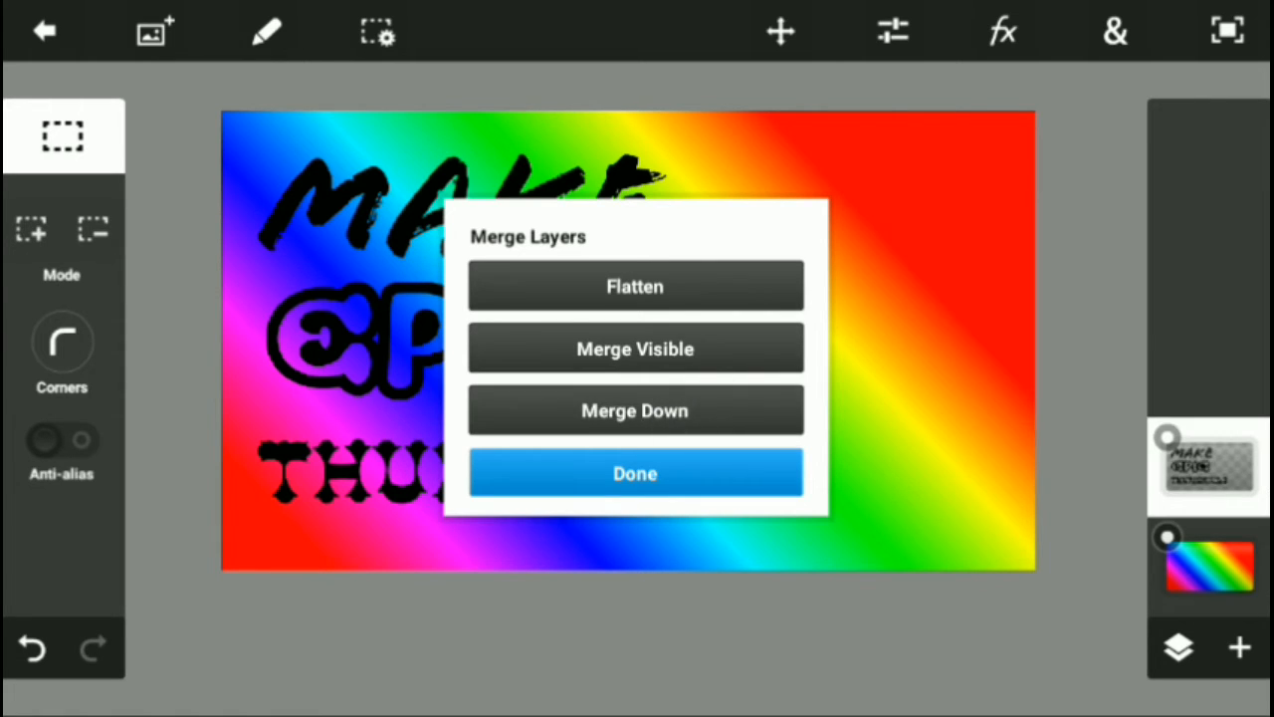
click(634, 473)
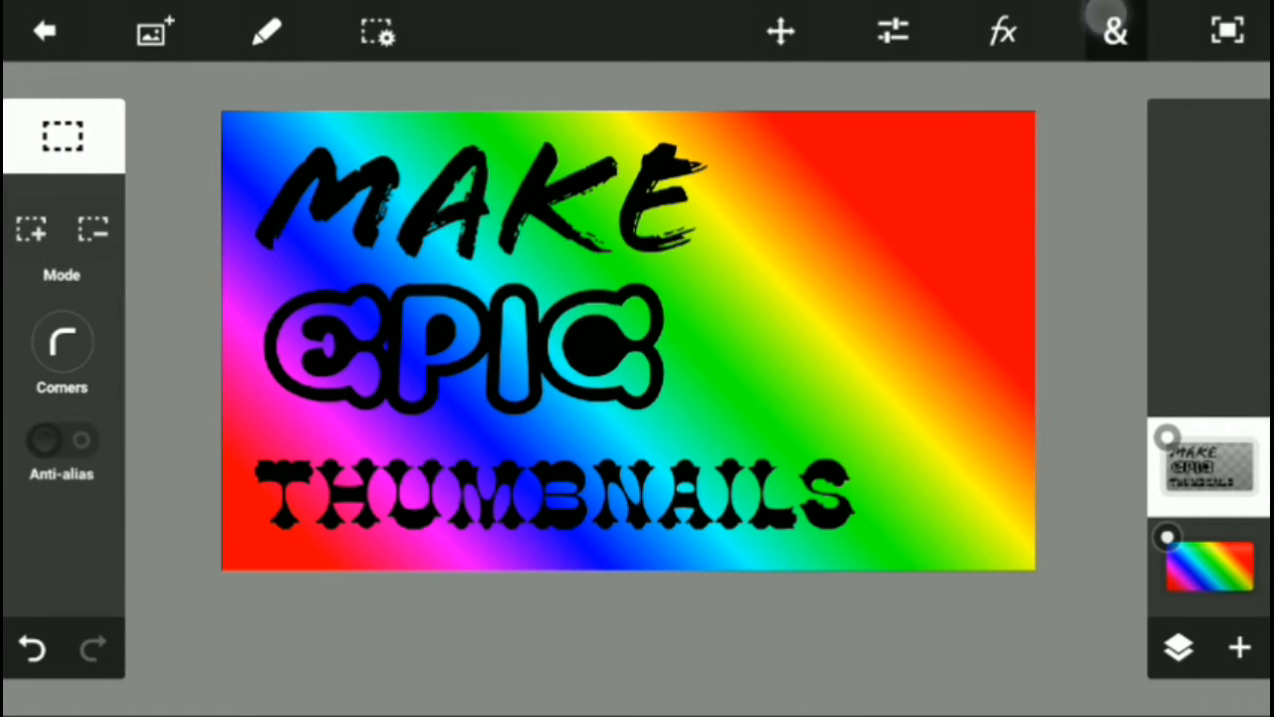
Add a lens flare at 24% intensity and 46% scale toward the upper right.
click(1113, 30)
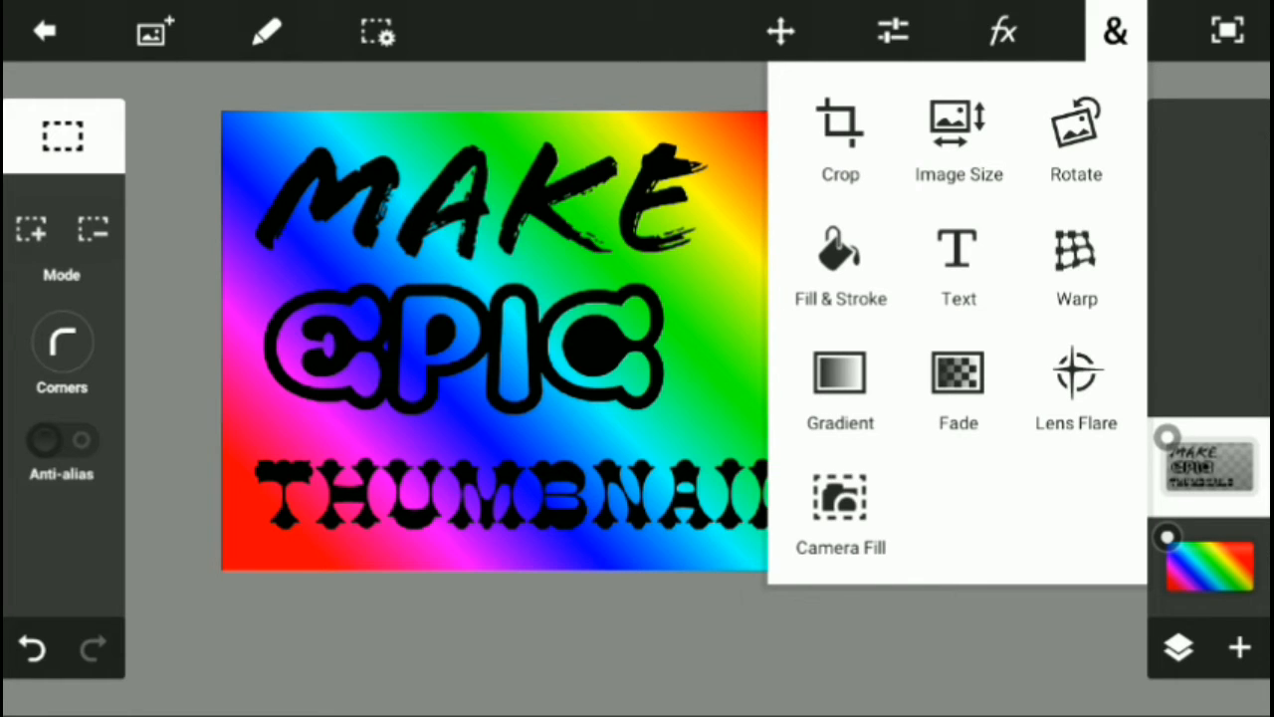
click(1075, 388)
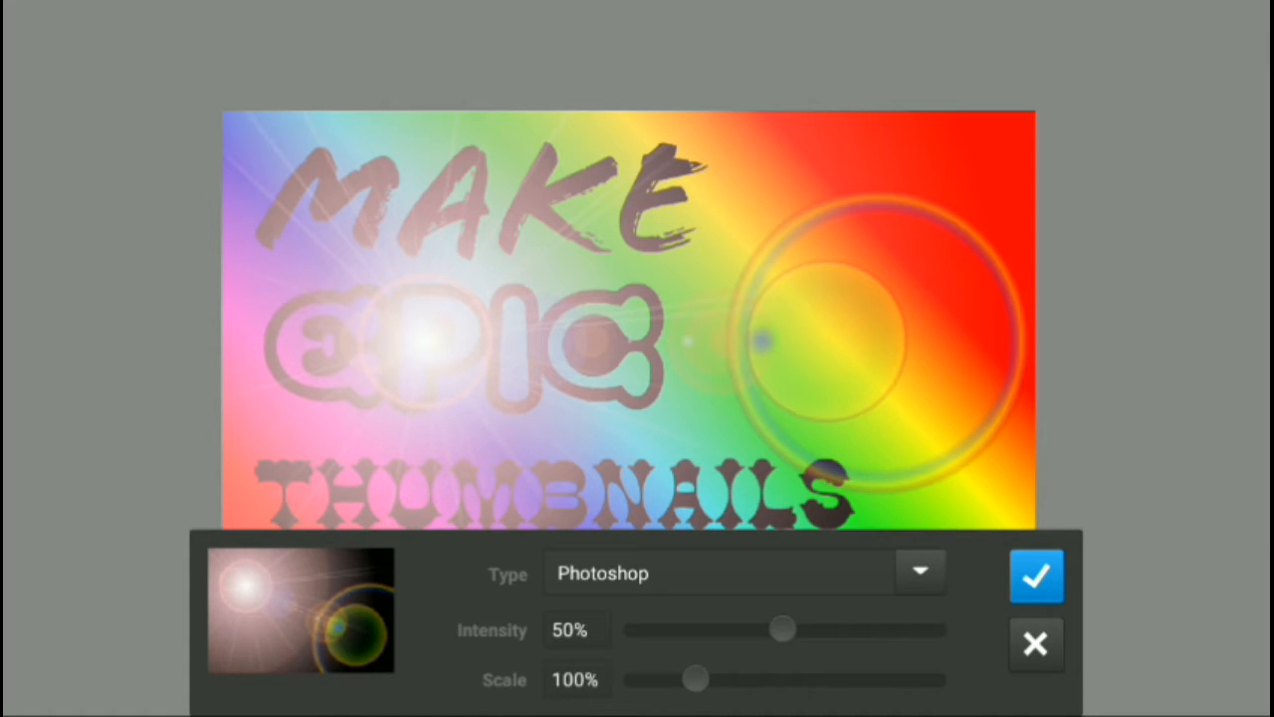
drag(780, 629, 749, 637)
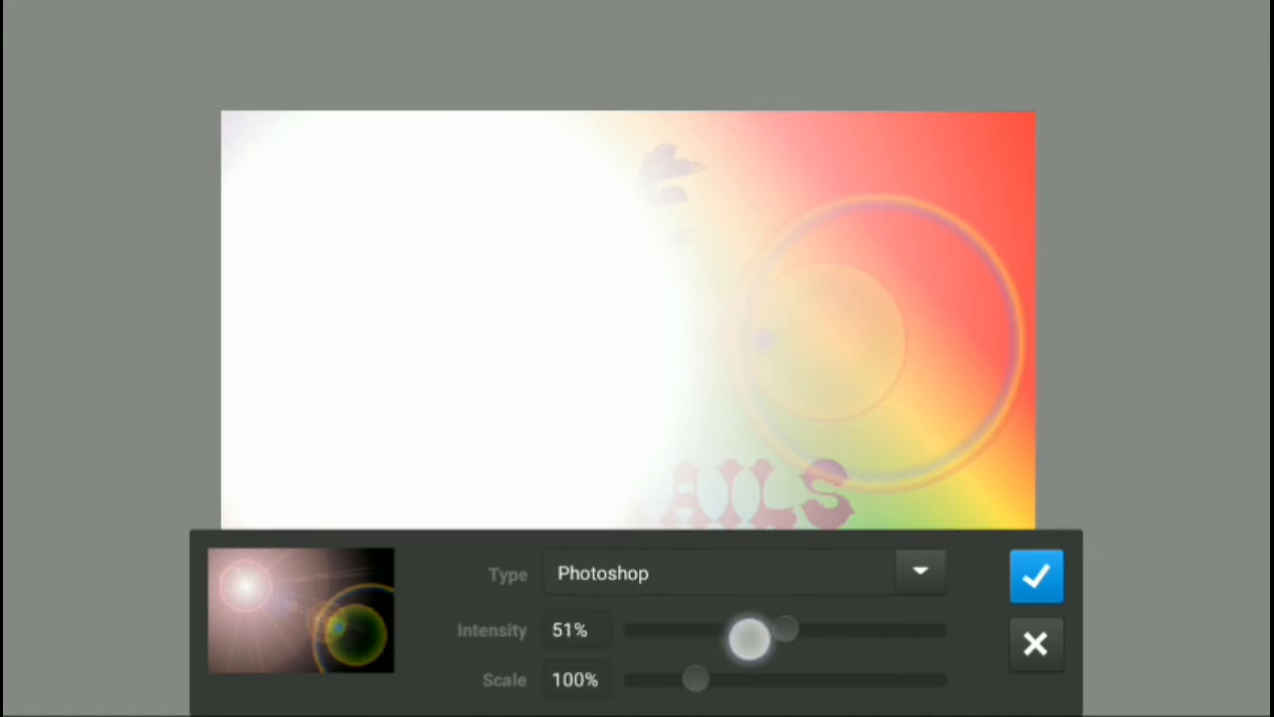
drag(749, 629, 657, 629)
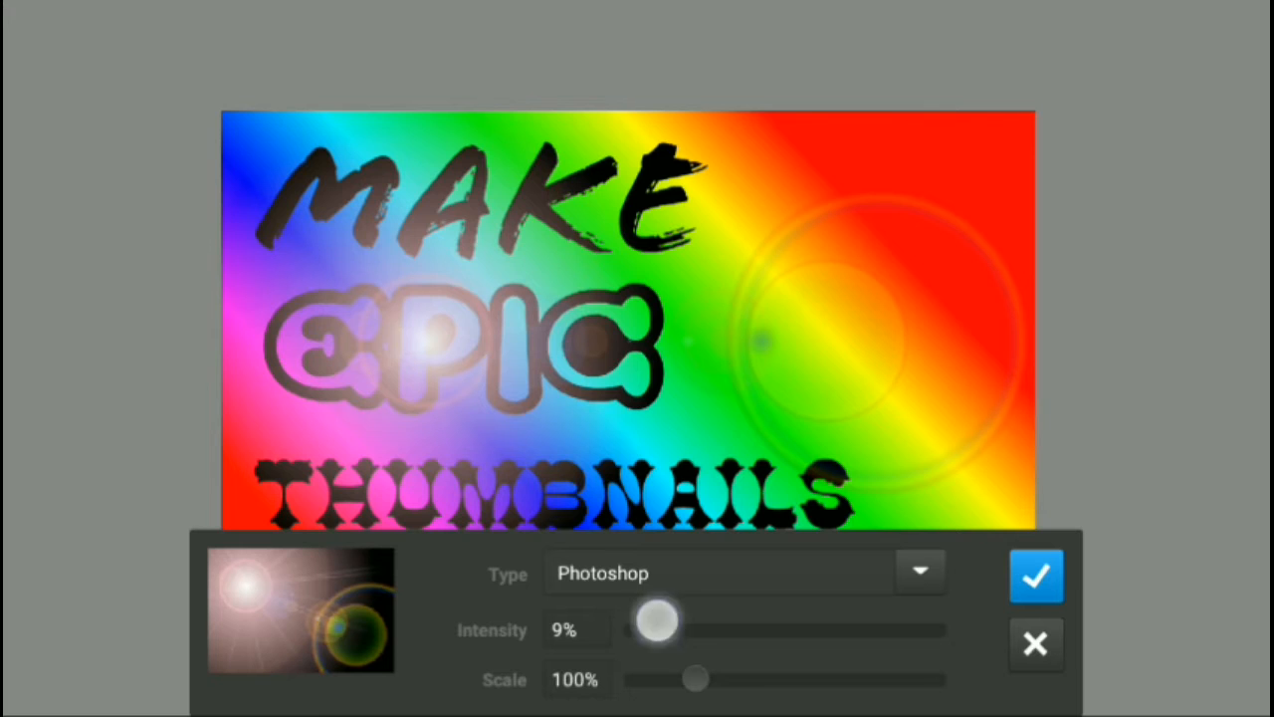
drag(657, 630, 704, 629)
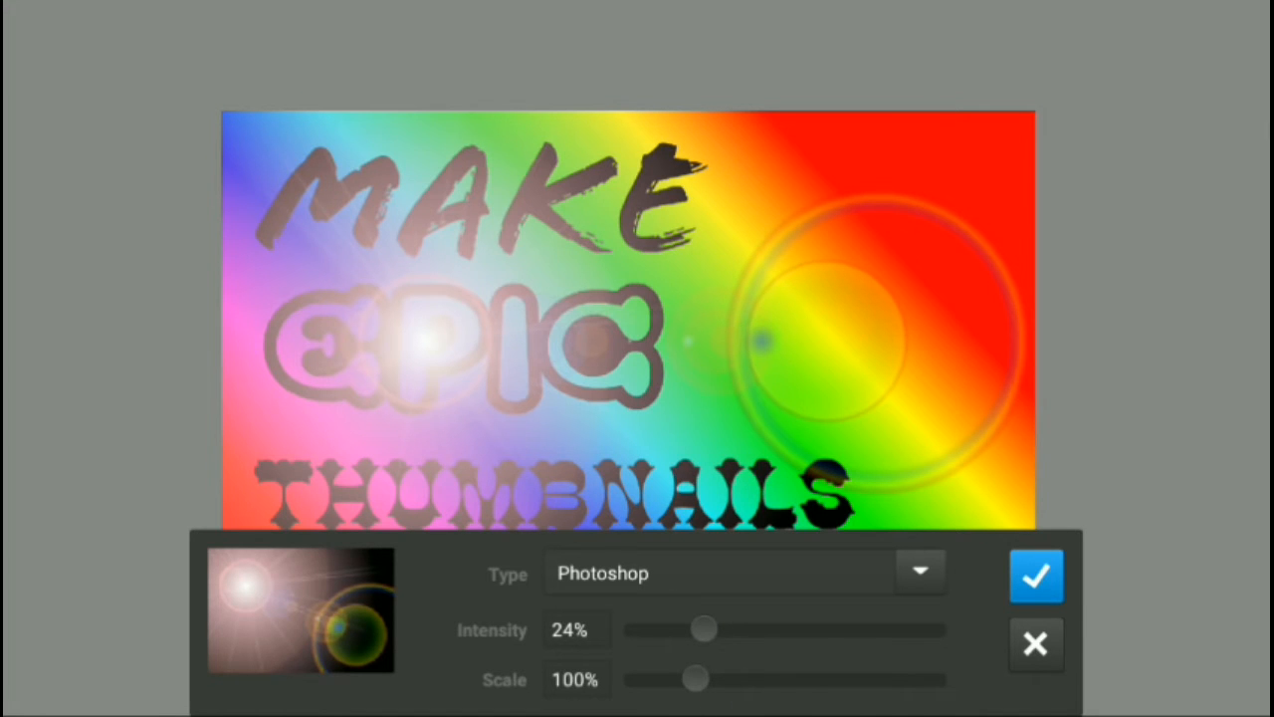
drag(695, 679, 786, 679)
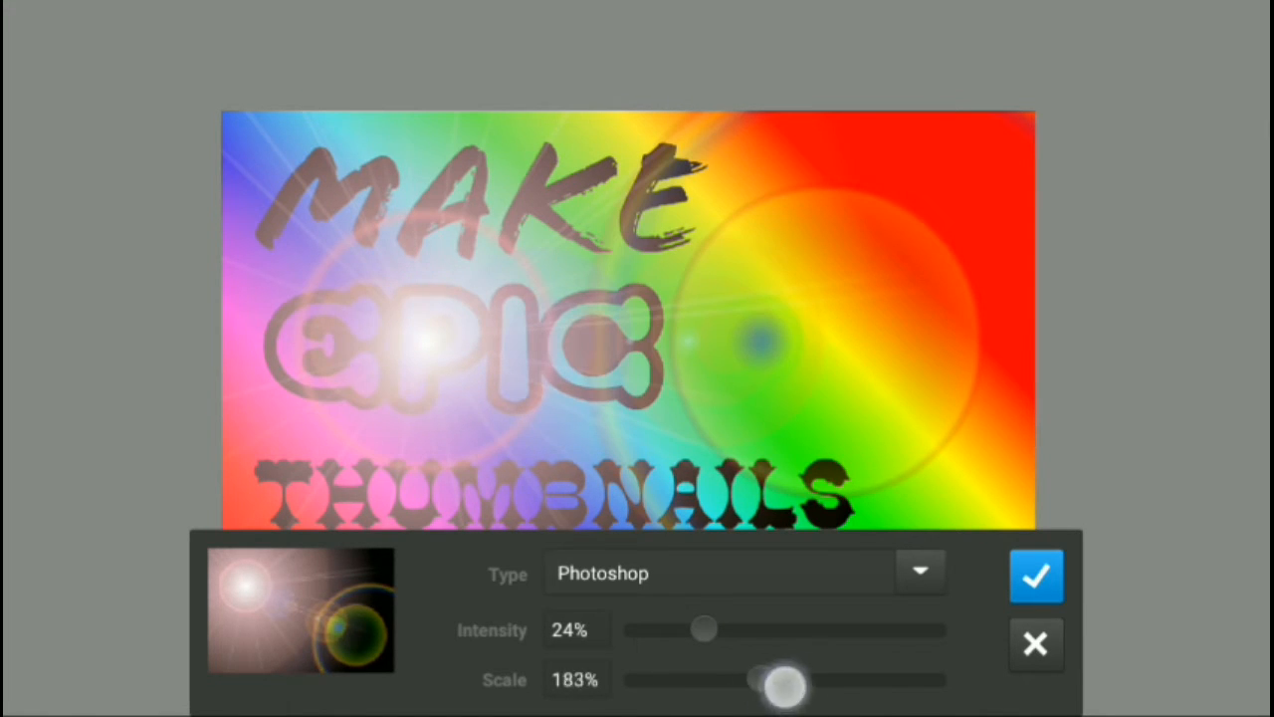
drag(785, 680, 931, 680)
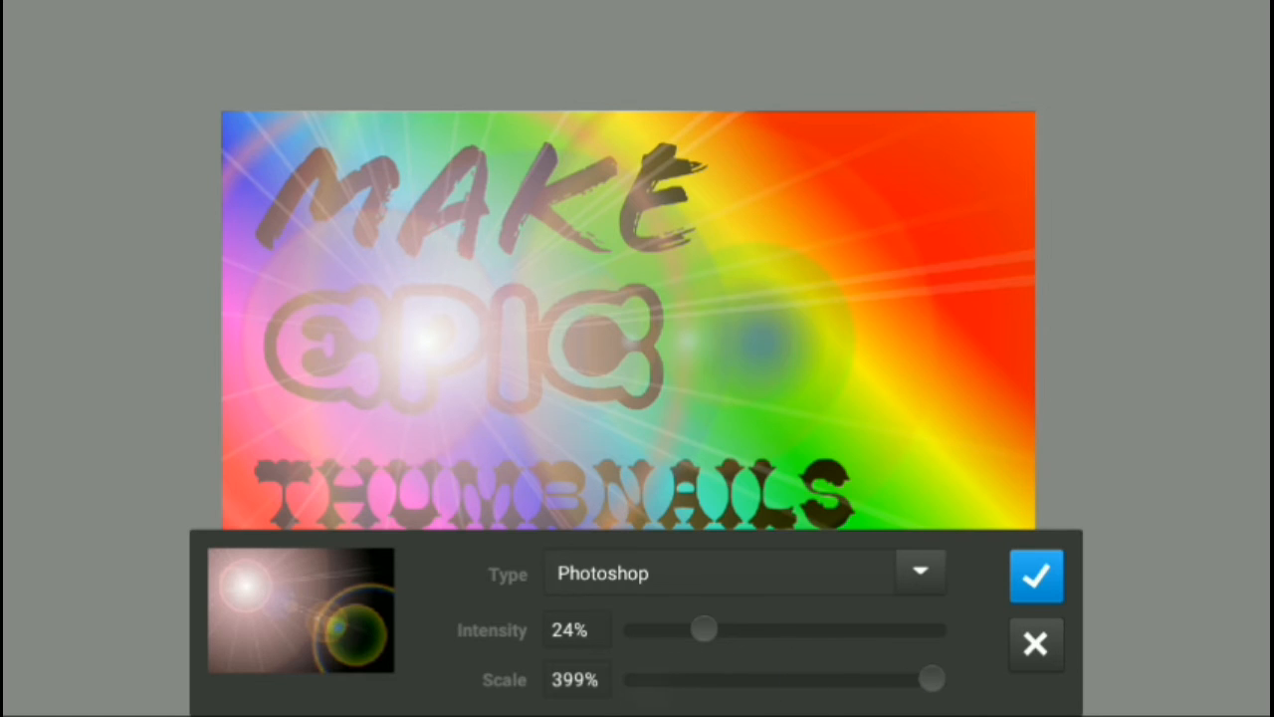
drag(931, 679, 652, 679)
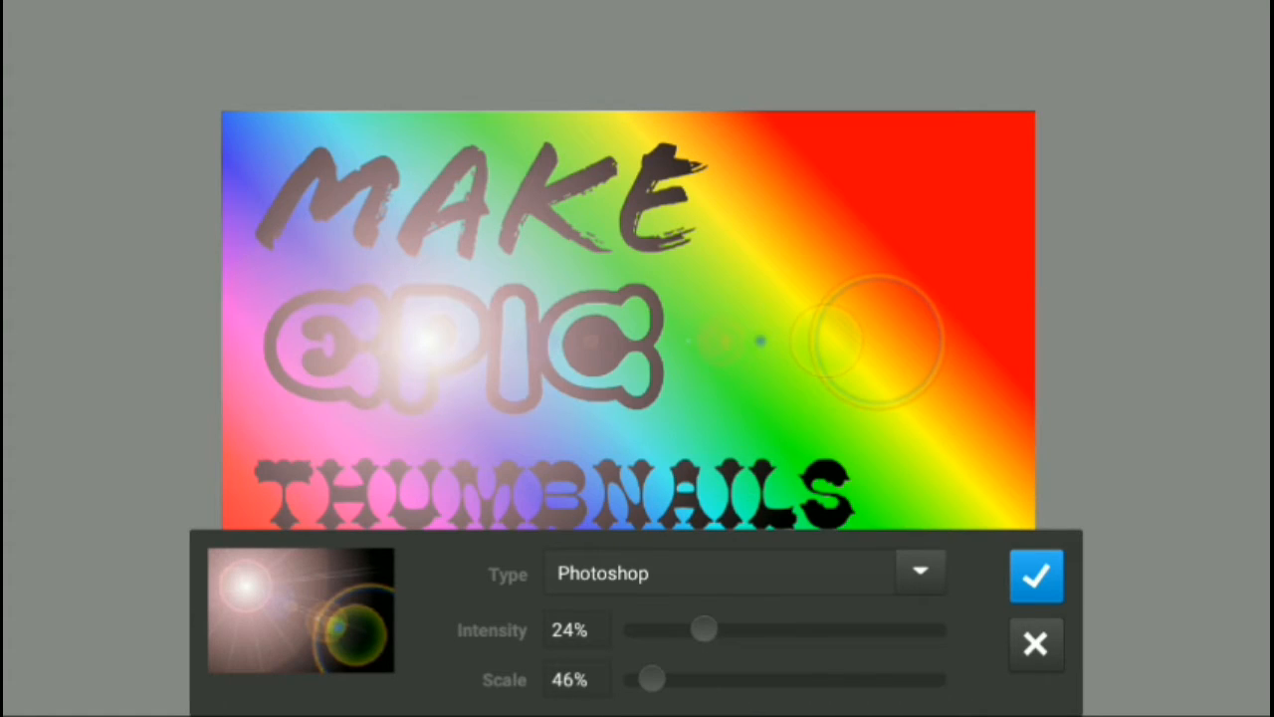
drag(704, 629, 729, 628)
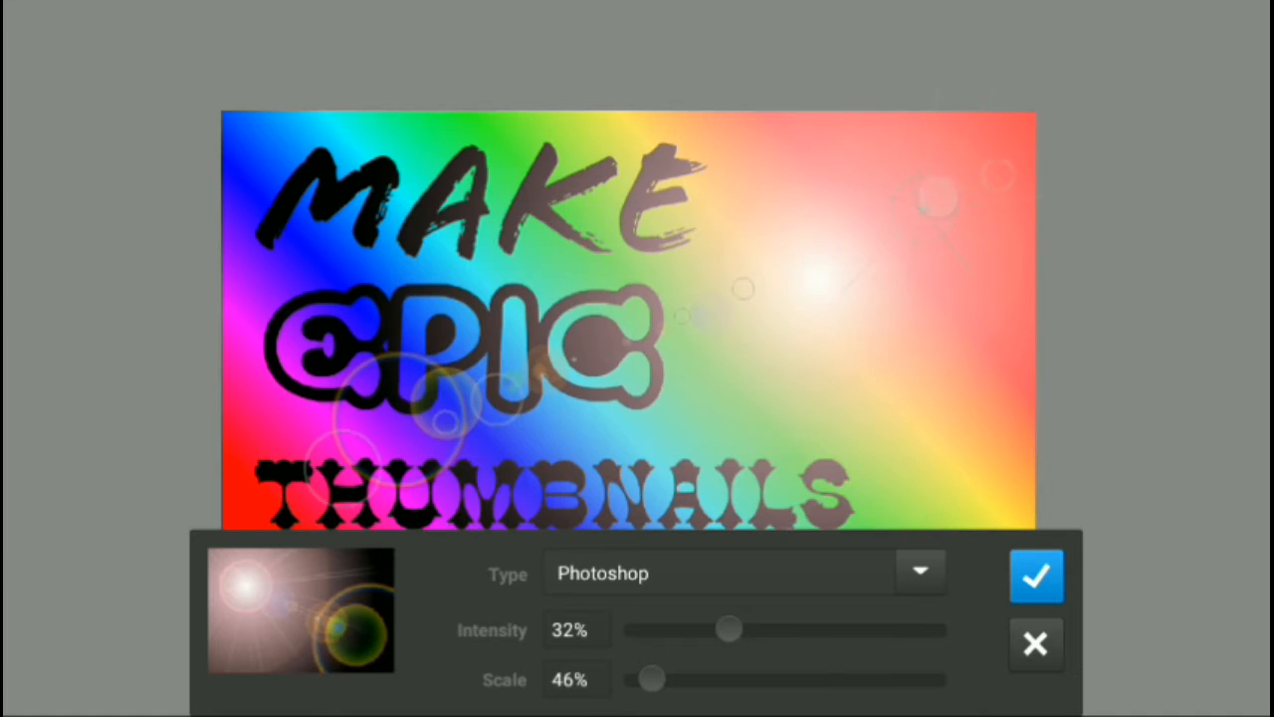
click(1035, 576)
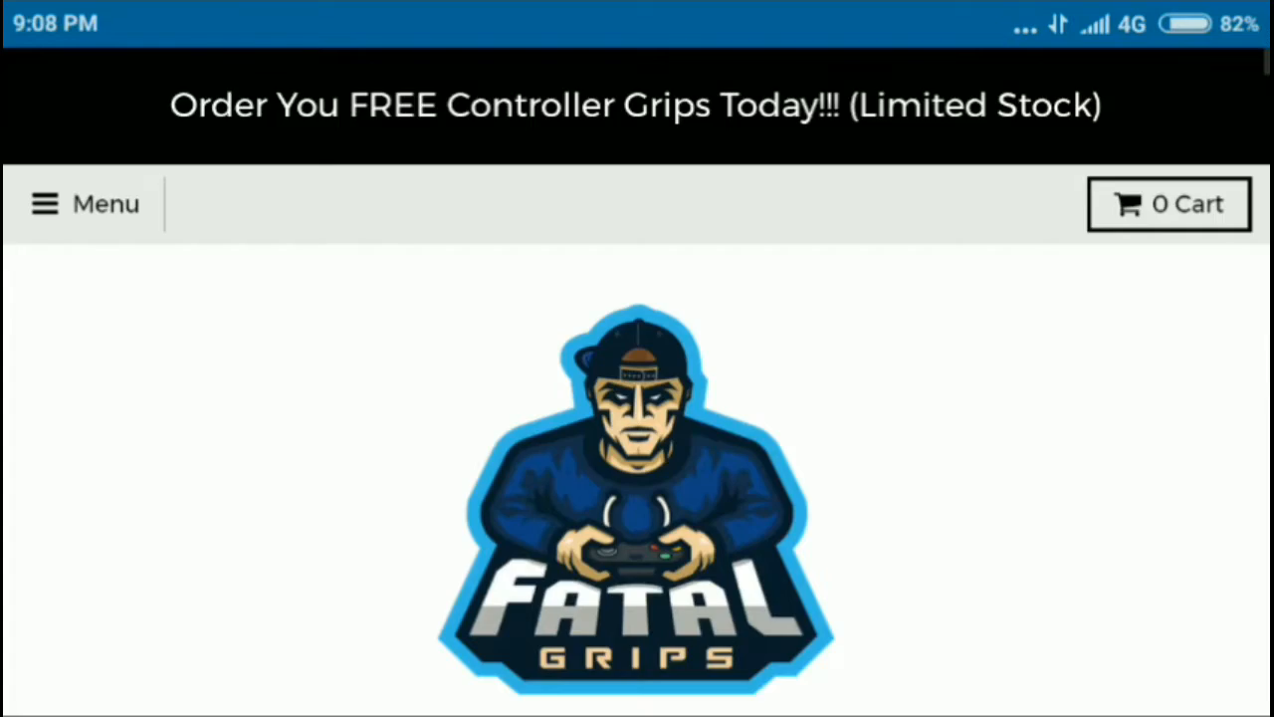
Scroll through the controller grips cart and proceed to checkout.
scroll(down, 3)
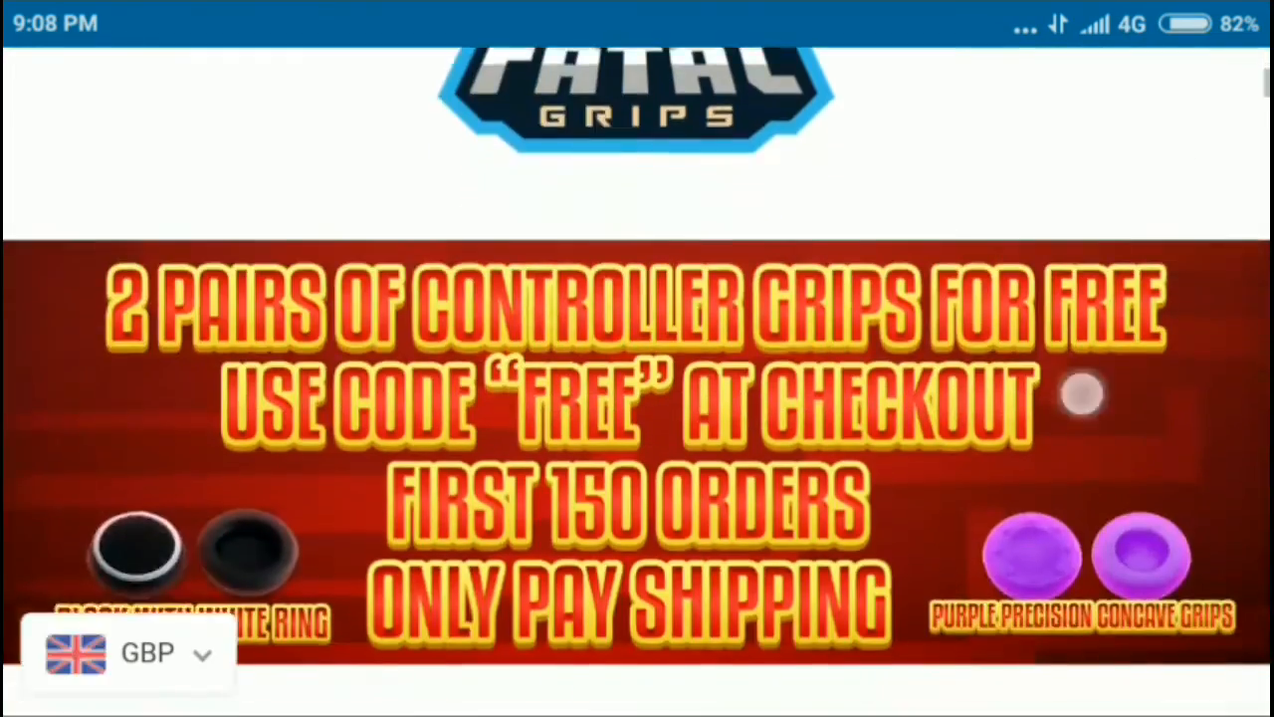
scroll(down, 3)
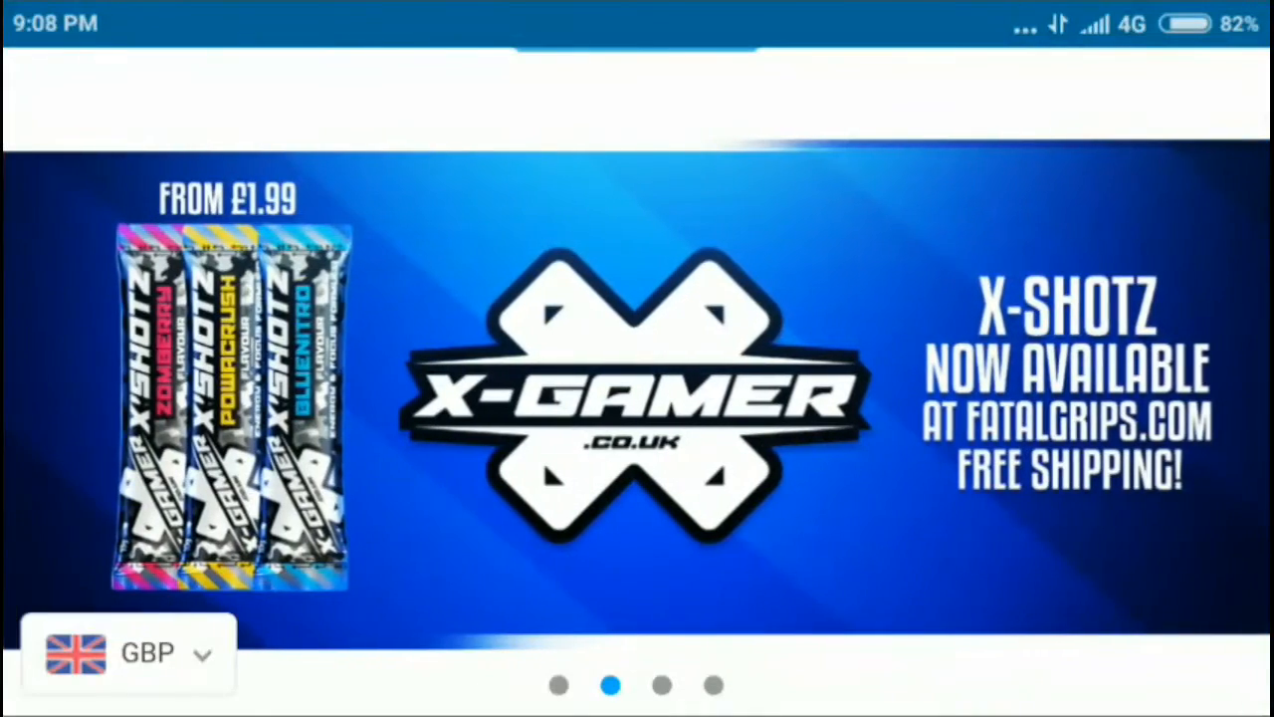
scroll(down, 3)
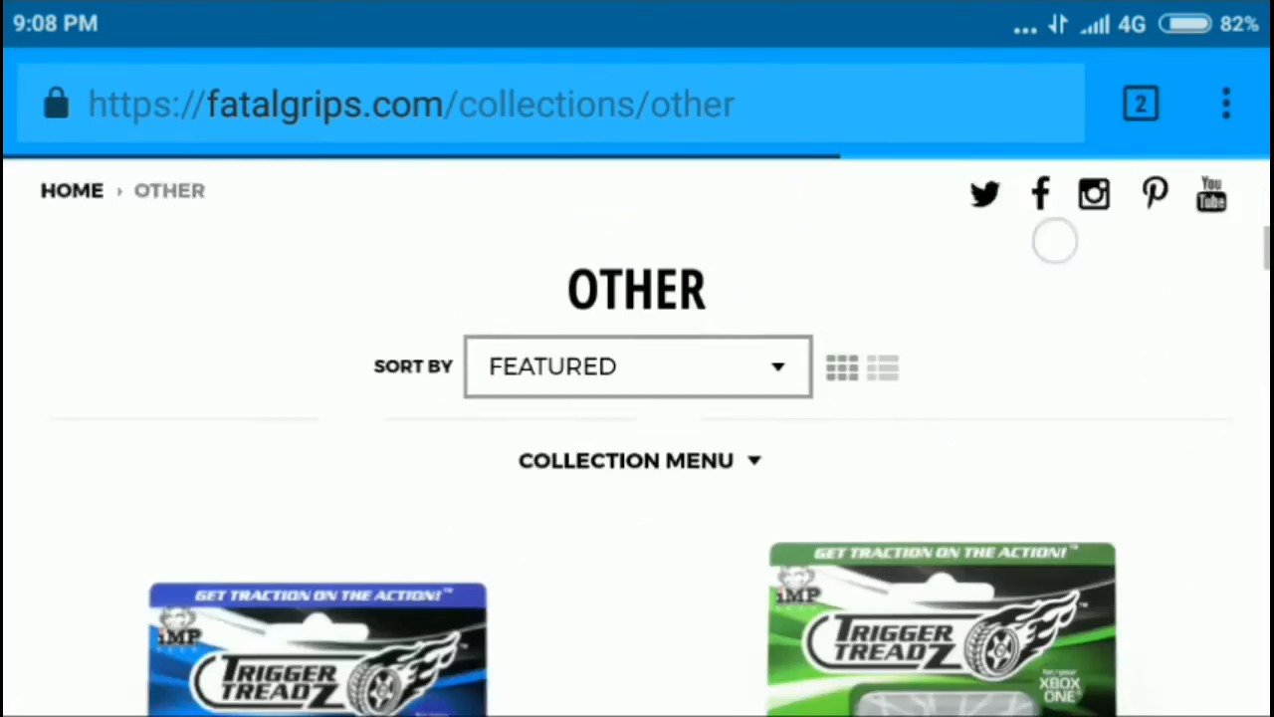
scroll(down, 3)
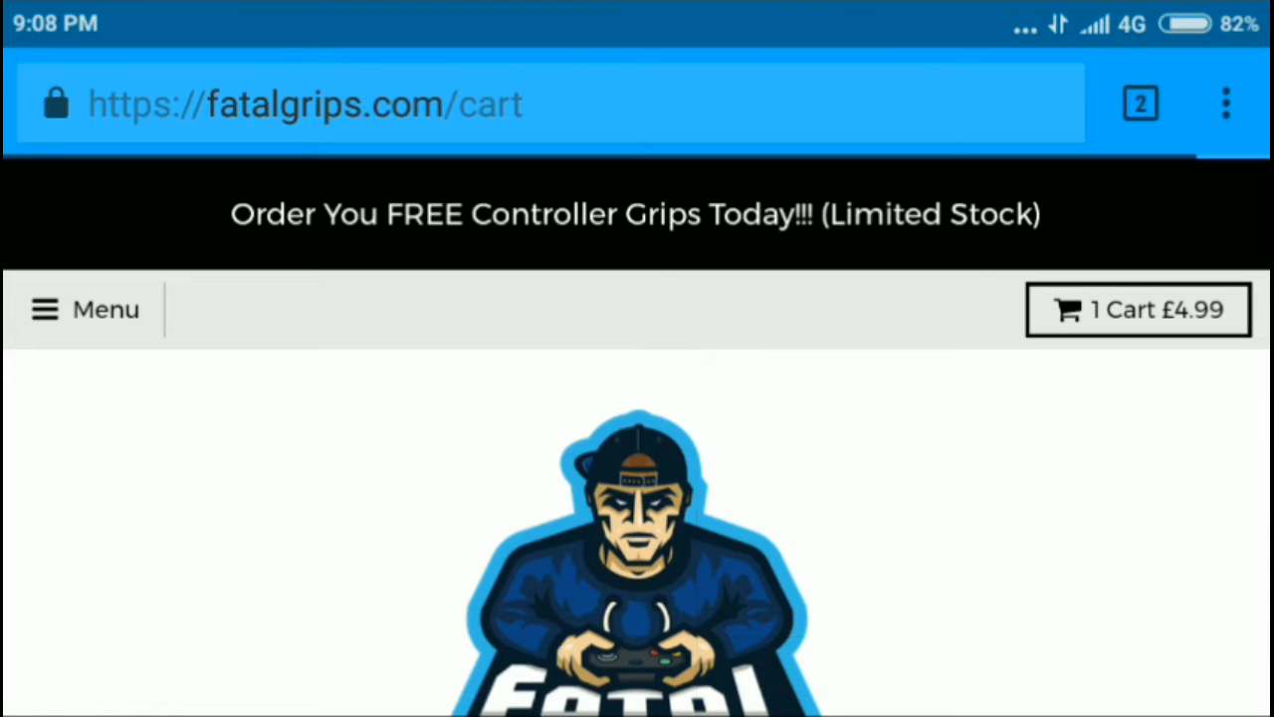
scroll(down, 3)
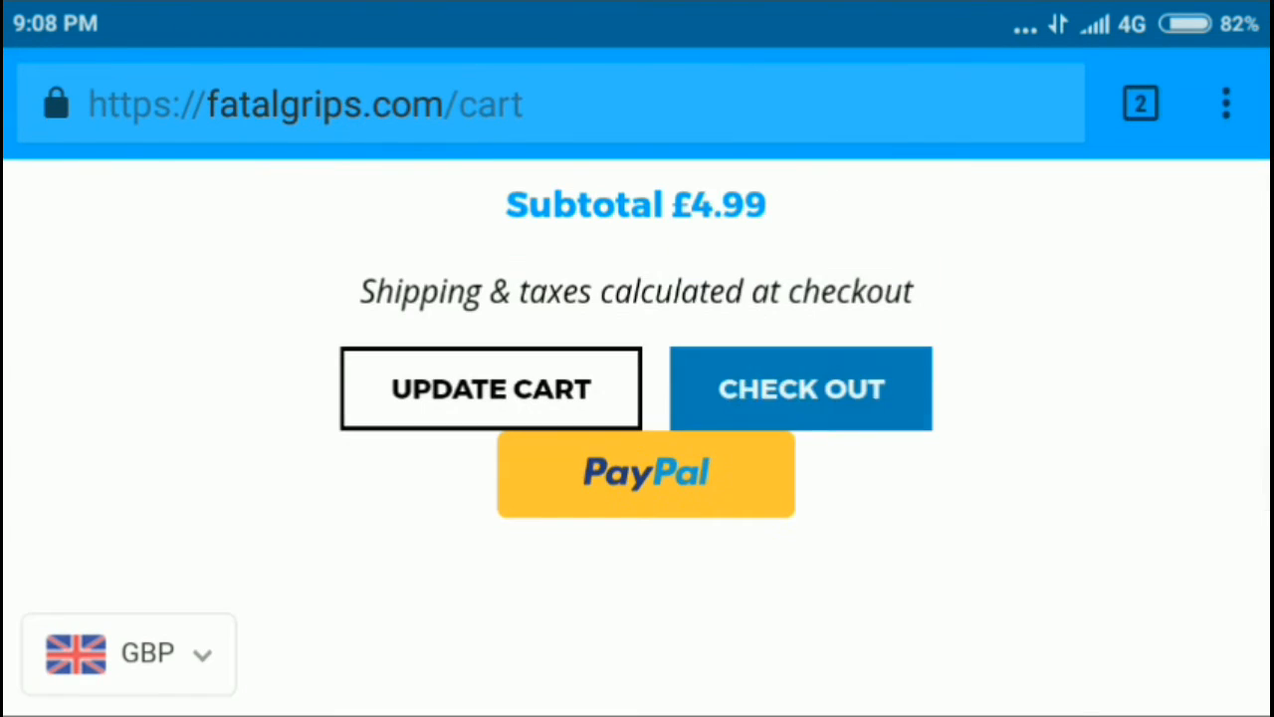
click(800, 387)
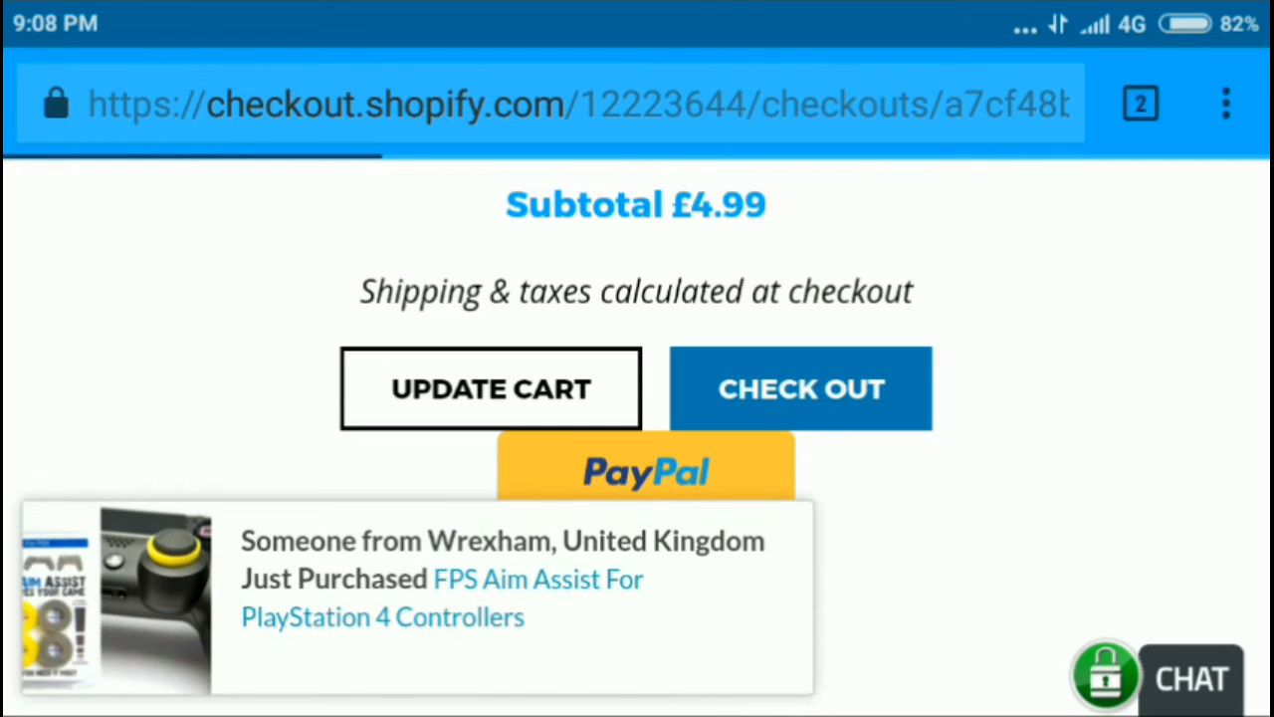
click(799, 387)
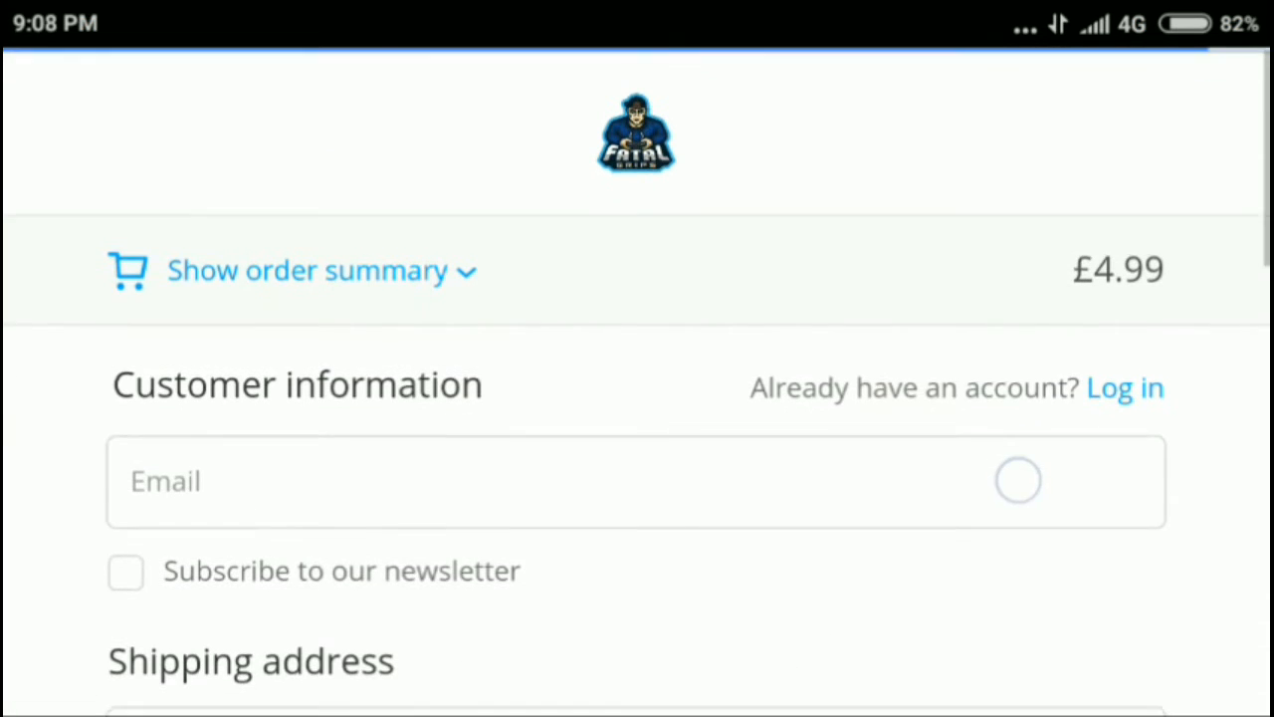
Apply the discount code 'LamerGamer' and review the £4.50 checkout total.
scroll(down, 3)
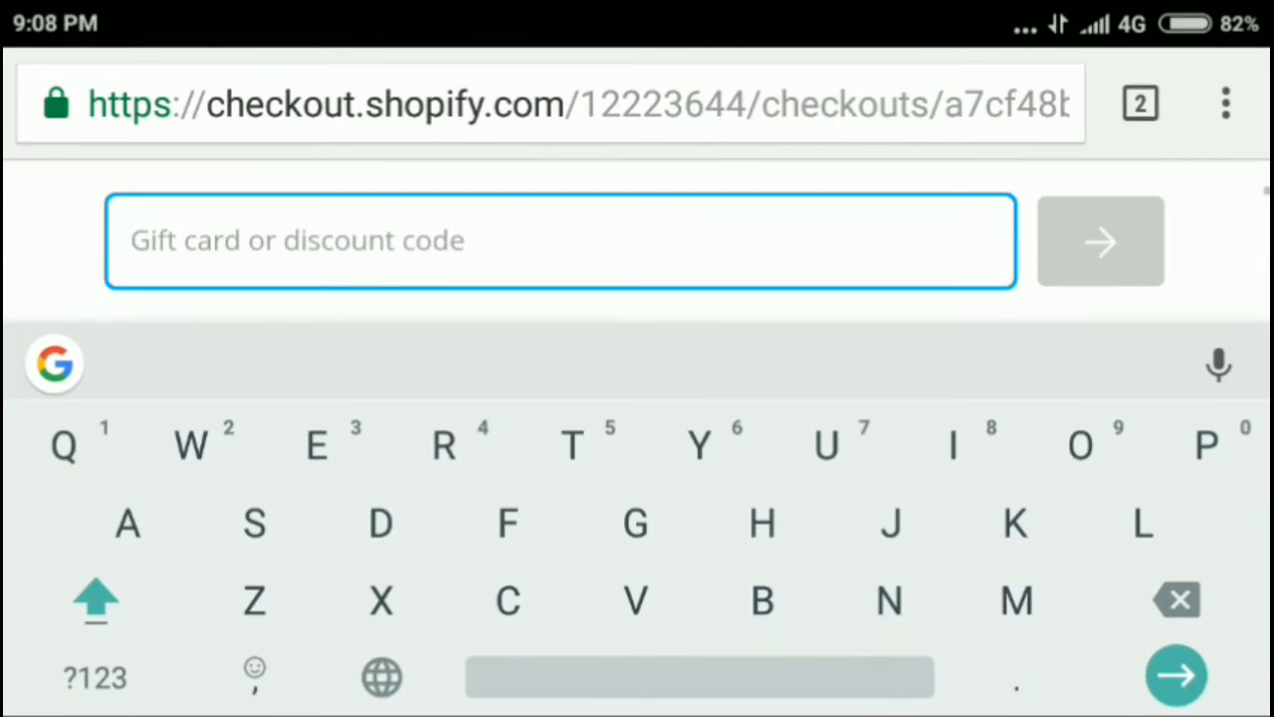
text(LamerGamer)
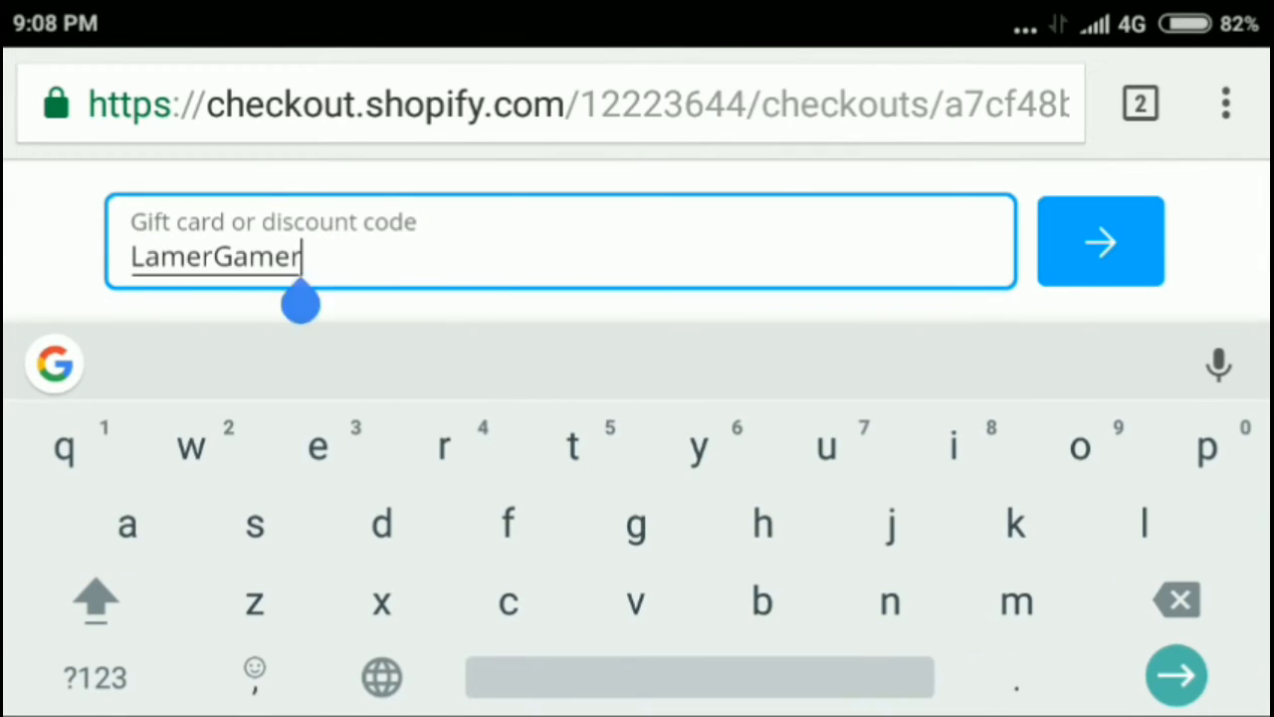
click(1100, 241)
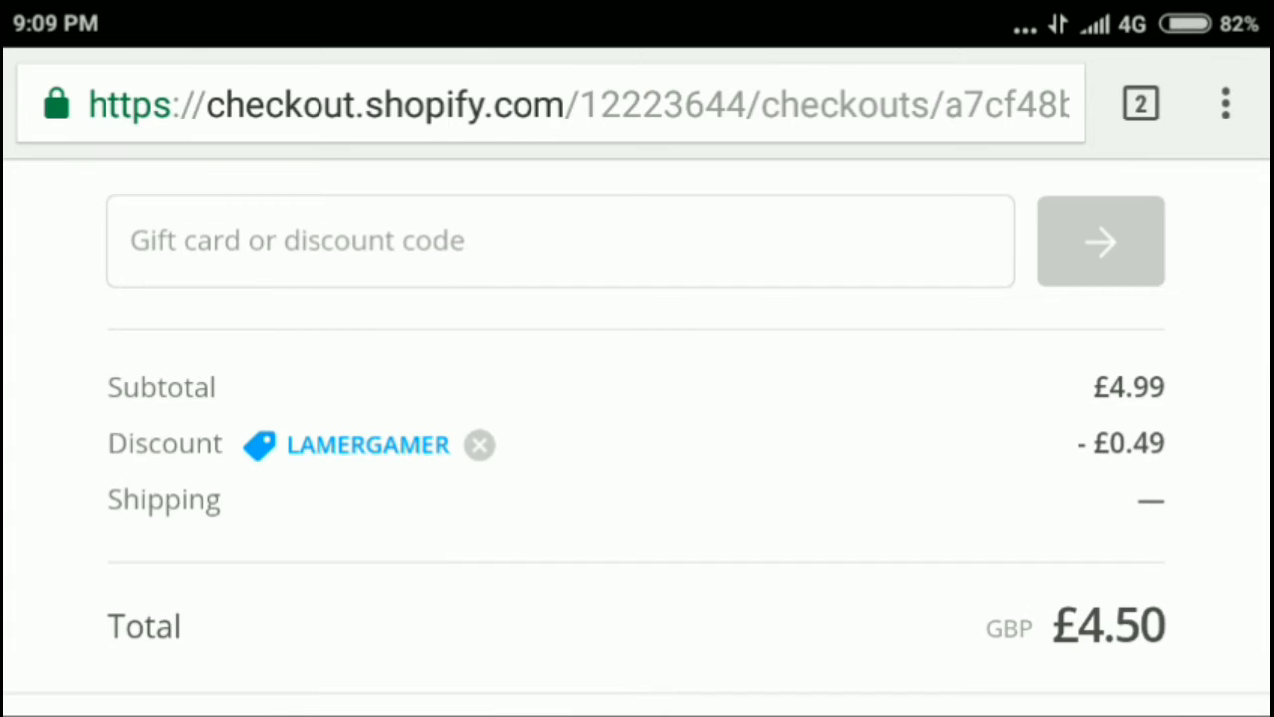
scroll(down, 3)
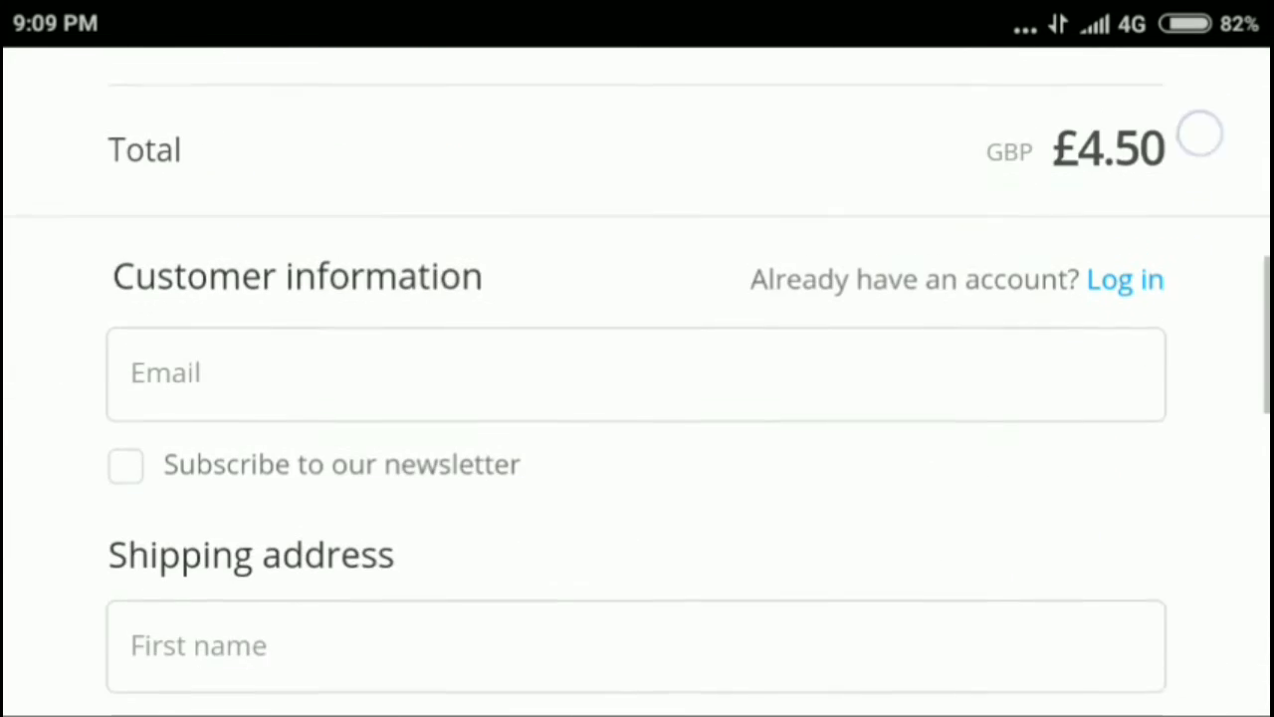
scroll(down, 3)
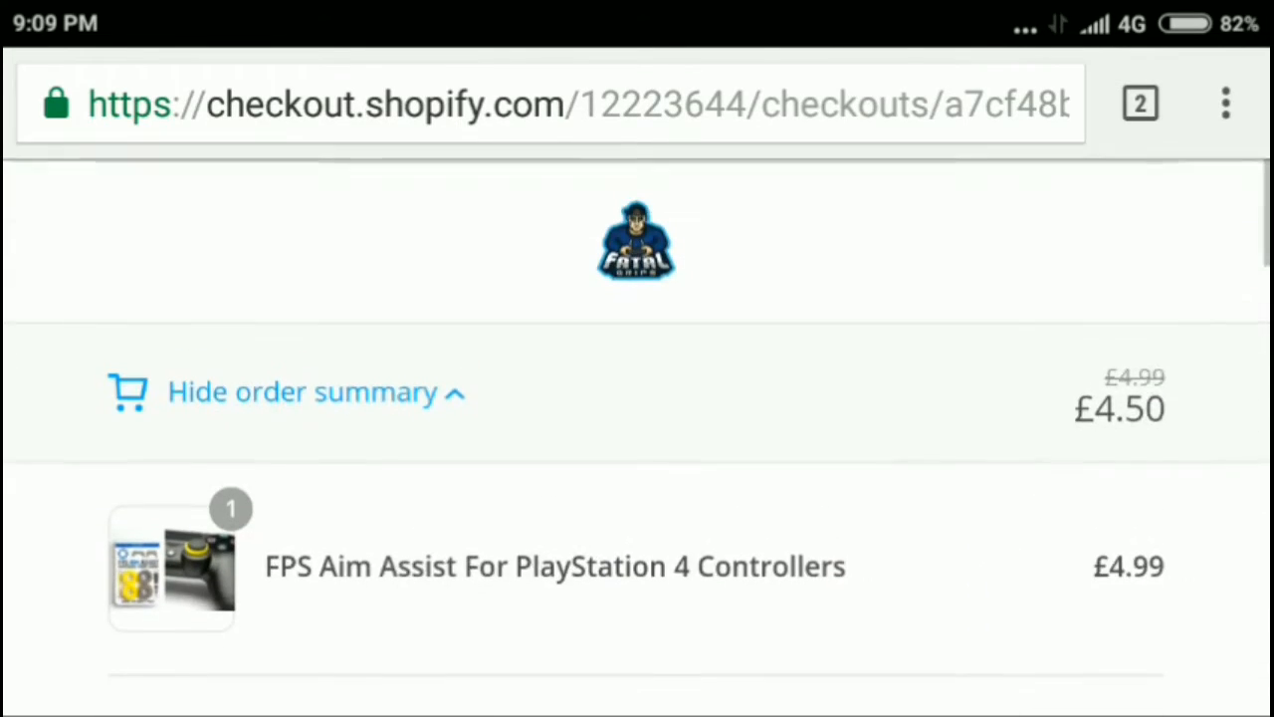
scroll(down, 3)
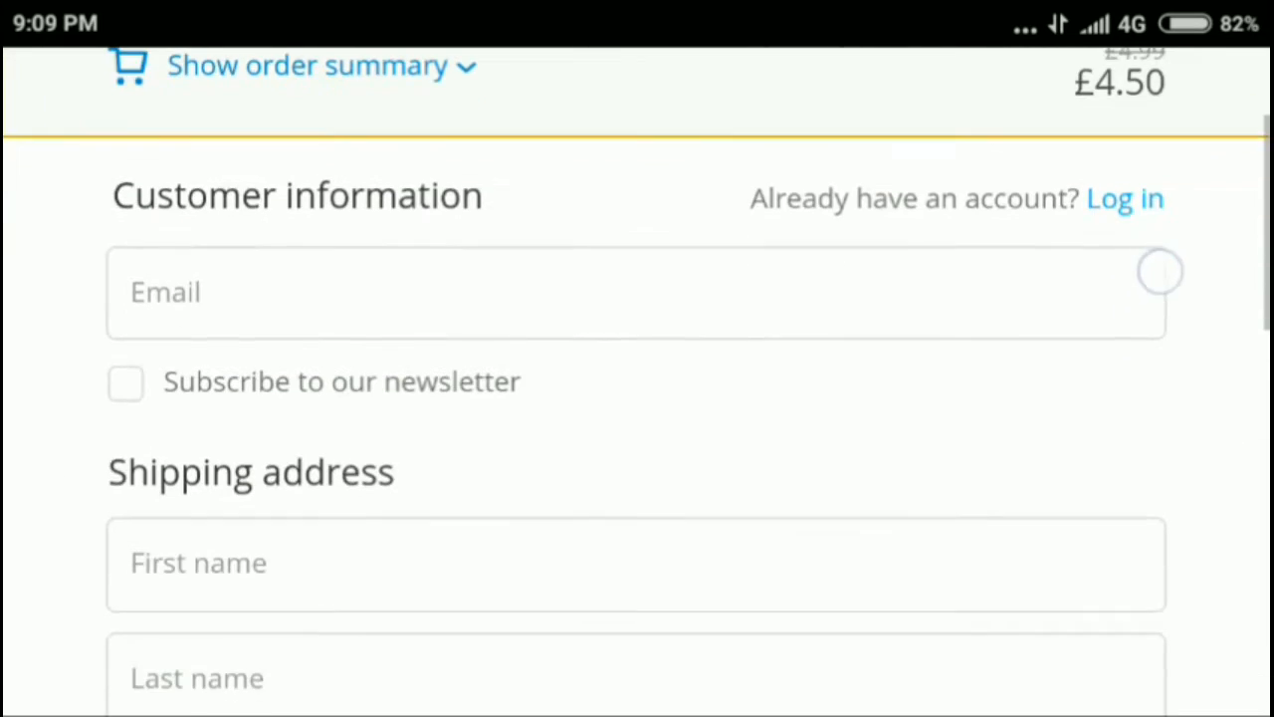
scroll(down, 3)
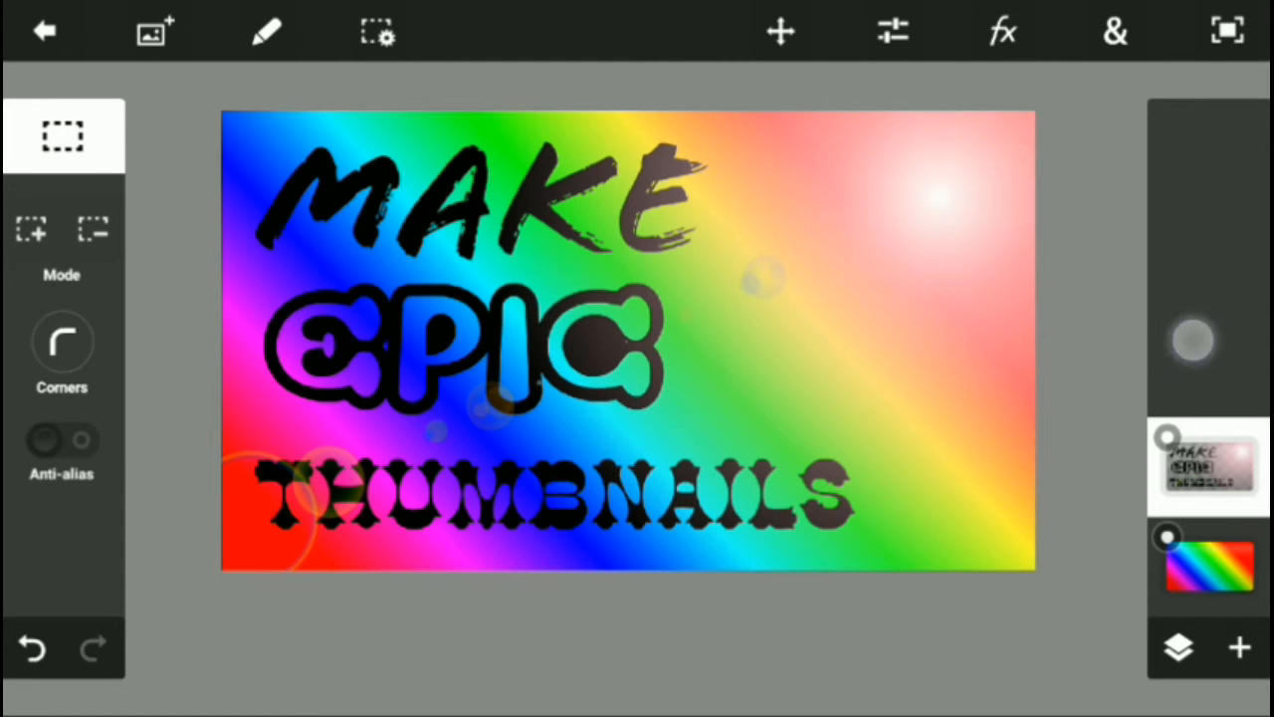
View the layer's opacity and blend settings, then open Add Image on Local Photos.
click(1178, 648)
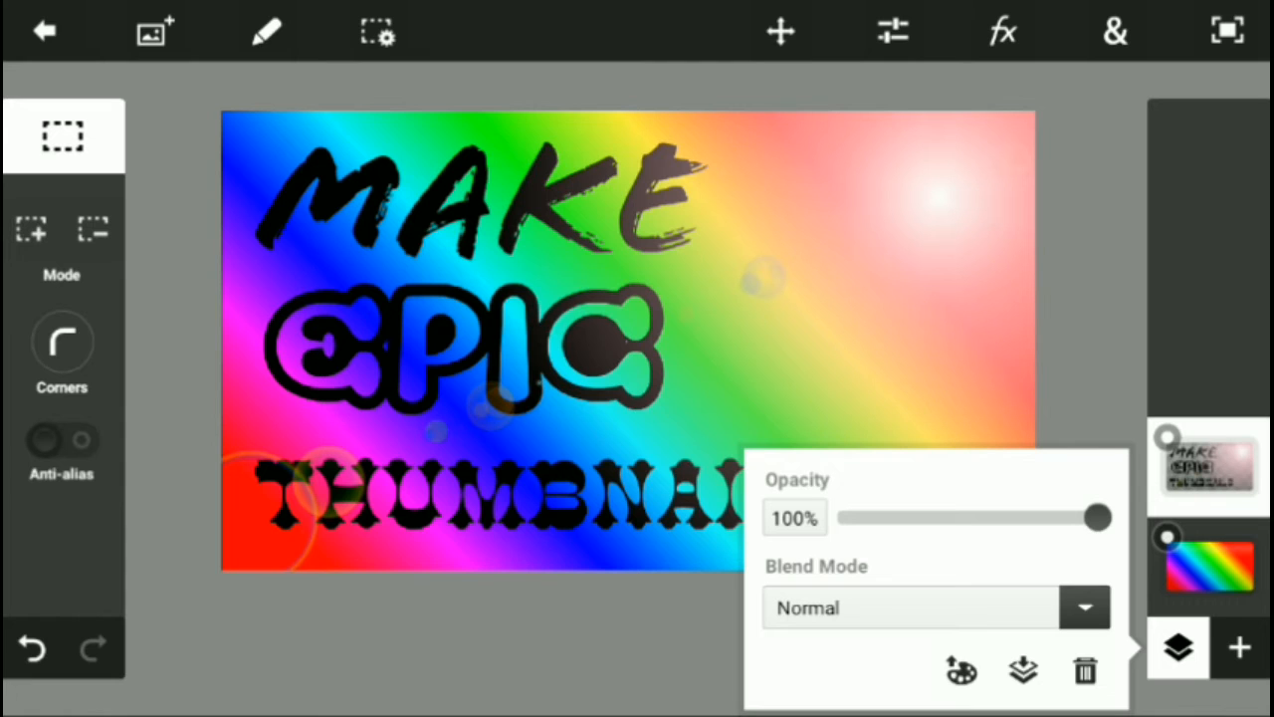
click(1239, 648)
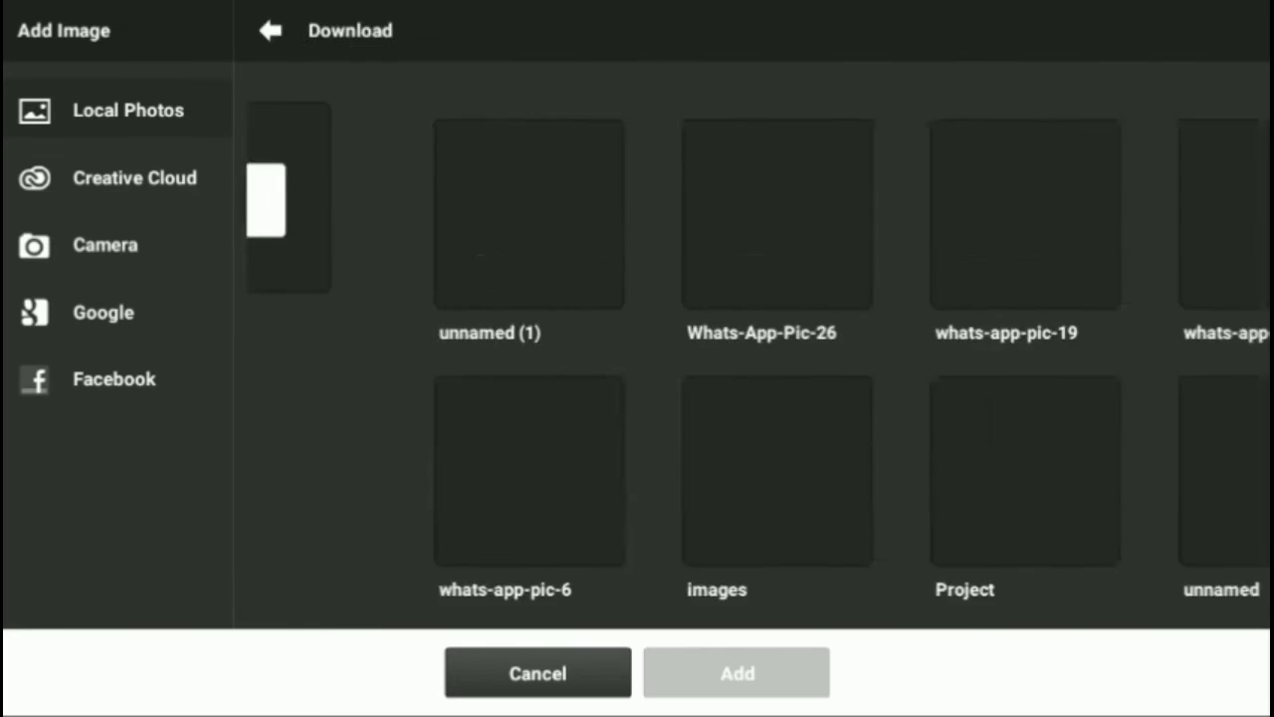
Add the screaming-face emoji as a layer, resized, tilted and placed right of EPIC.
click(378, 213)
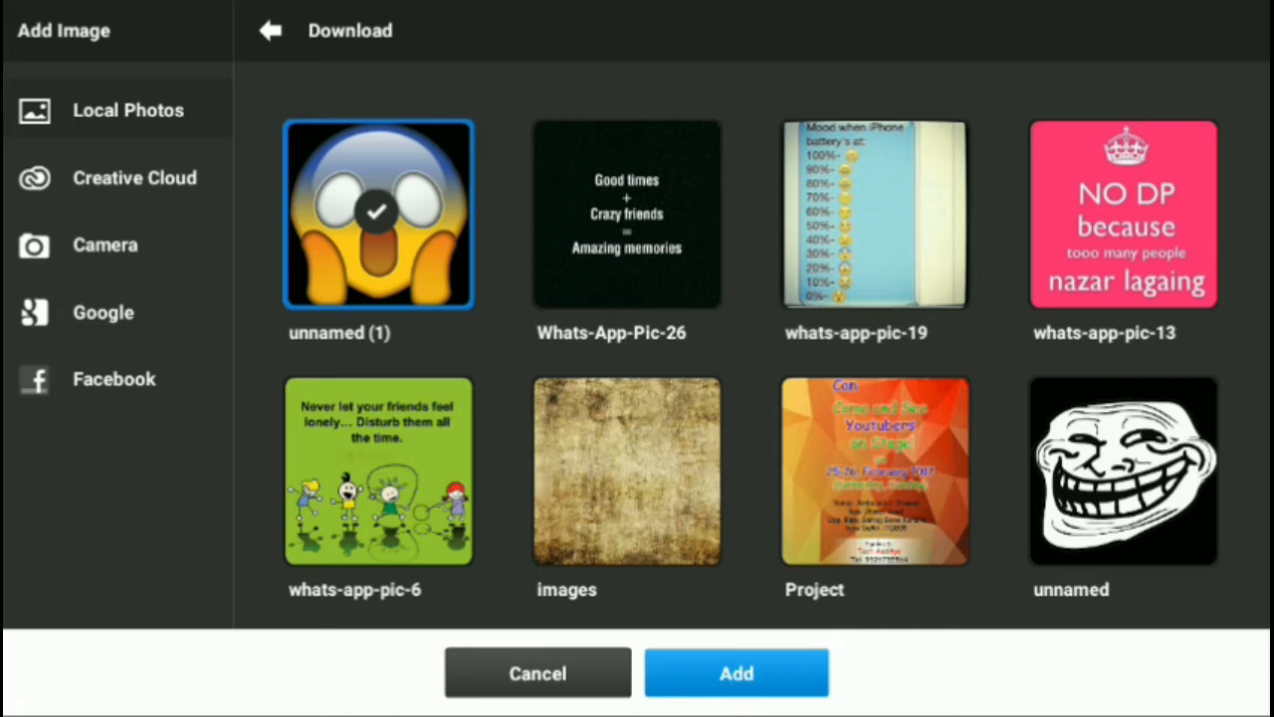
click(736, 672)
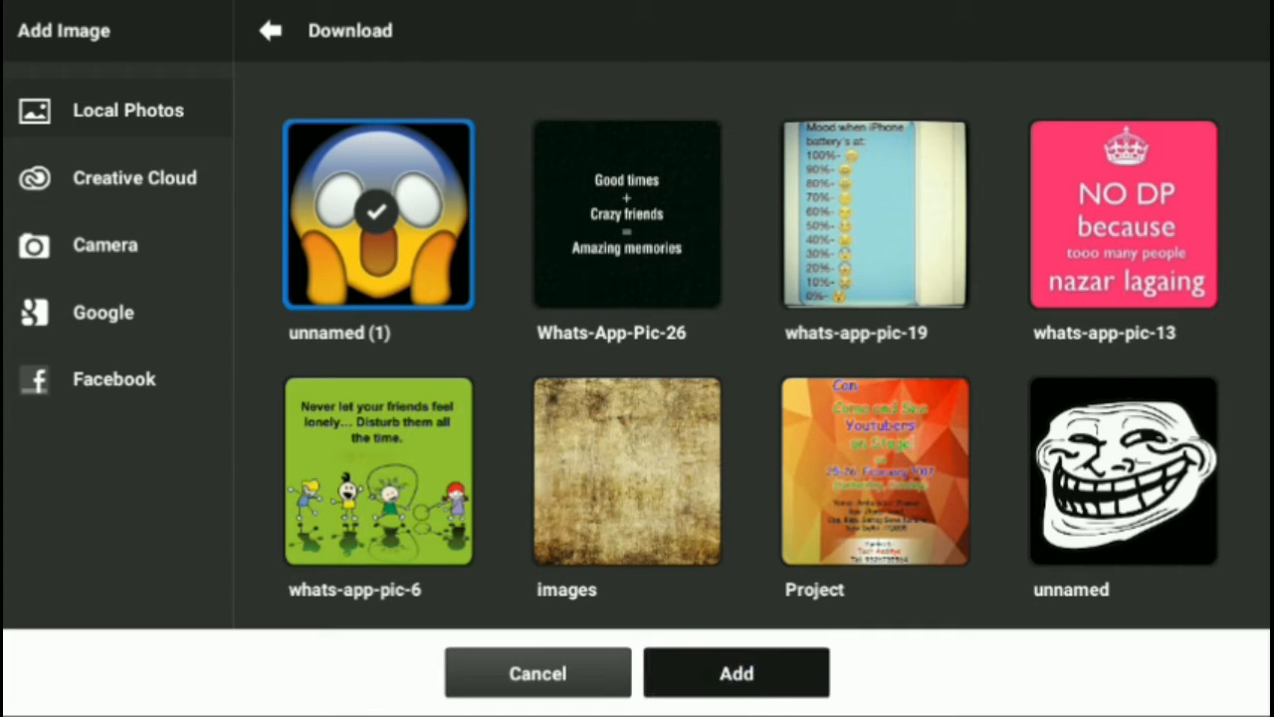
click(736, 672)
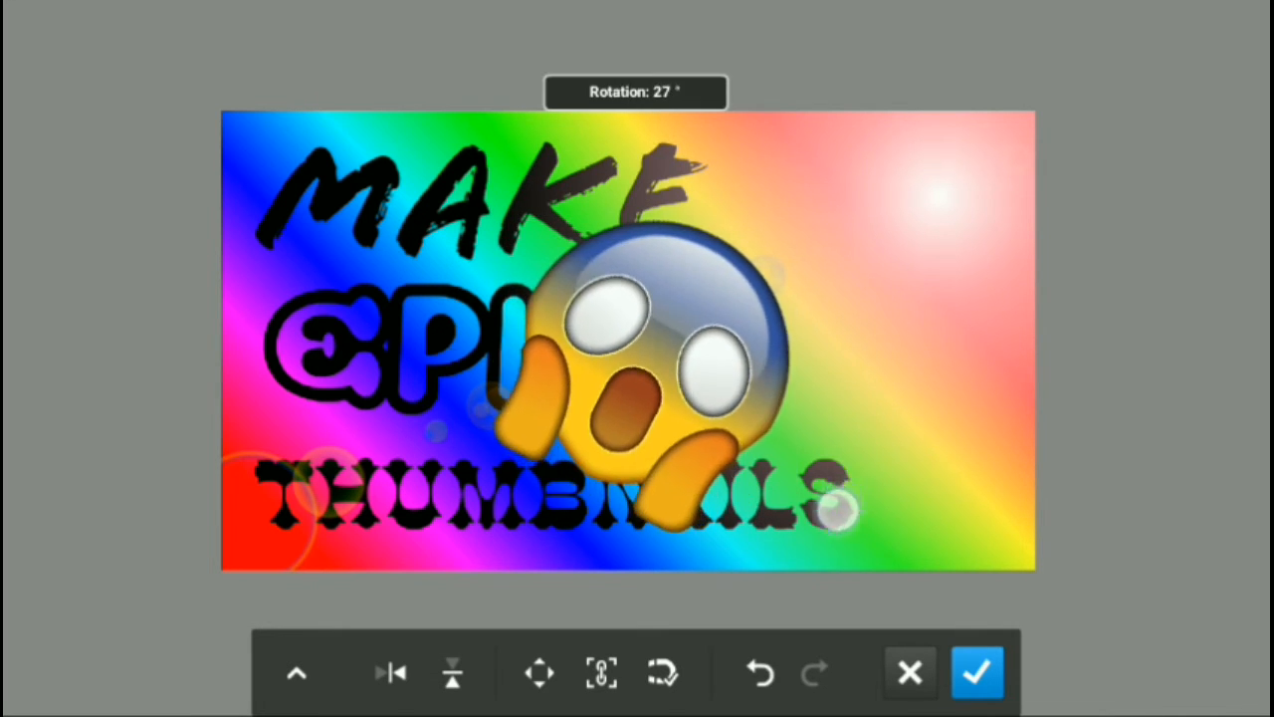
drag(648, 348, 876, 239)
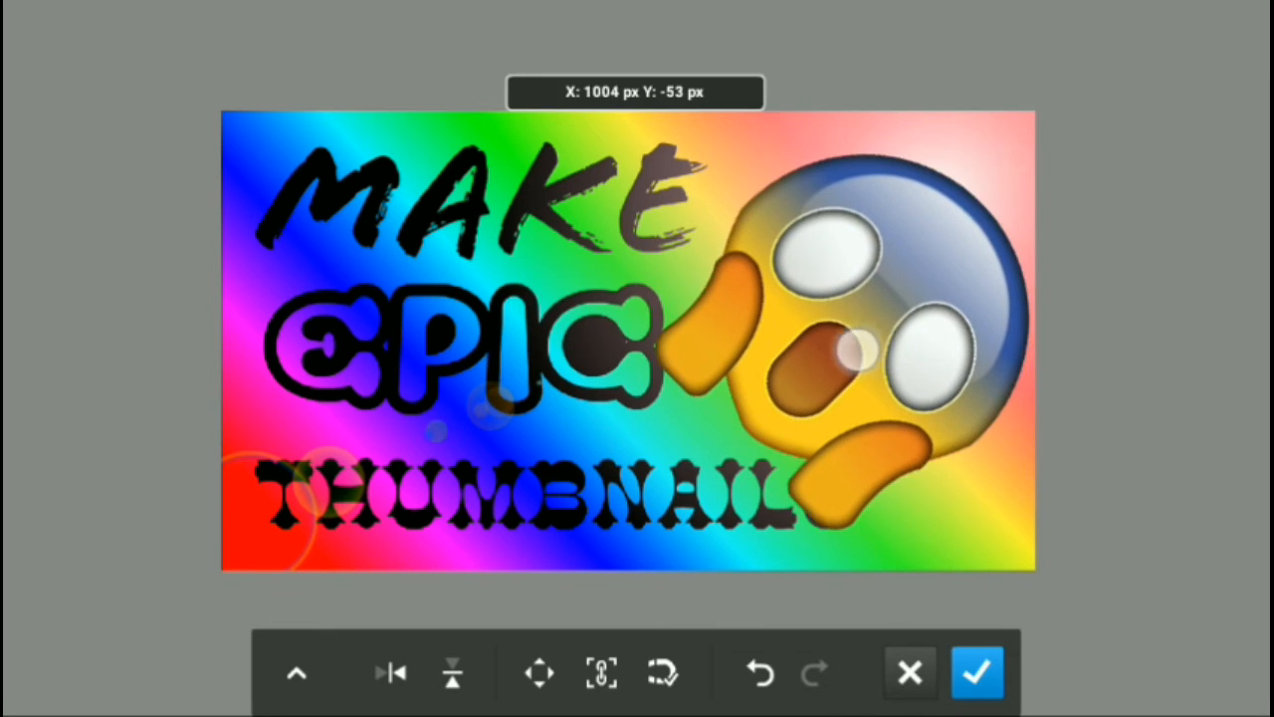
drag(866, 338, 816, 279)
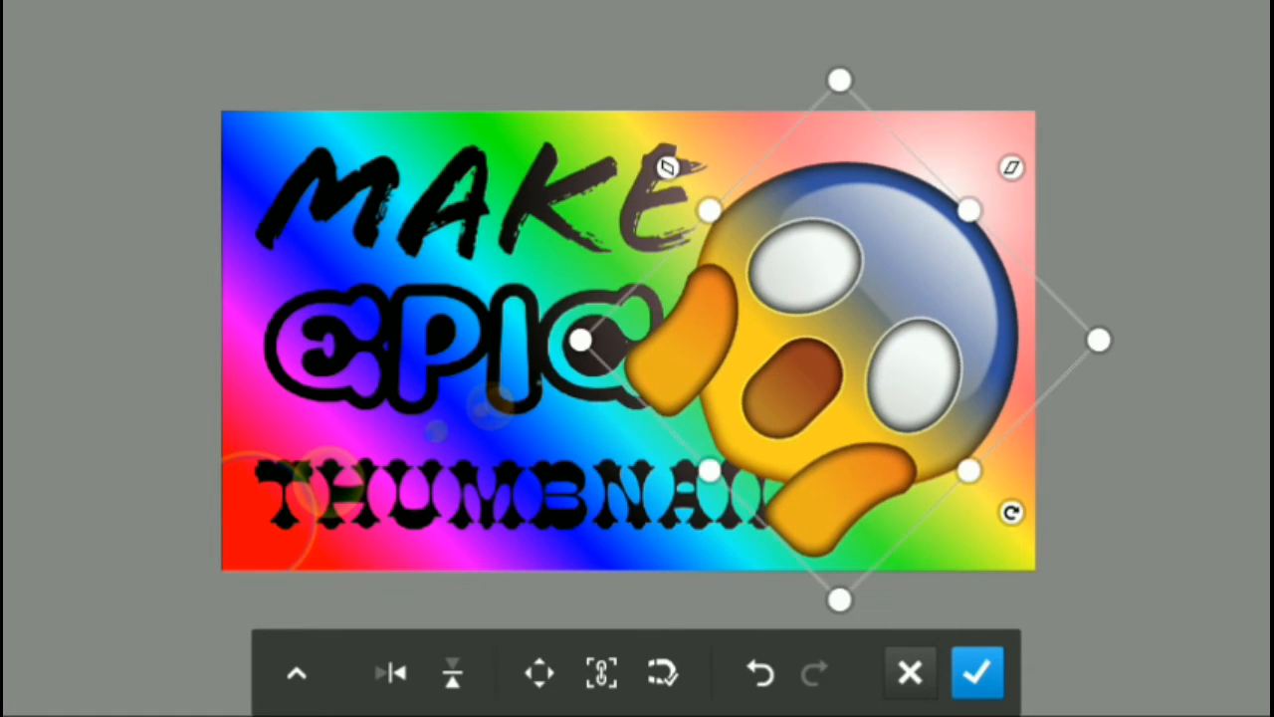
click(976, 672)
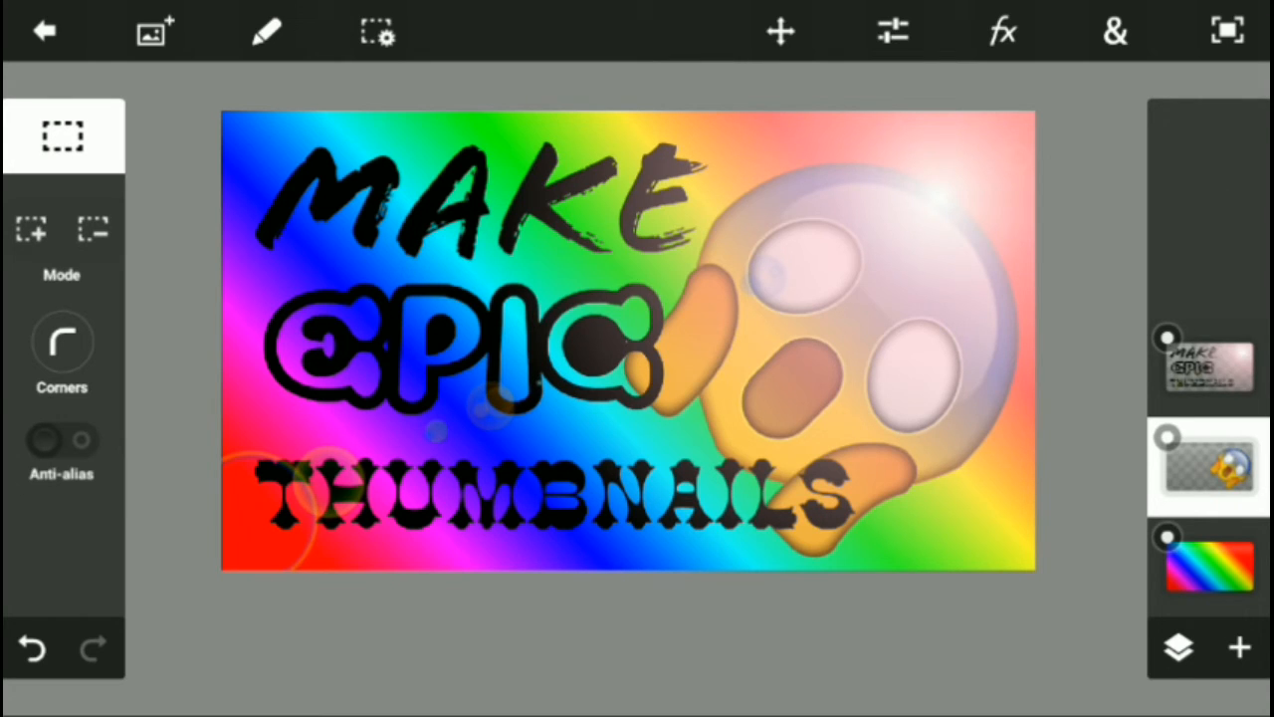
Dismiss the Merge Layers options and add the aerial lake landscape as a photo layer.
click(1178, 648)
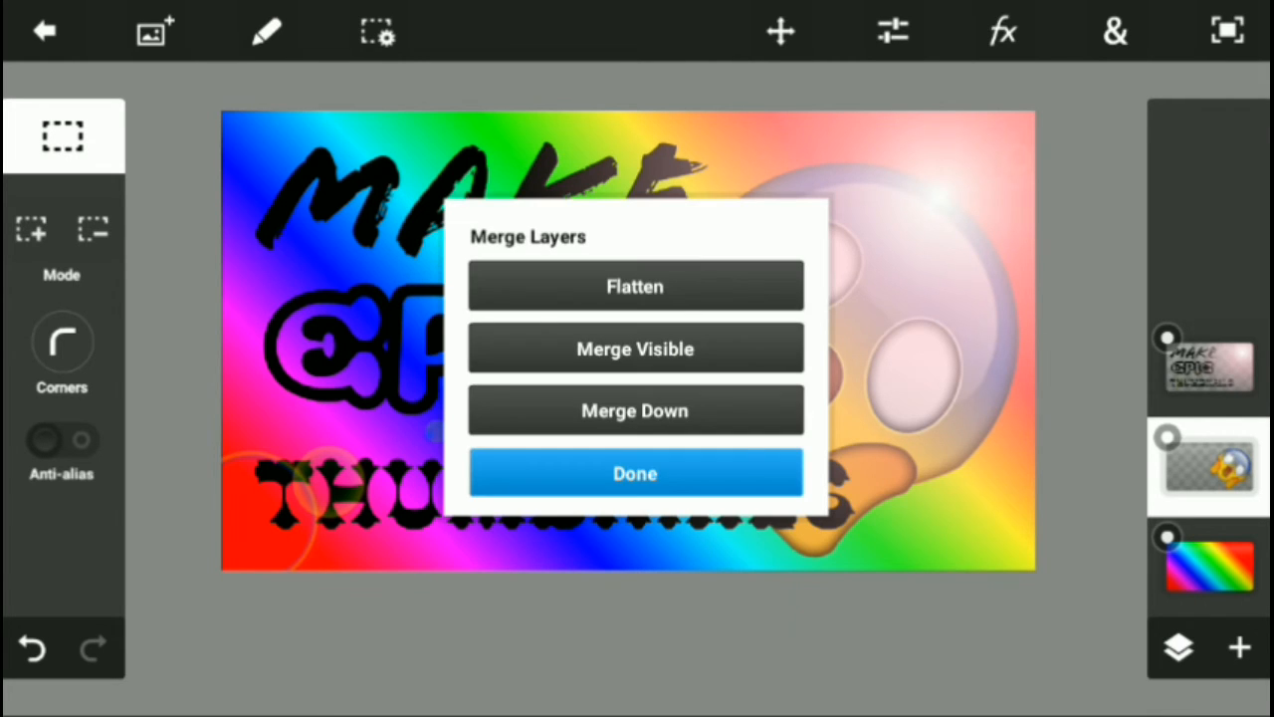
click(1239, 647)
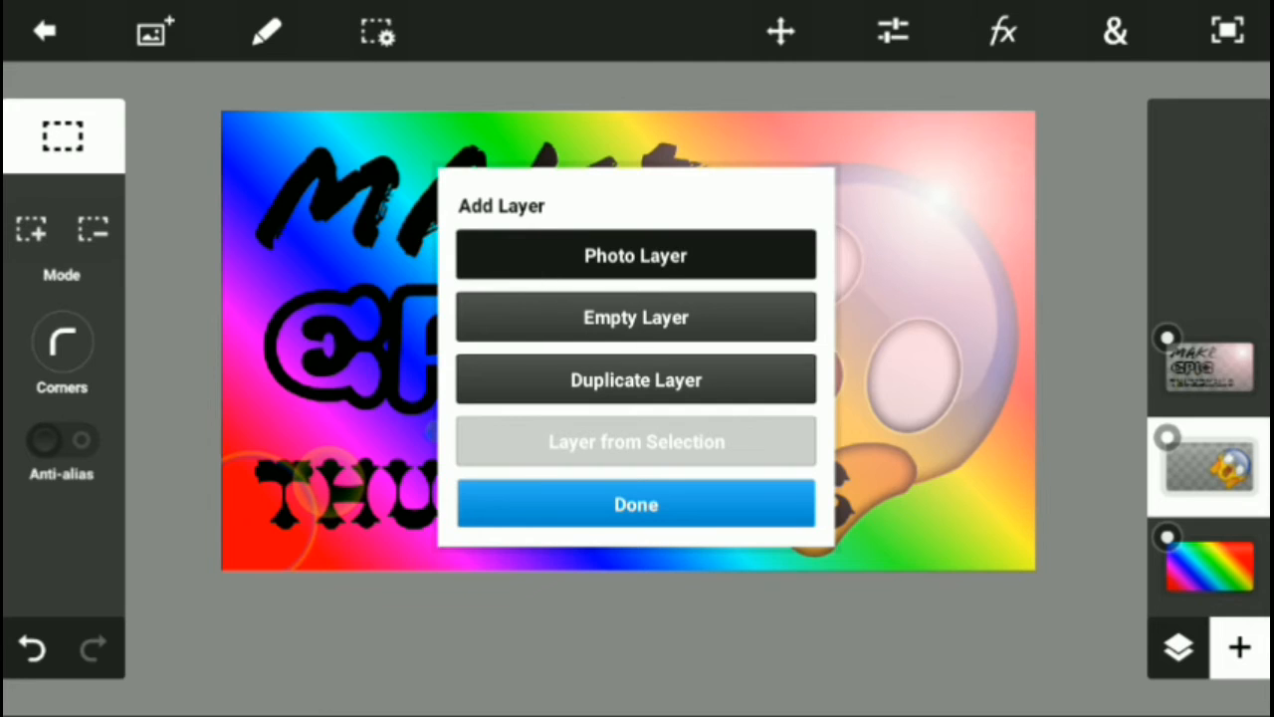
click(635, 255)
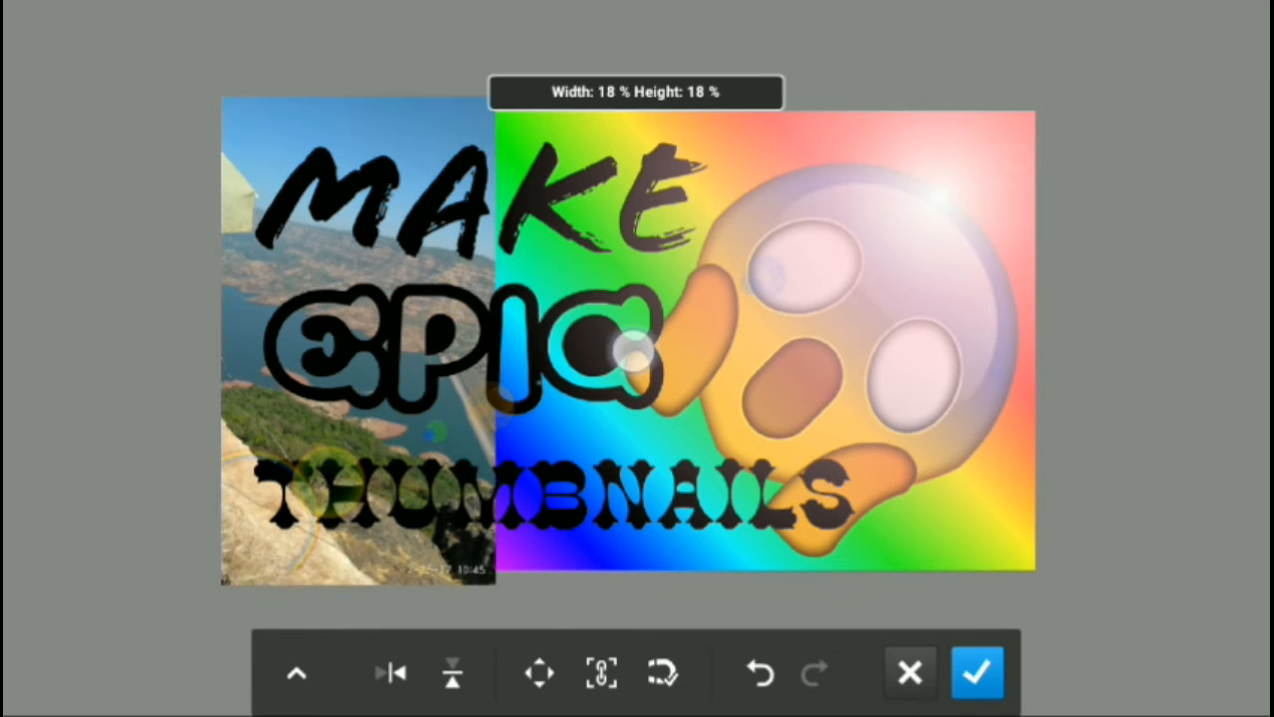
Enlarge and reposition the lake photo to cover the canvas, then confirm.
drag(632, 354, 1030, 443)
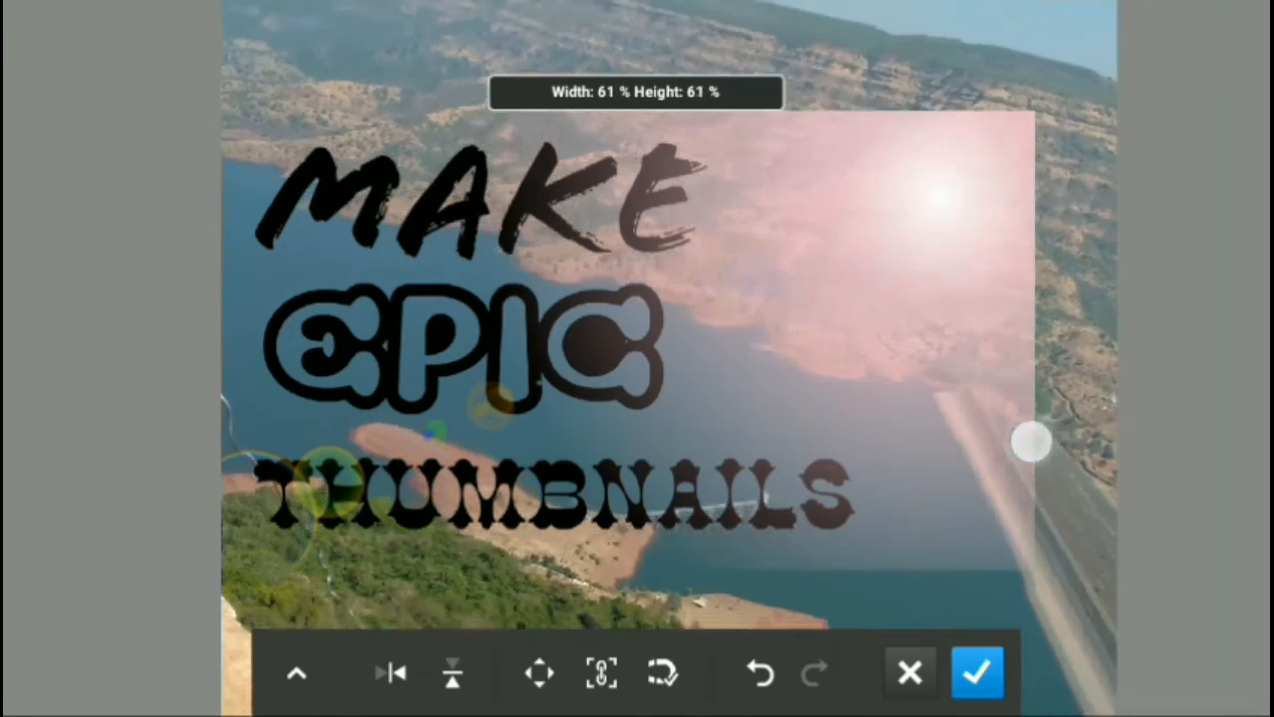
drag(1032, 443, 1033, 428)
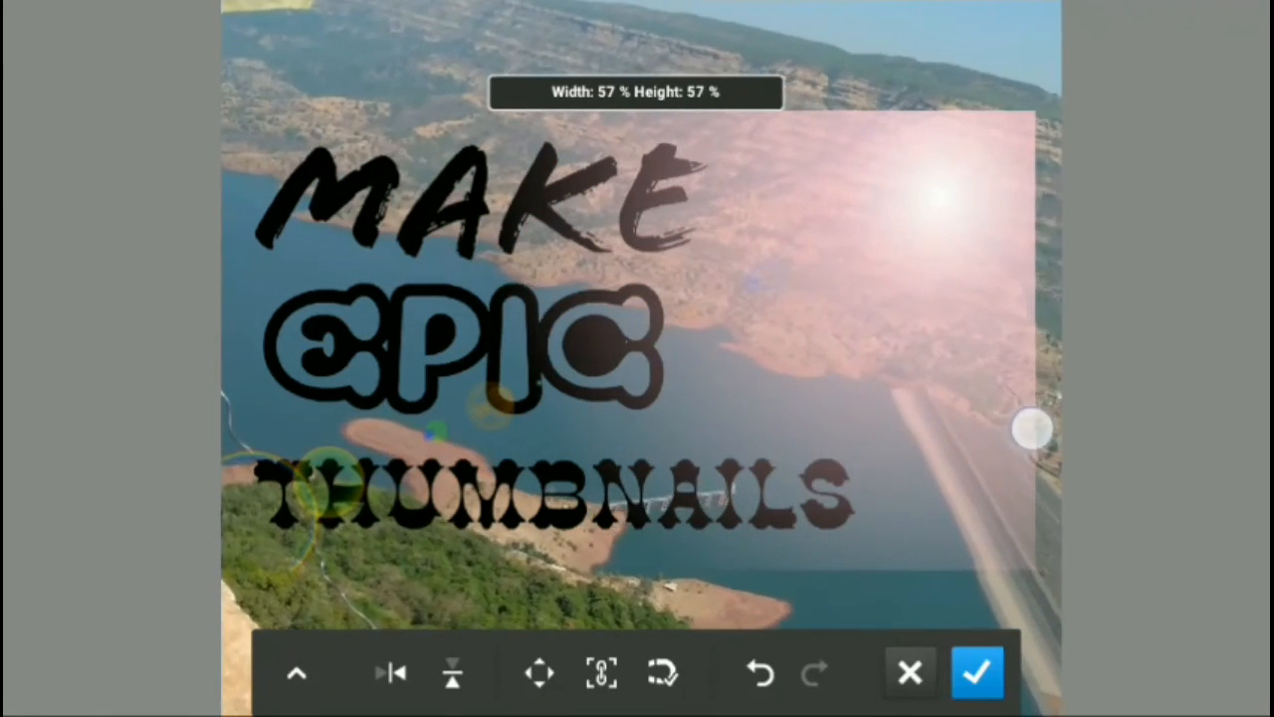
drag(1033, 428, 697, 346)
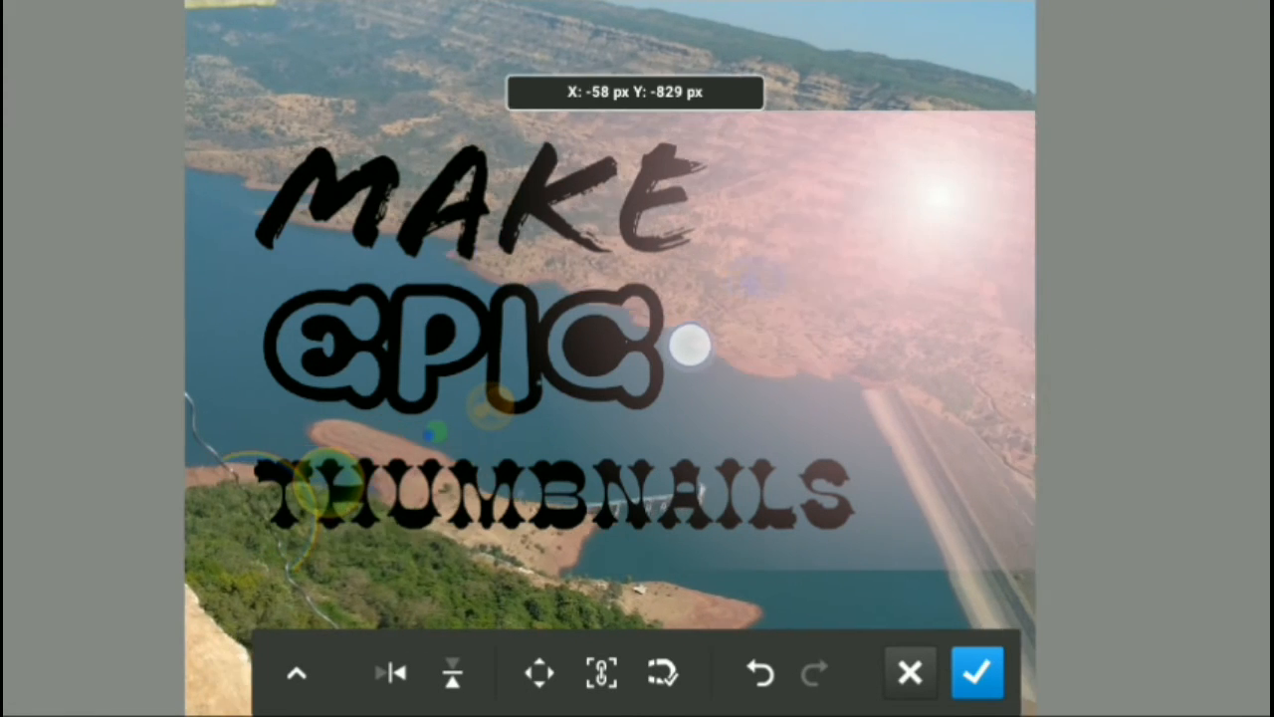
drag(695, 346, 936, 316)
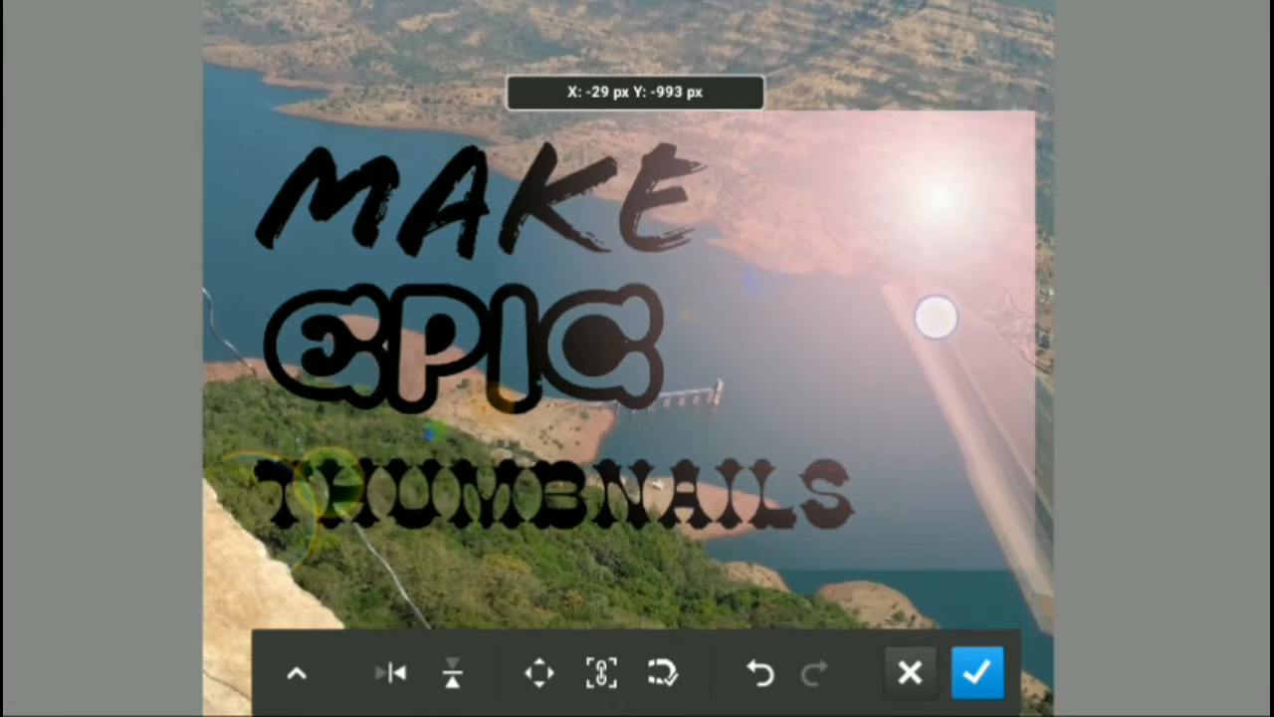
click(977, 672)
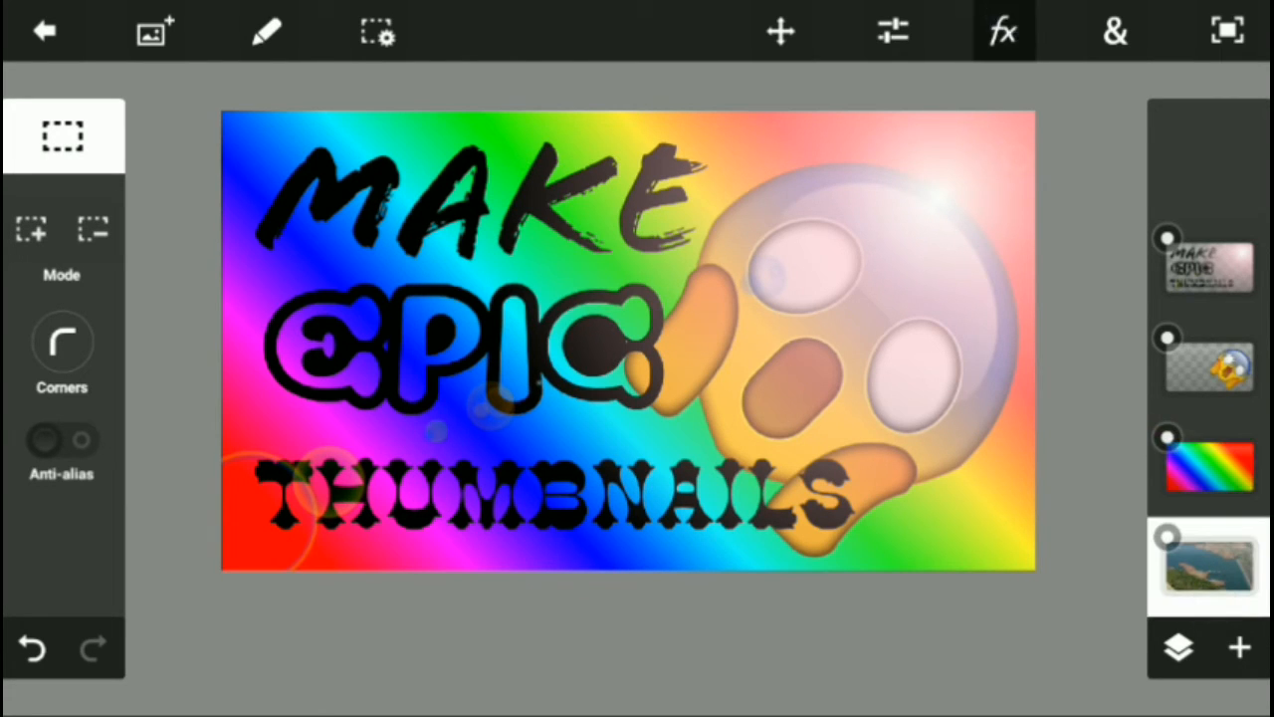
Apply a Gaussian Blur at strength 127 to the lake photo layer.
click(1002, 30)
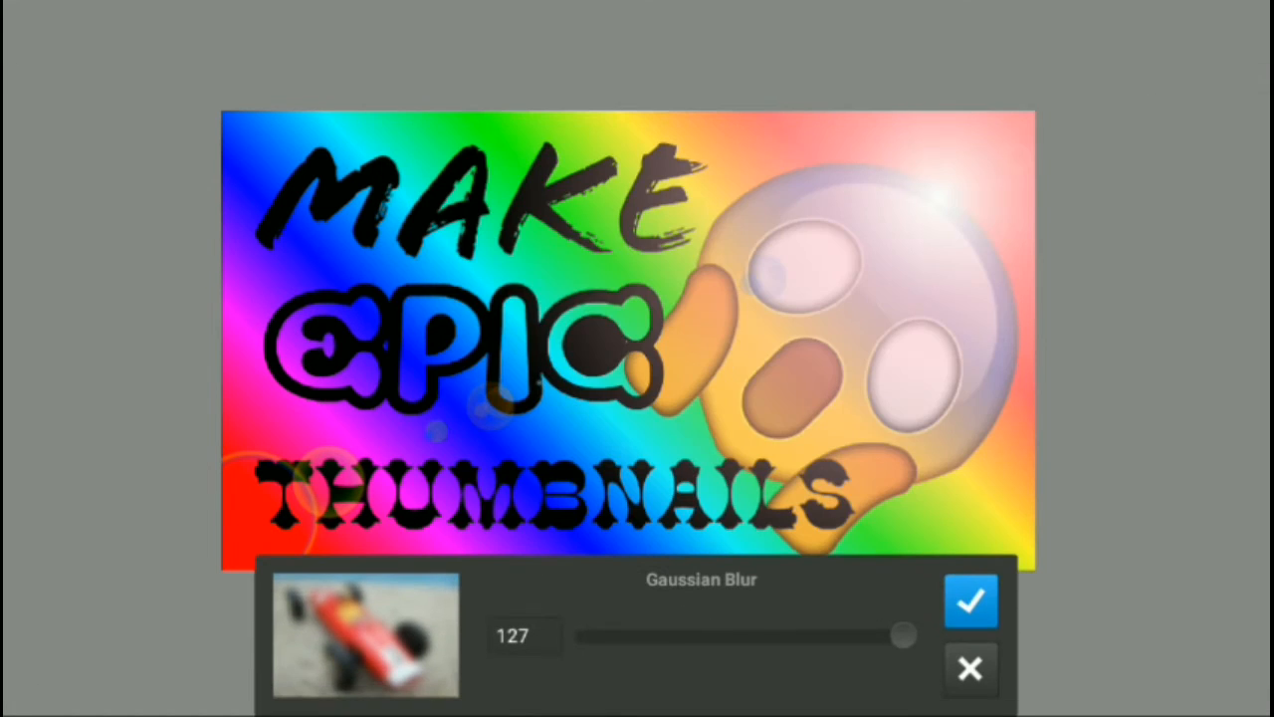
click(970, 600)
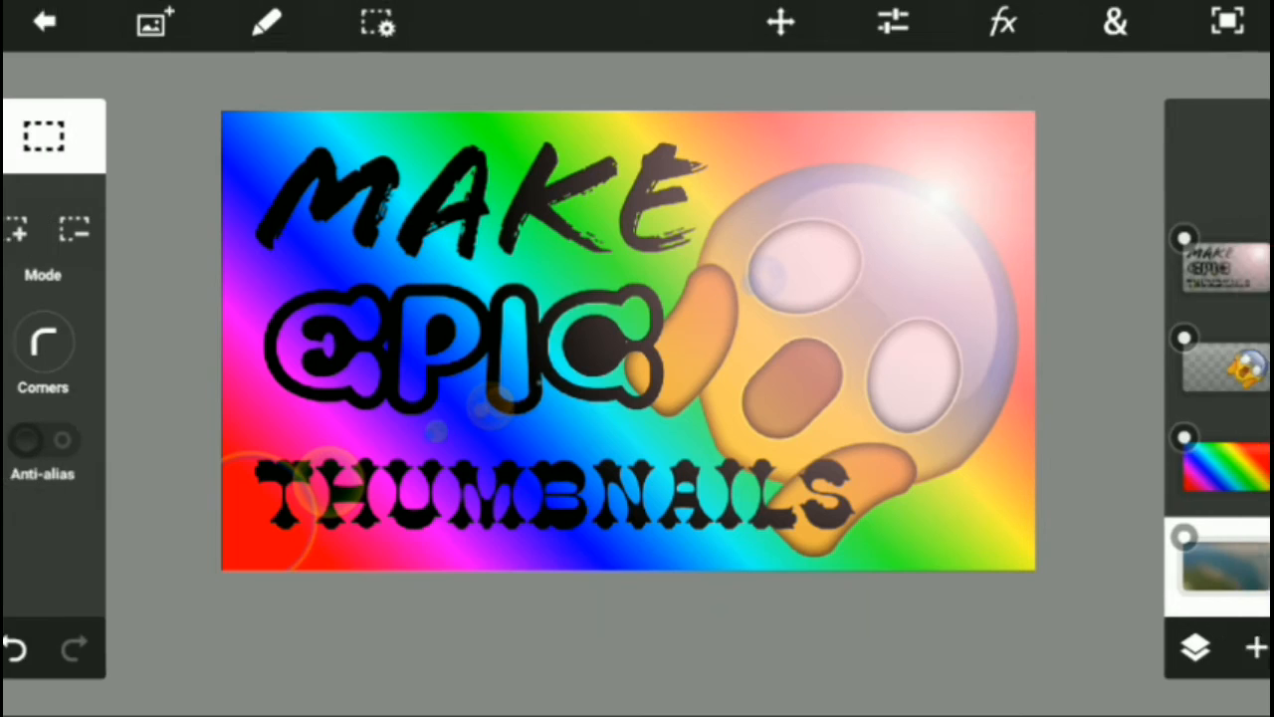
click(1207, 463)
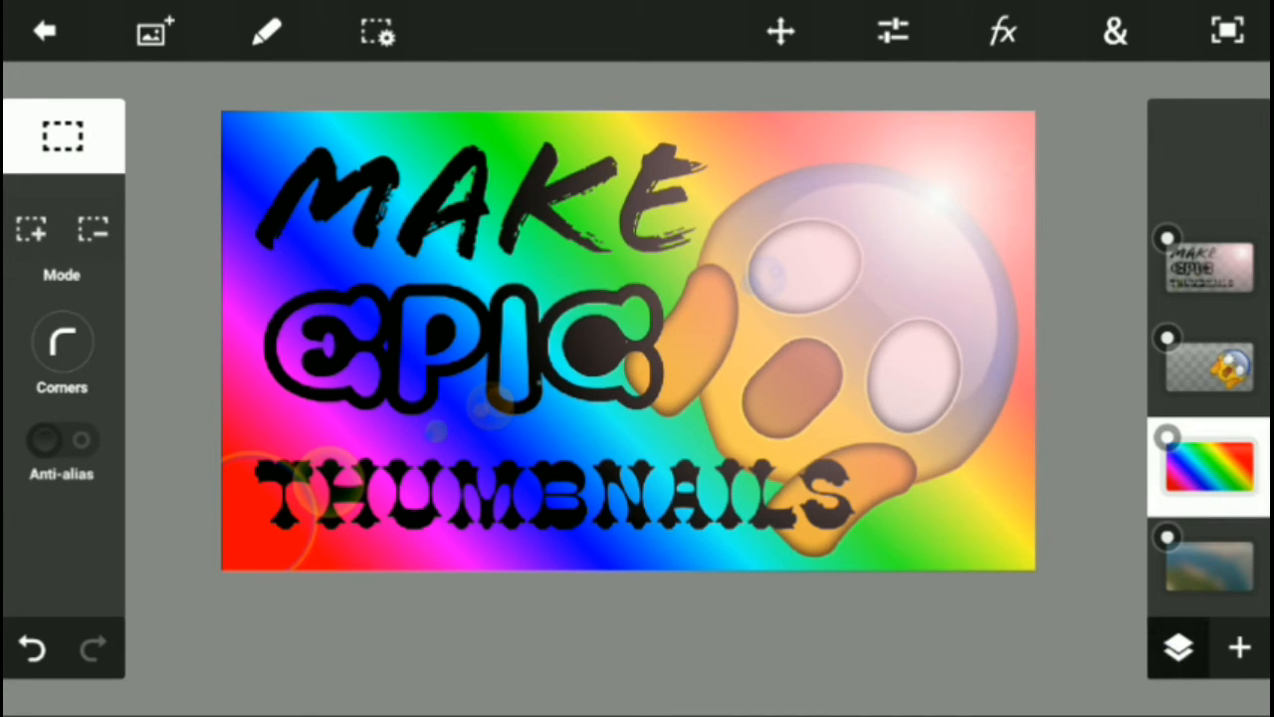
Try Screen and Linear Dodge (Add) blends on the rainbow layer, varying opacity up to about 44%.
click(1177, 648)
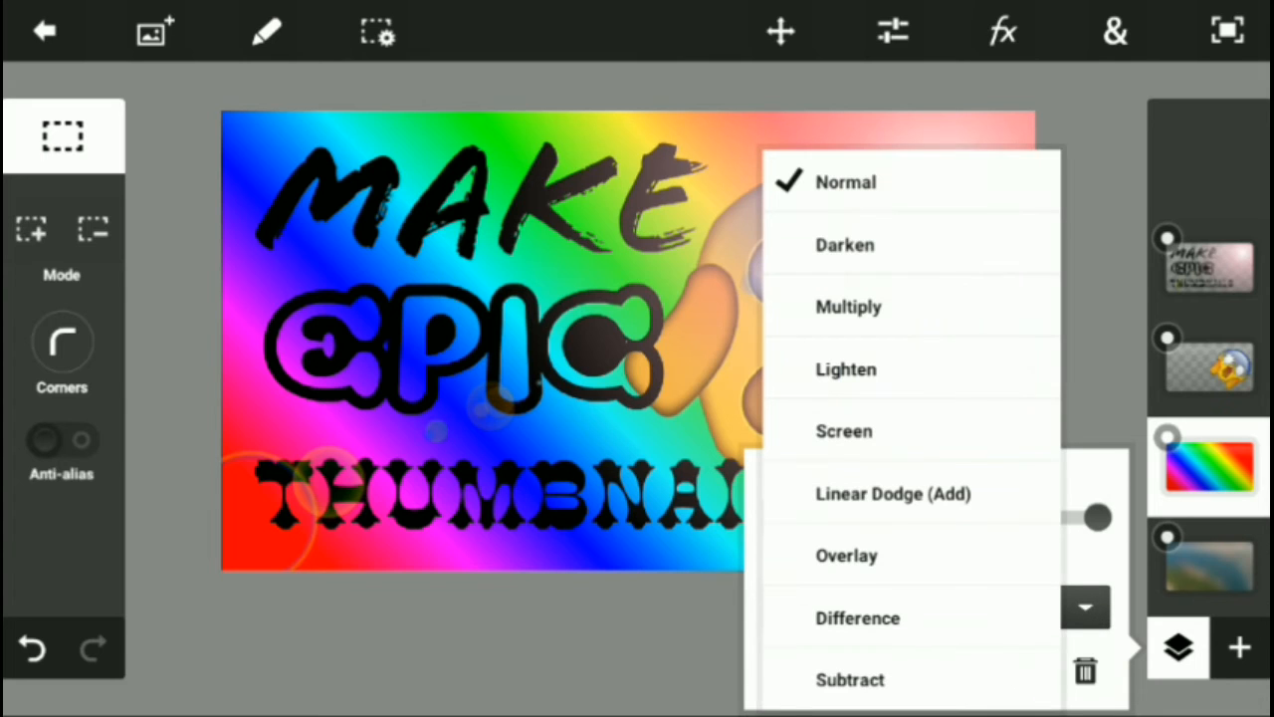
click(843, 430)
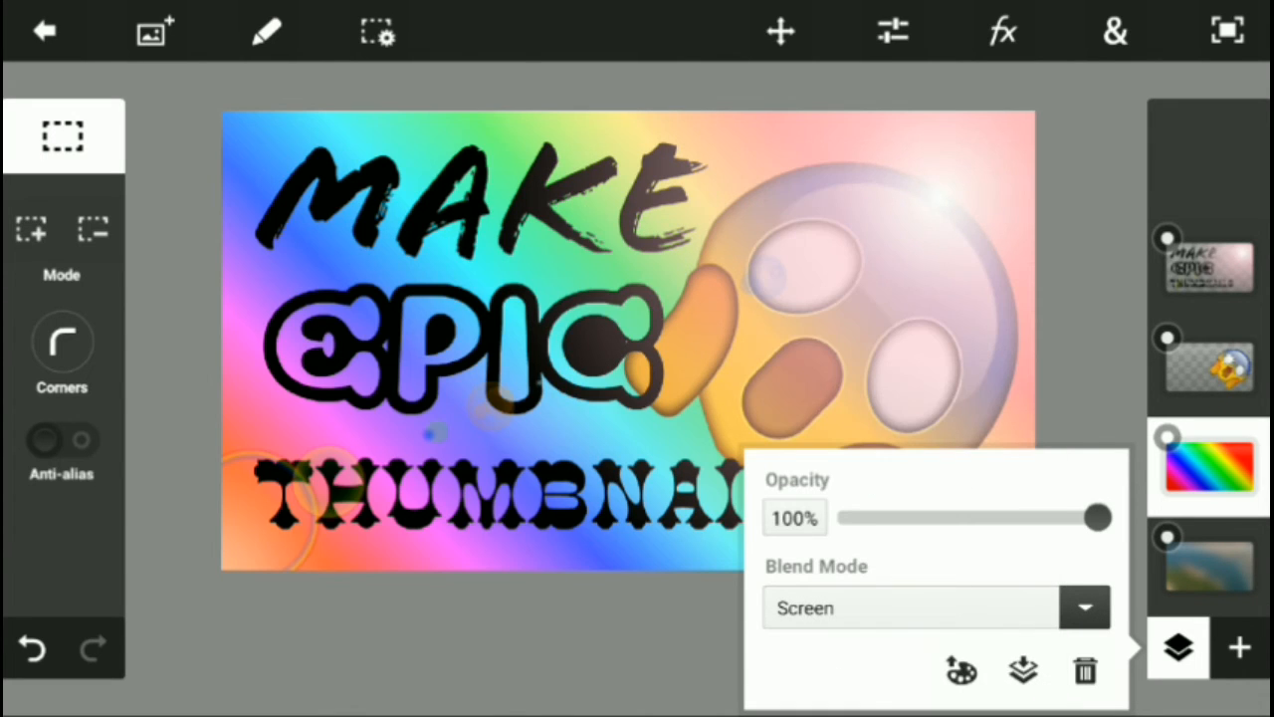
click(1083, 607)
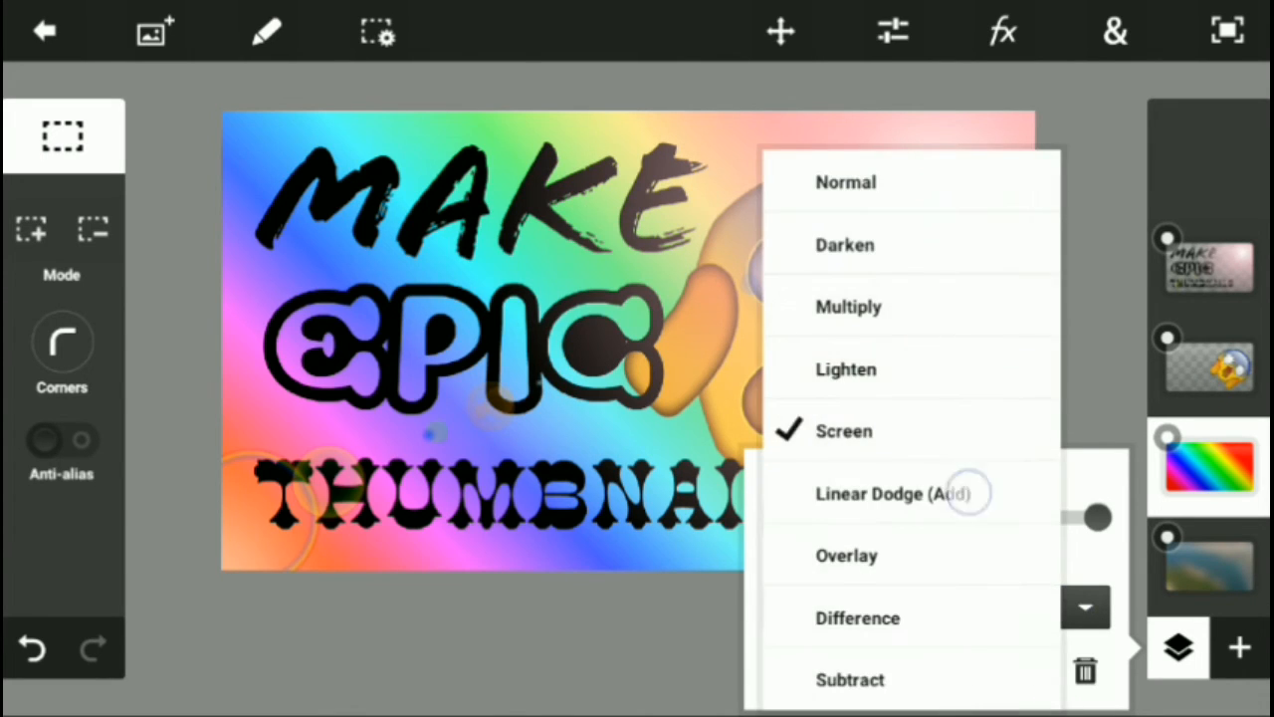
click(883, 493)
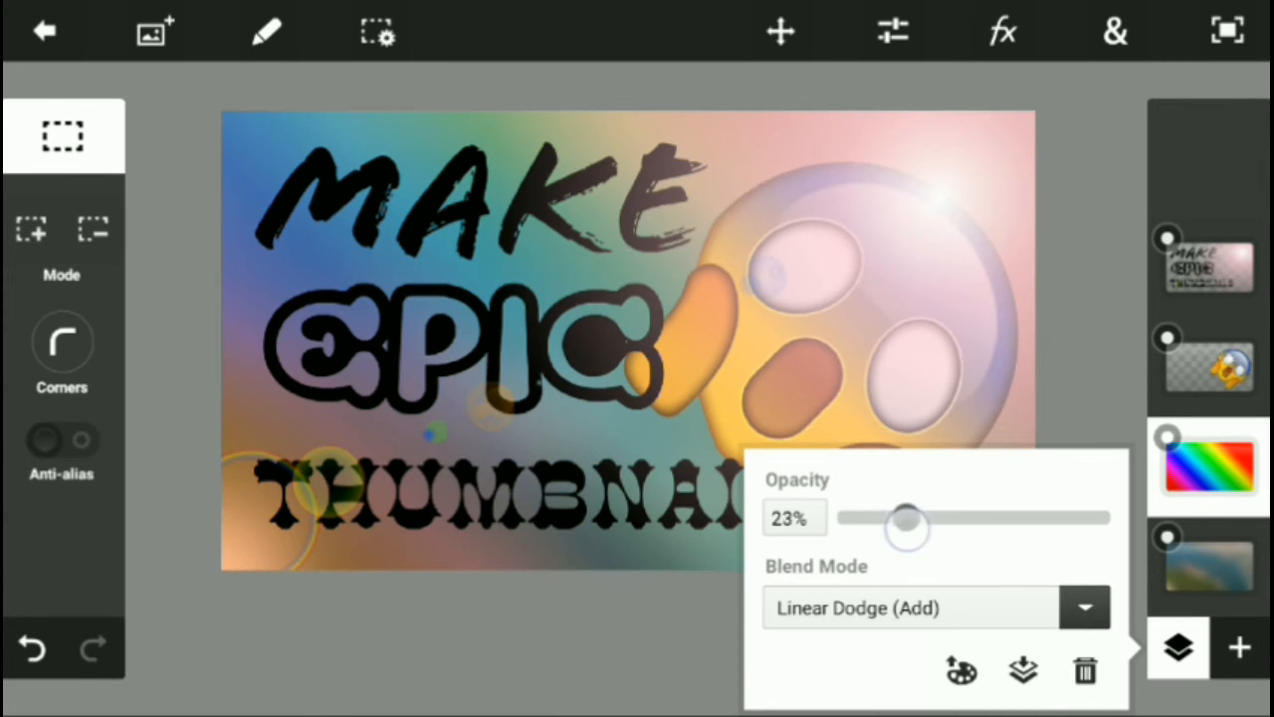
drag(906, 518, 914, 518)
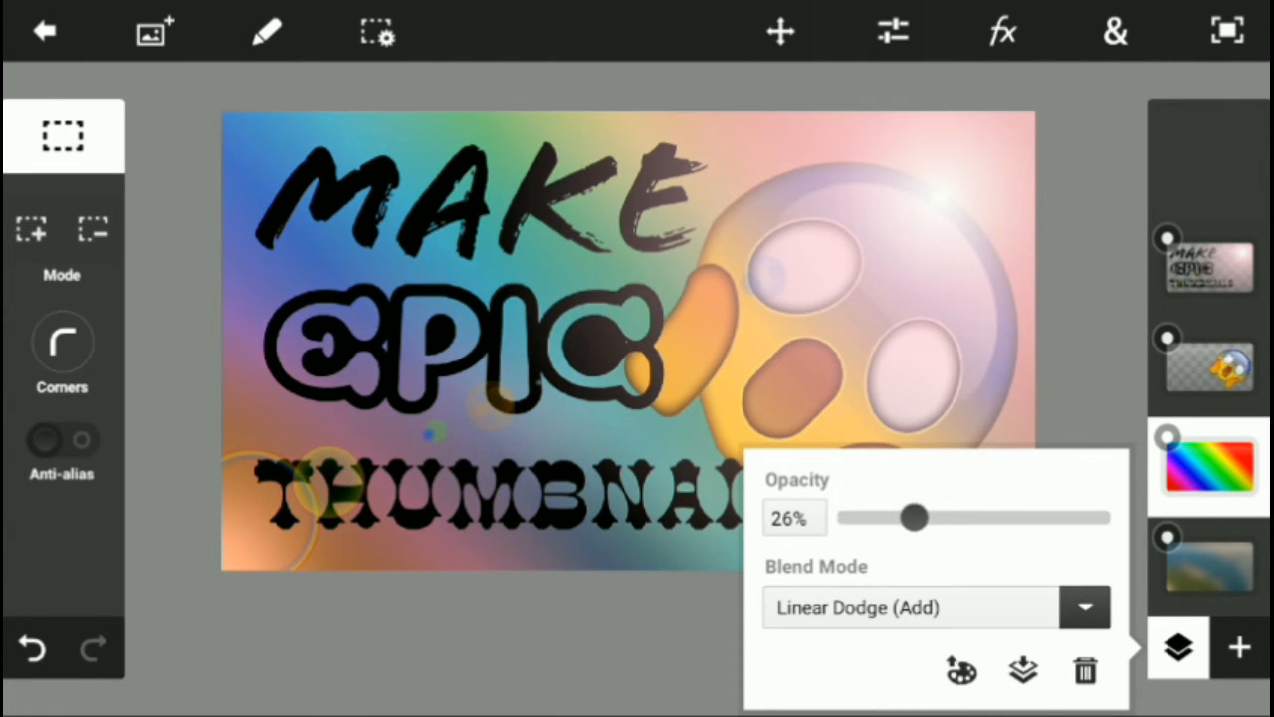
drag(914, 516, 941, 517)
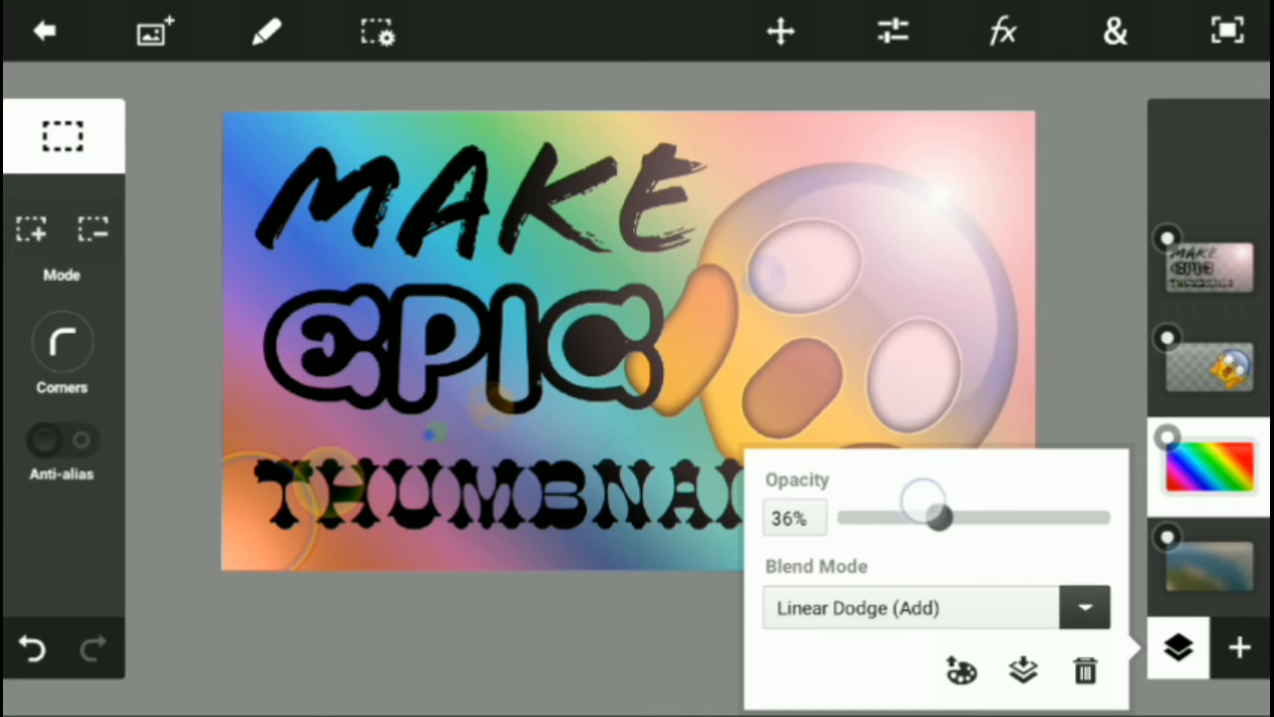
drag(931, 515, 906, 516)
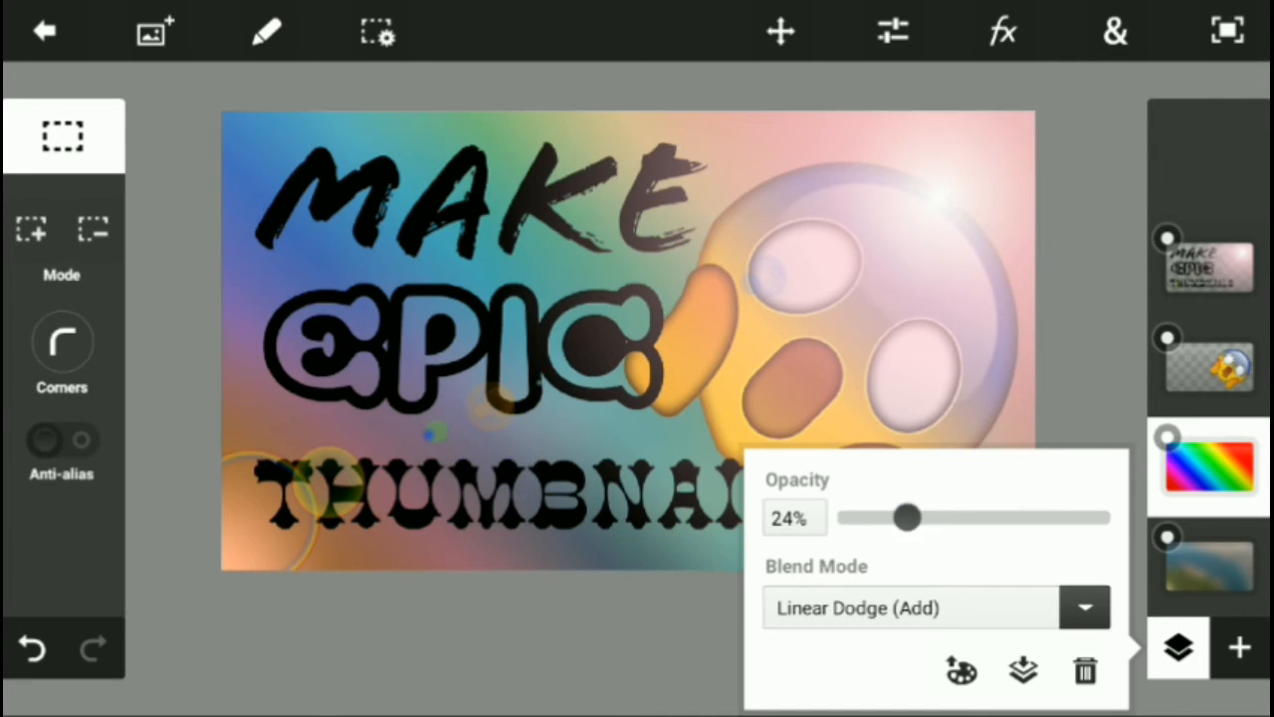
drag(904, 517, 954, 516)
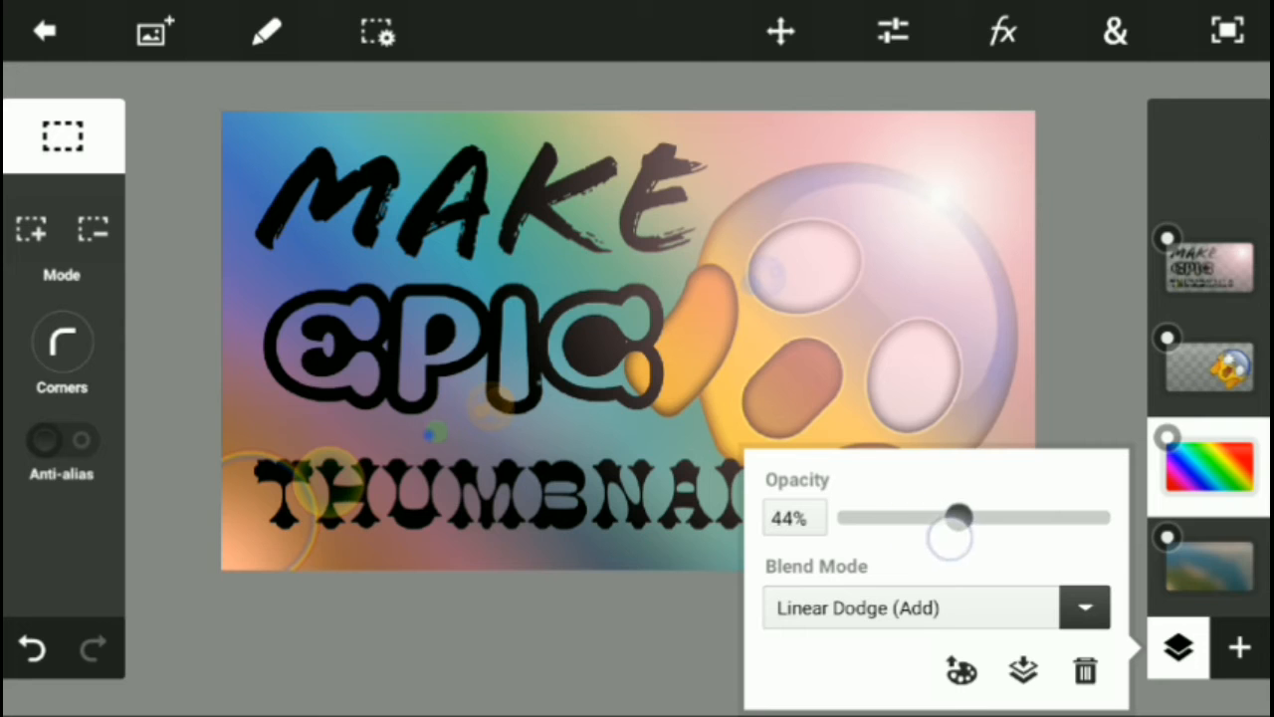
drag(954, 516, 940, 517)
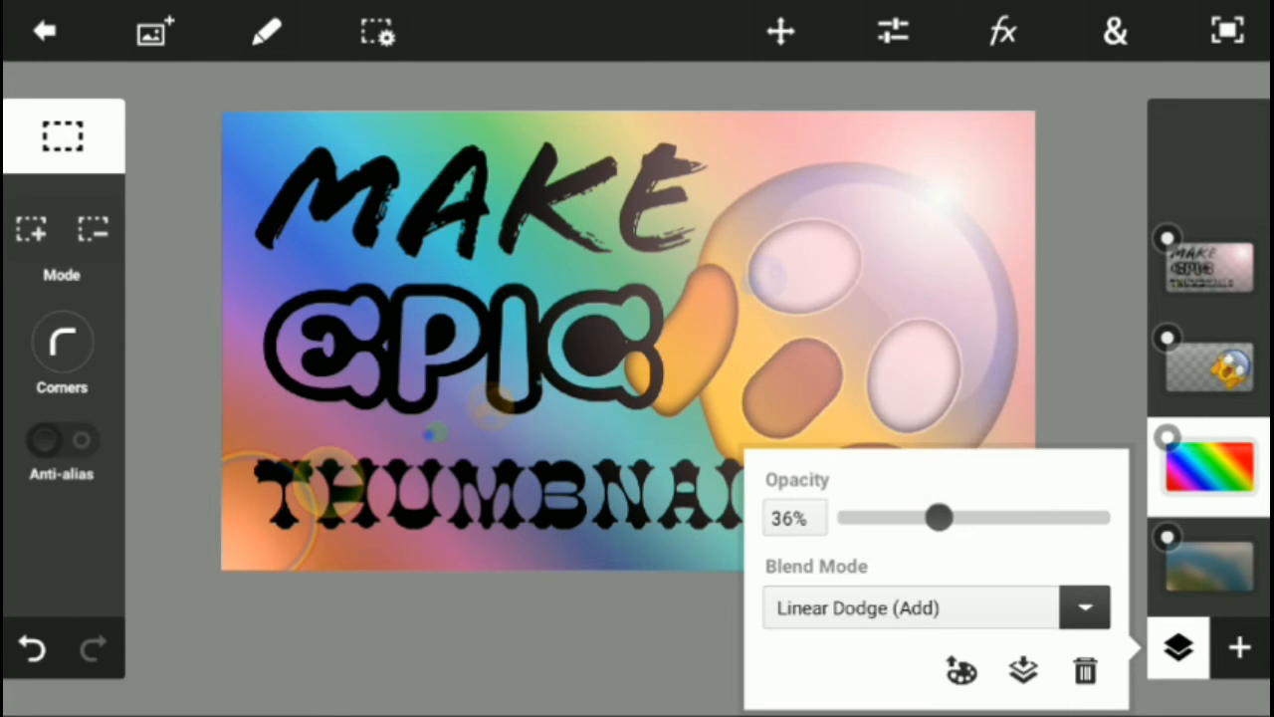
Try Overlay, then settle on Lighten at about 24% opacity and close the panel.
click(906, 607)
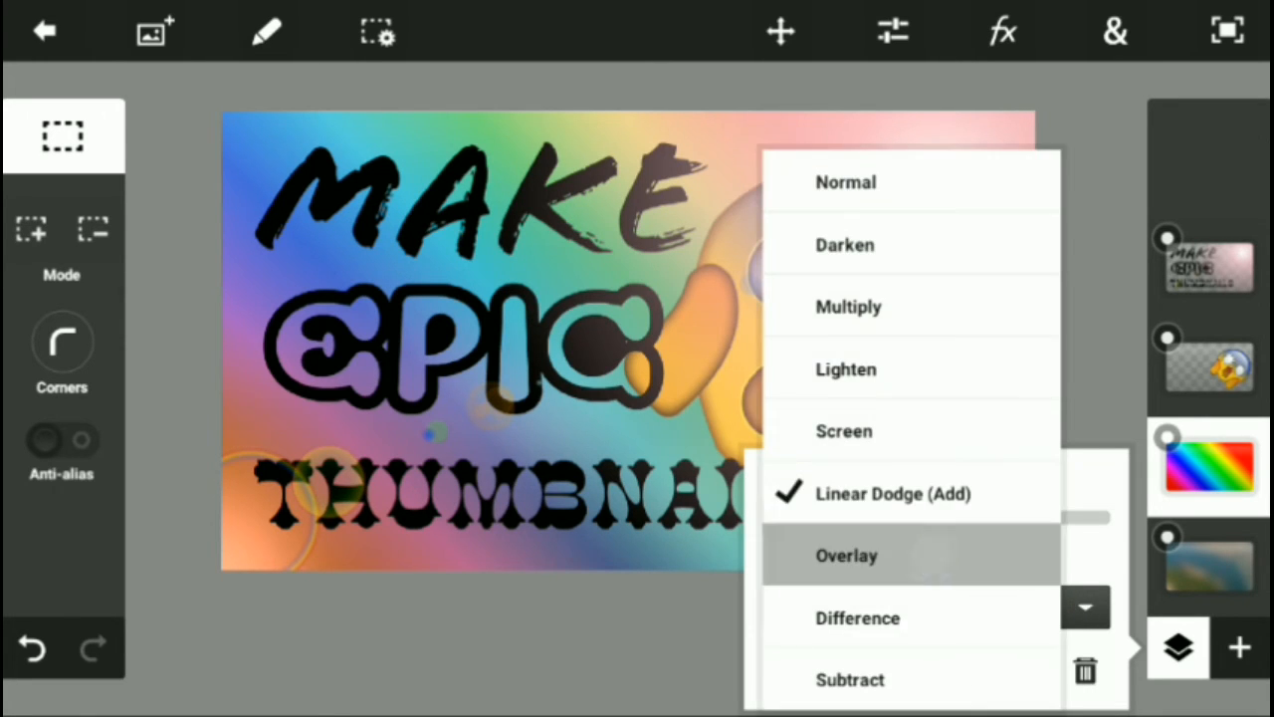
click(846, 554)
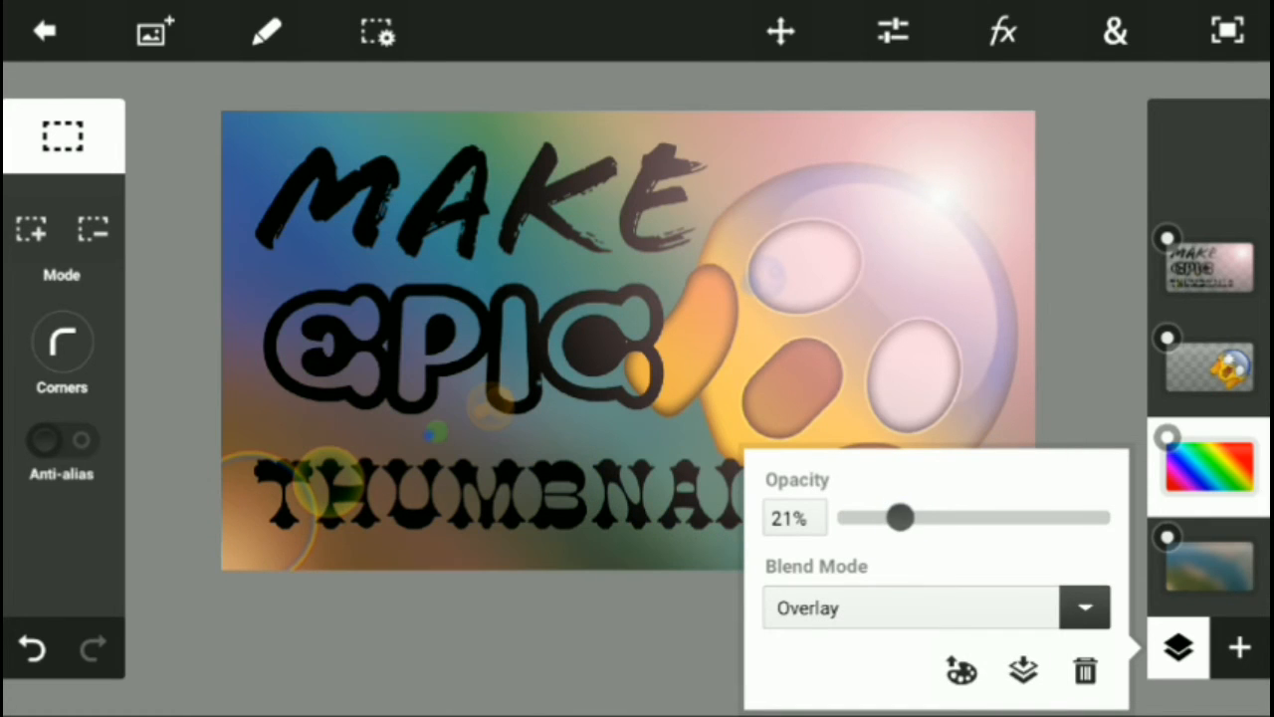
drag(901, 516, 931, 518)
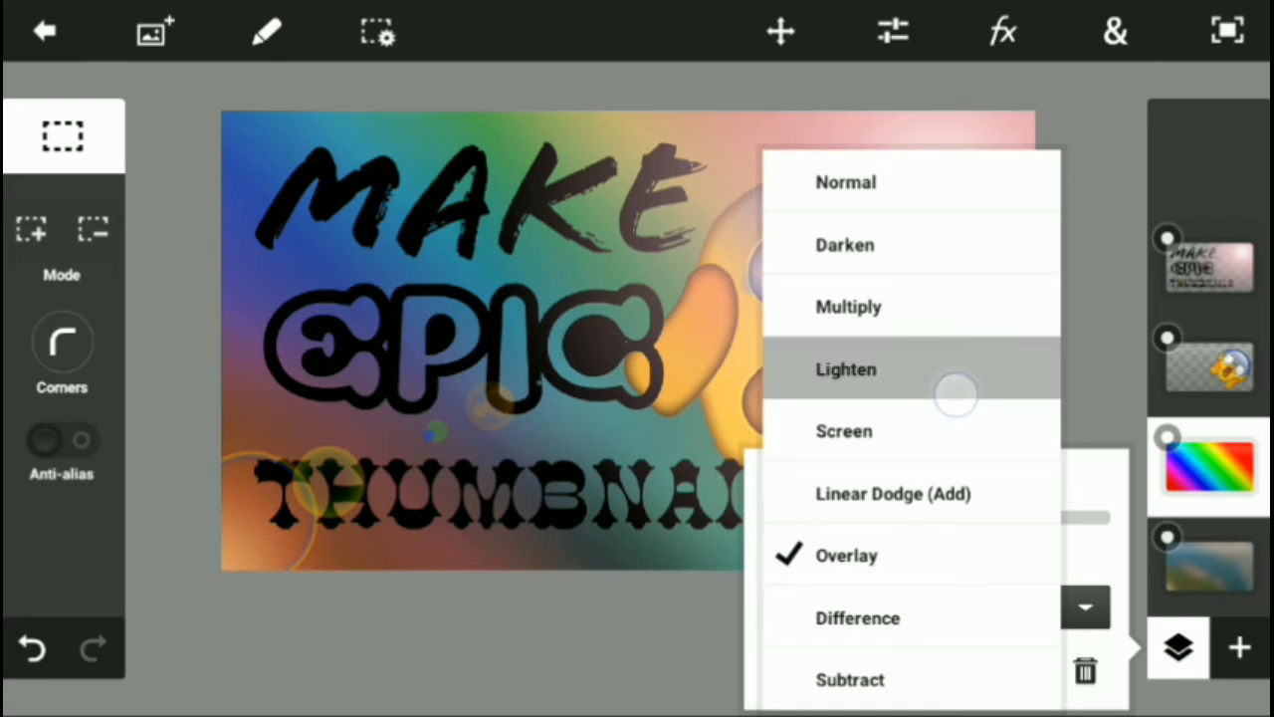
click(845, 369)
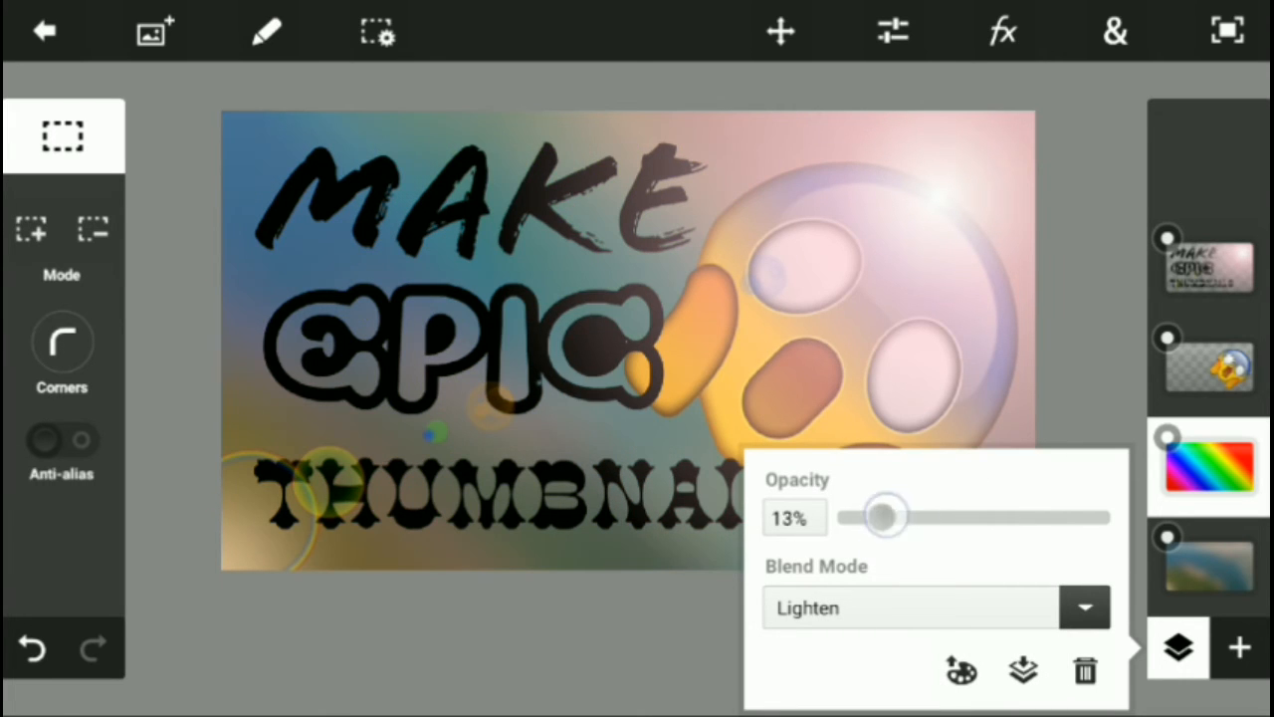
drag(881, 516, 906, 516)
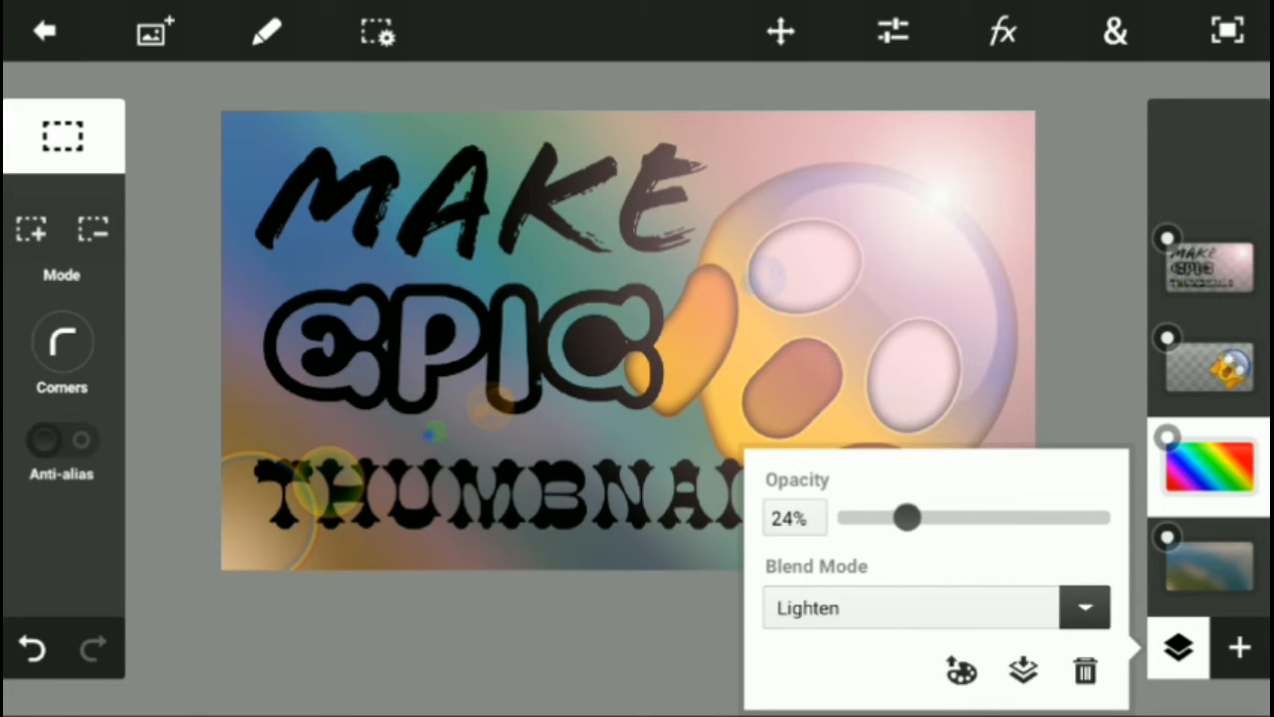
click(1177, 647)
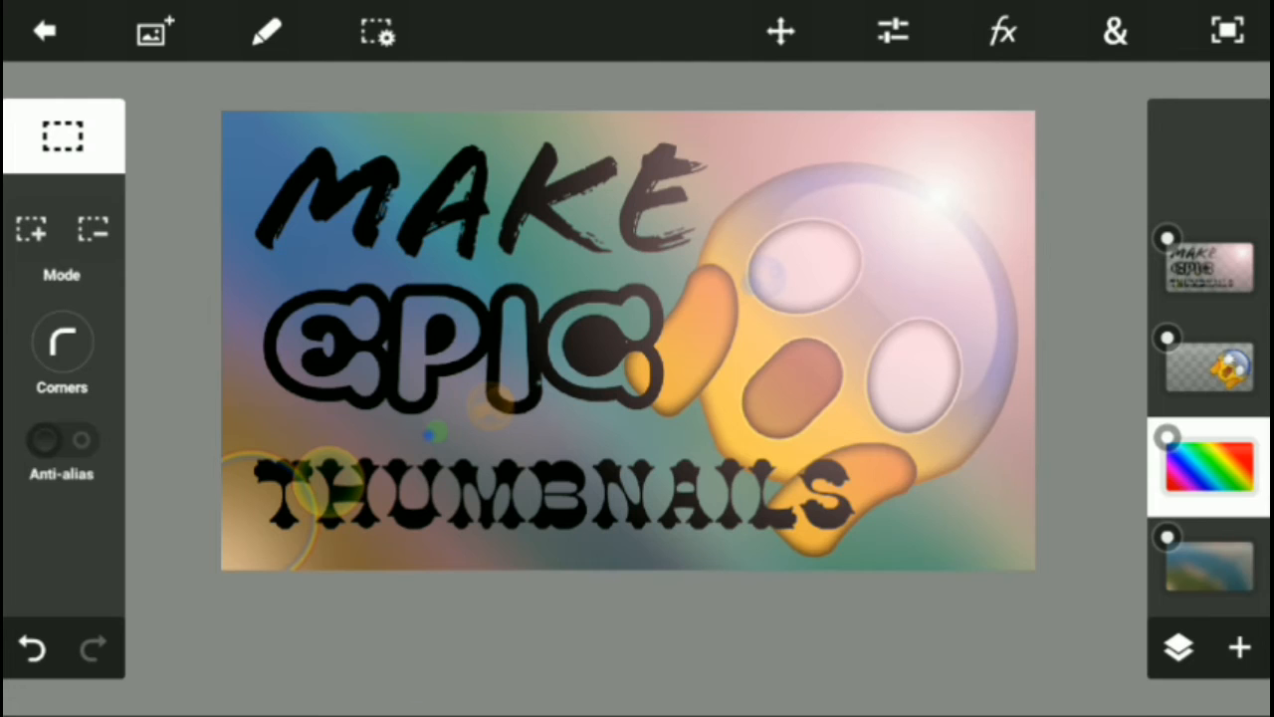
click(1208, 369)
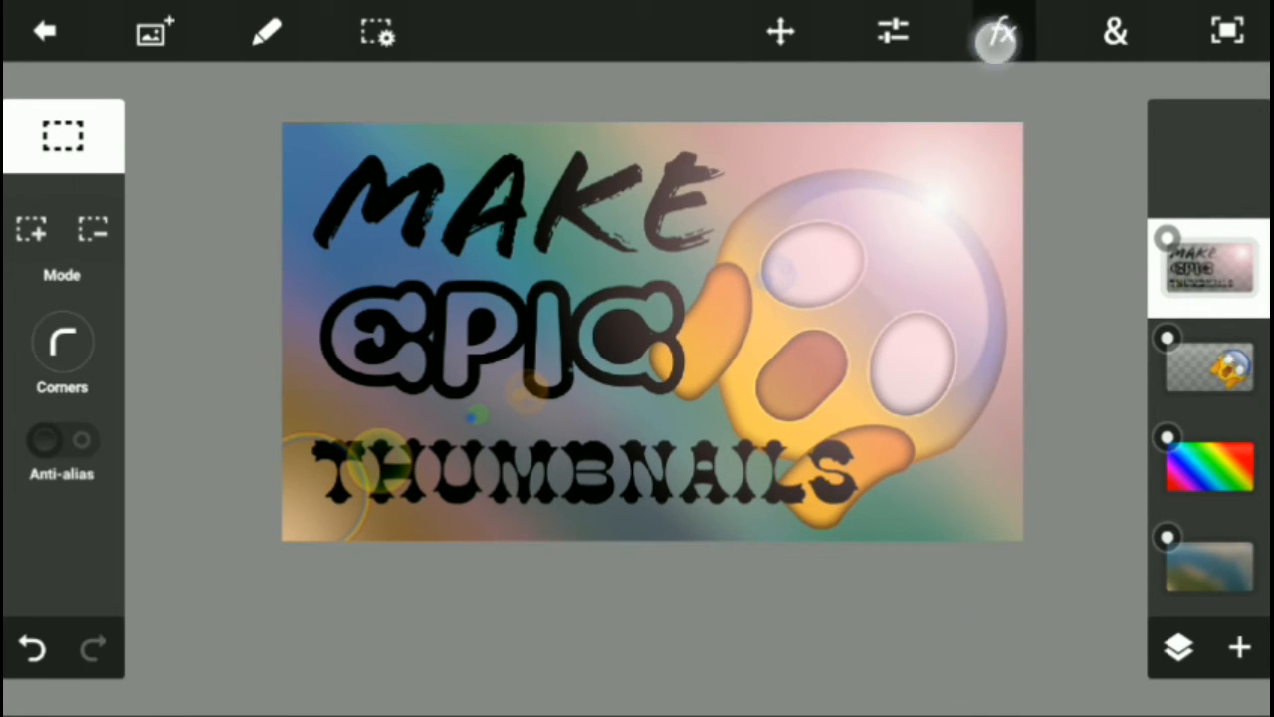
click(999, 31)
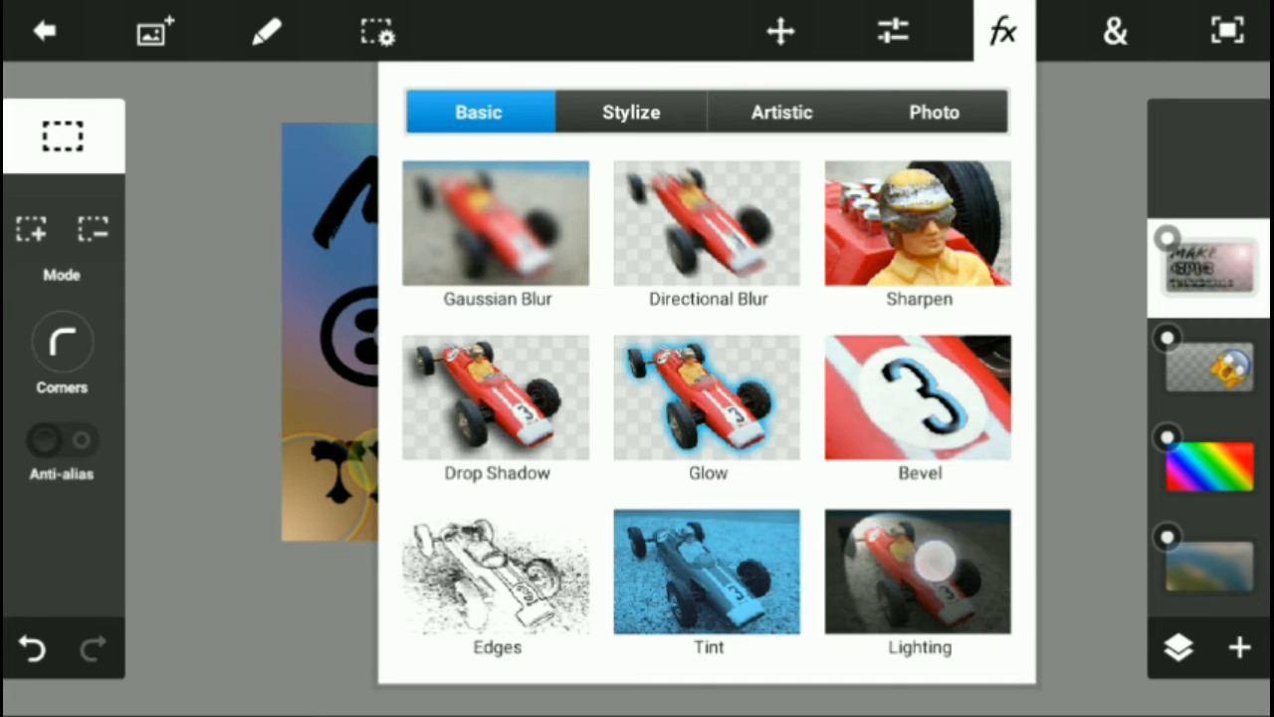
click(918, 399)
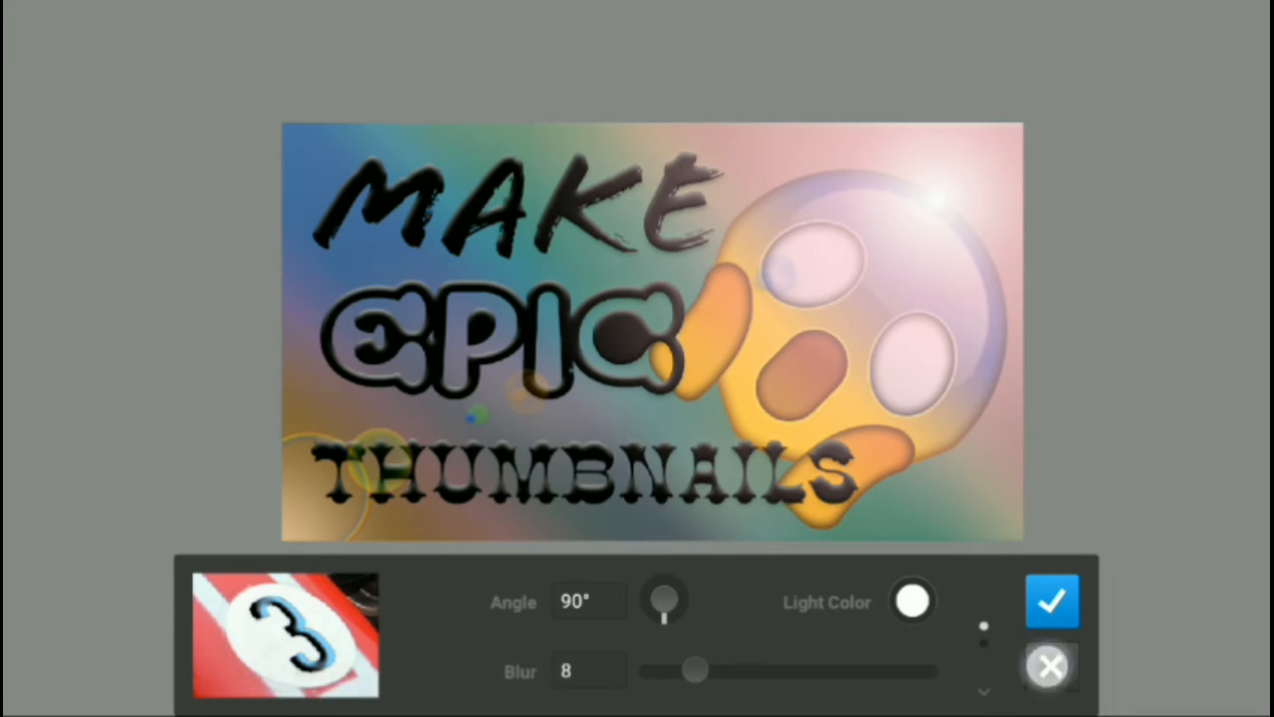
click(1053, 600)
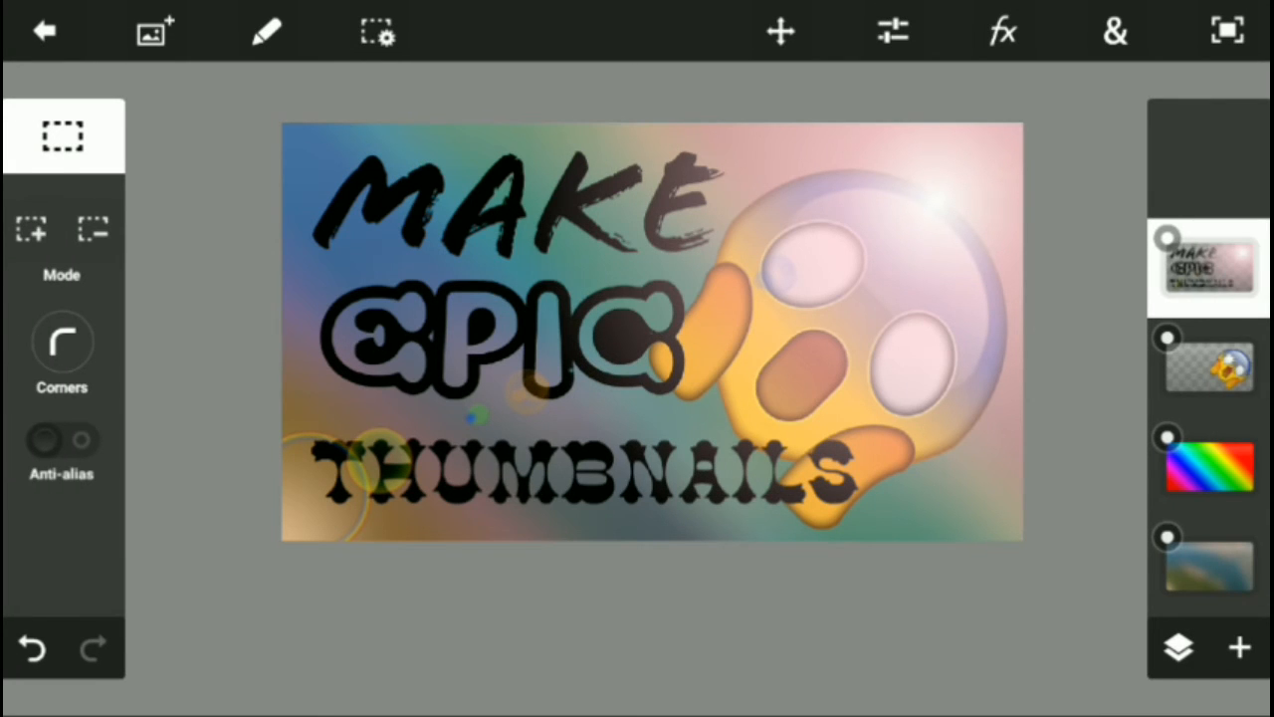
click(1208, 463)
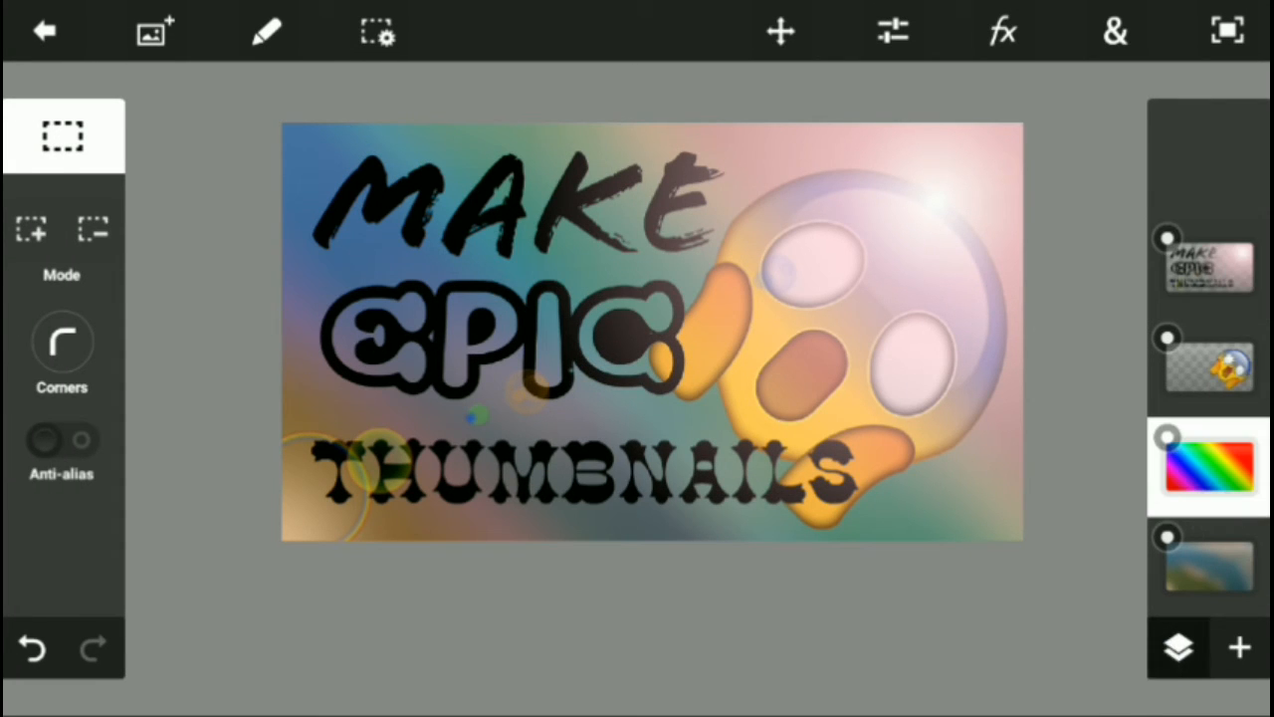
Try Subtract blend on the rainbow layer while adjusting its opacity.
click(1177, 647)
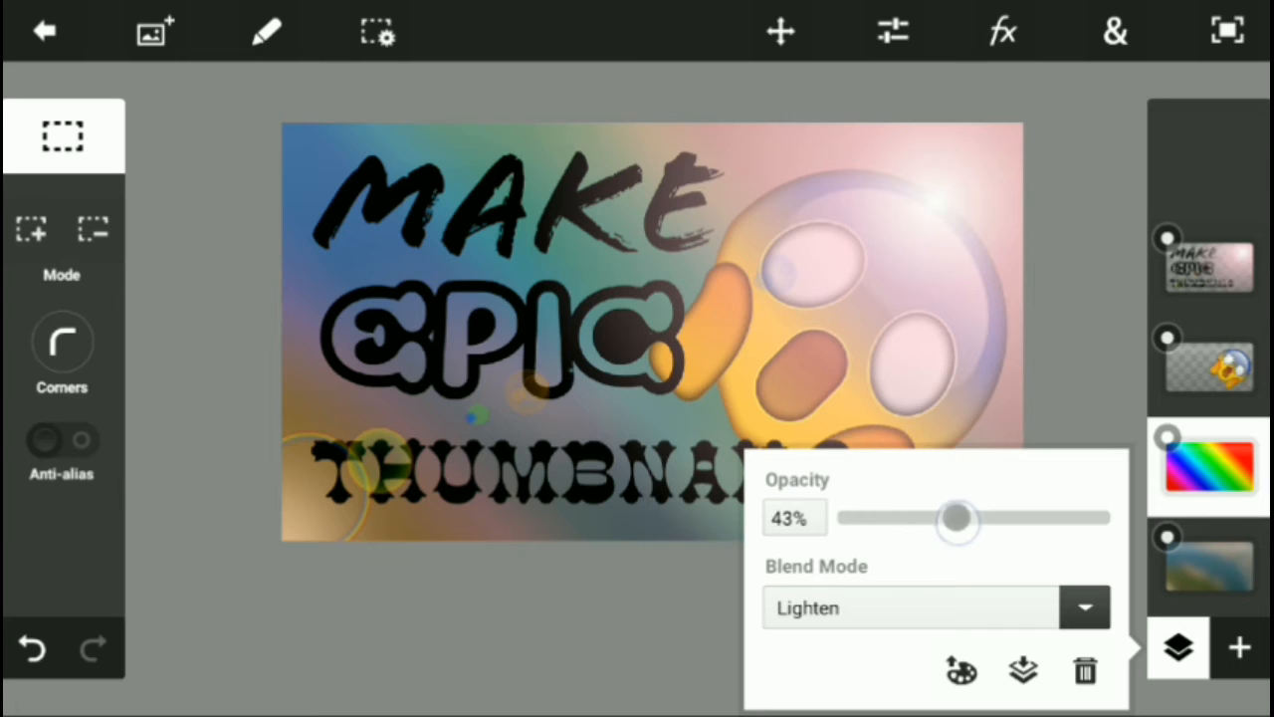
drag(956, 516, 971, 516)
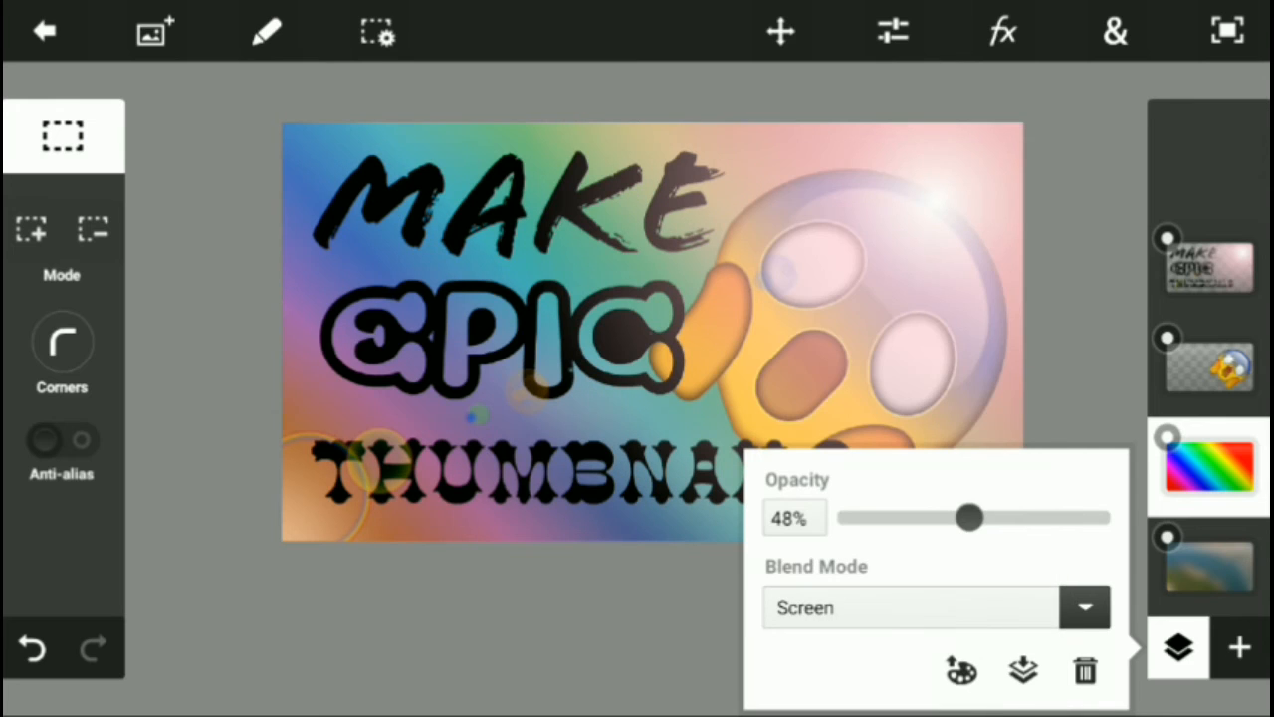
drag(971, 516, 990, 516)
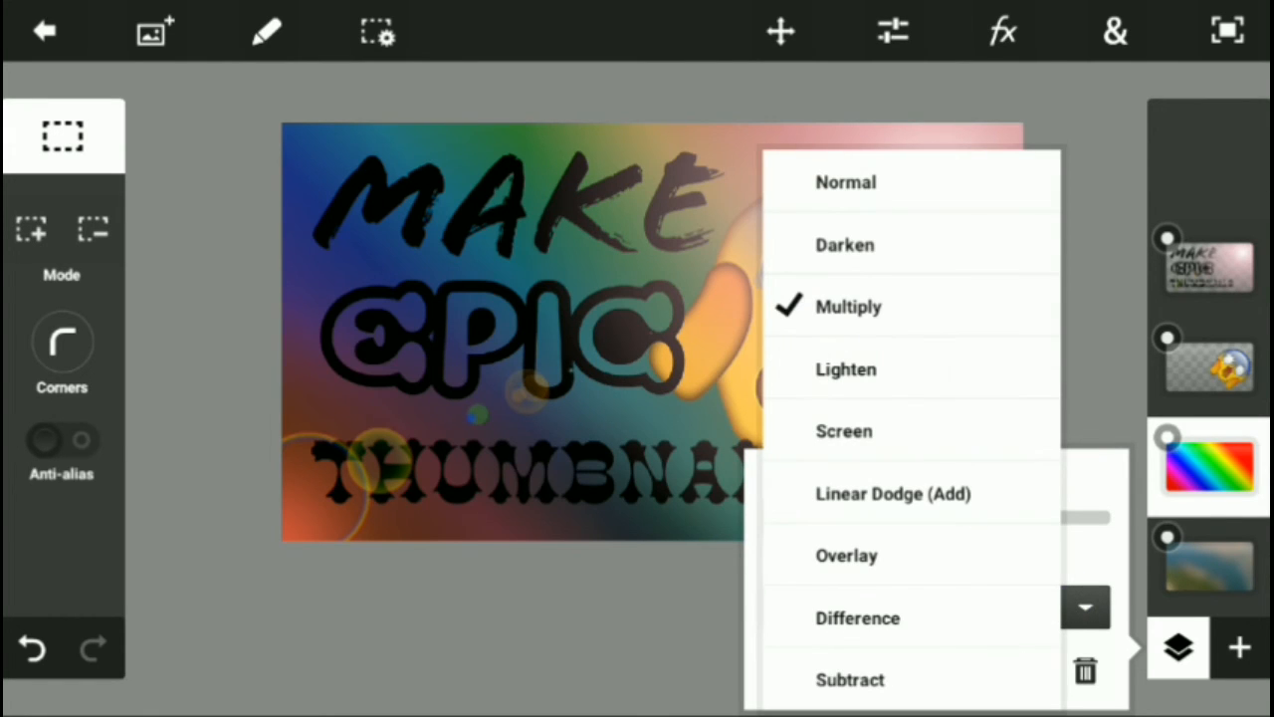
click(850, 679)
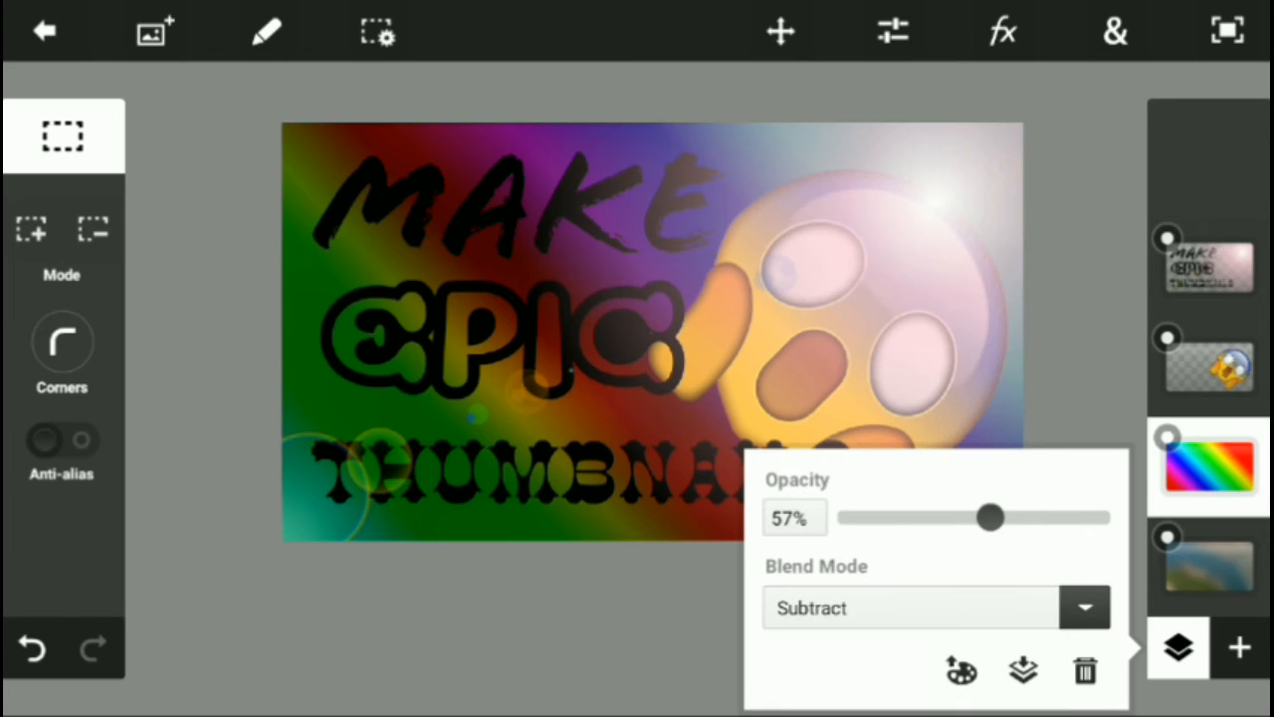
drag(991, 517, 928, 517)
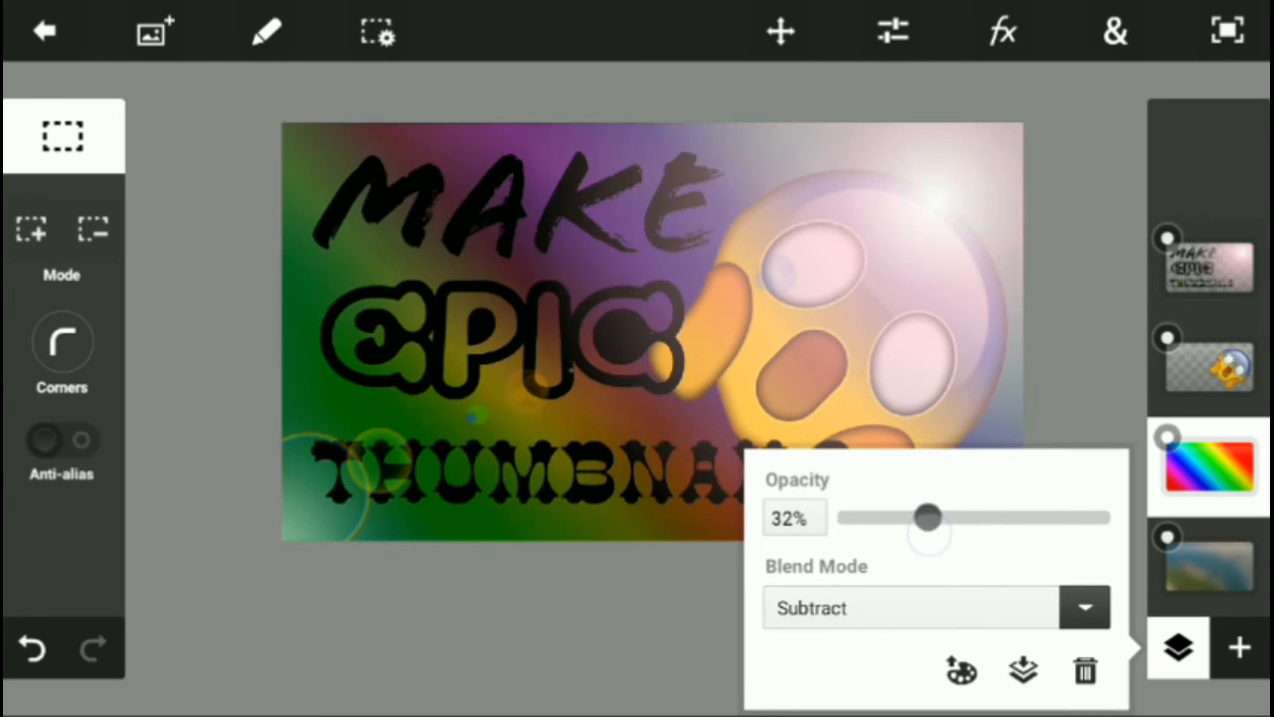
drag(928, 516, 934, 516)
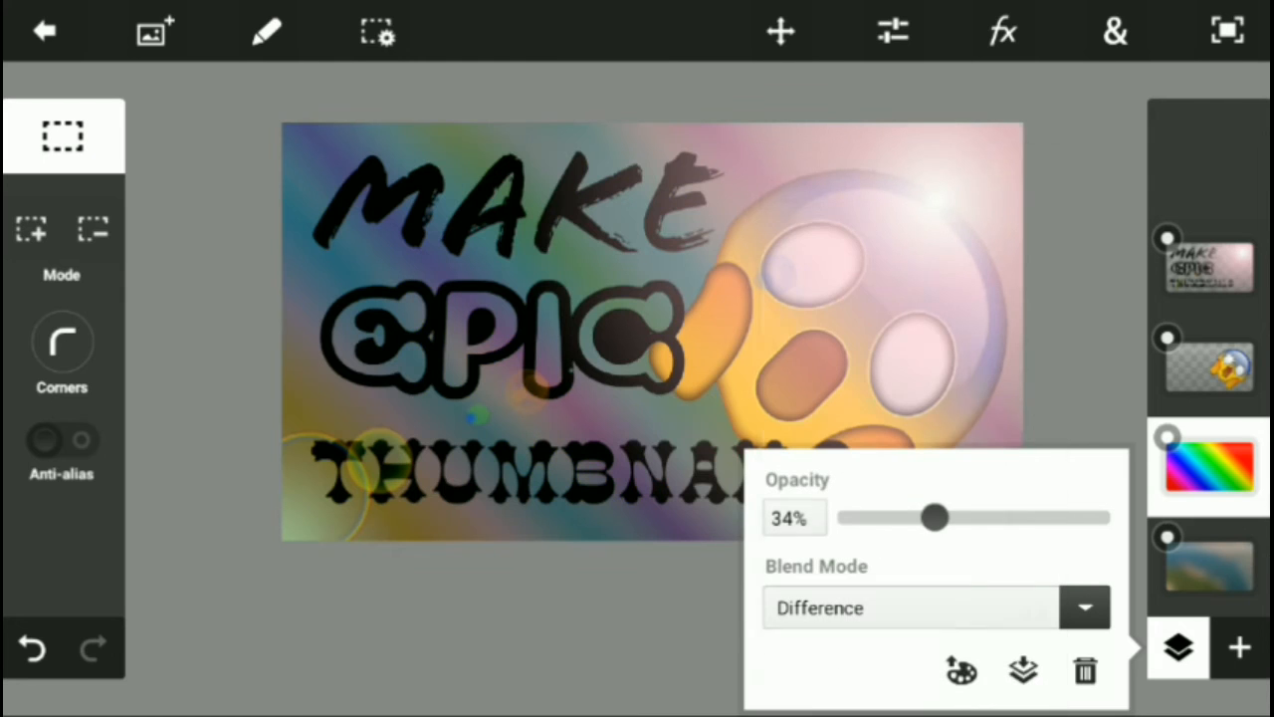
drag(934, 517, 921, 516)
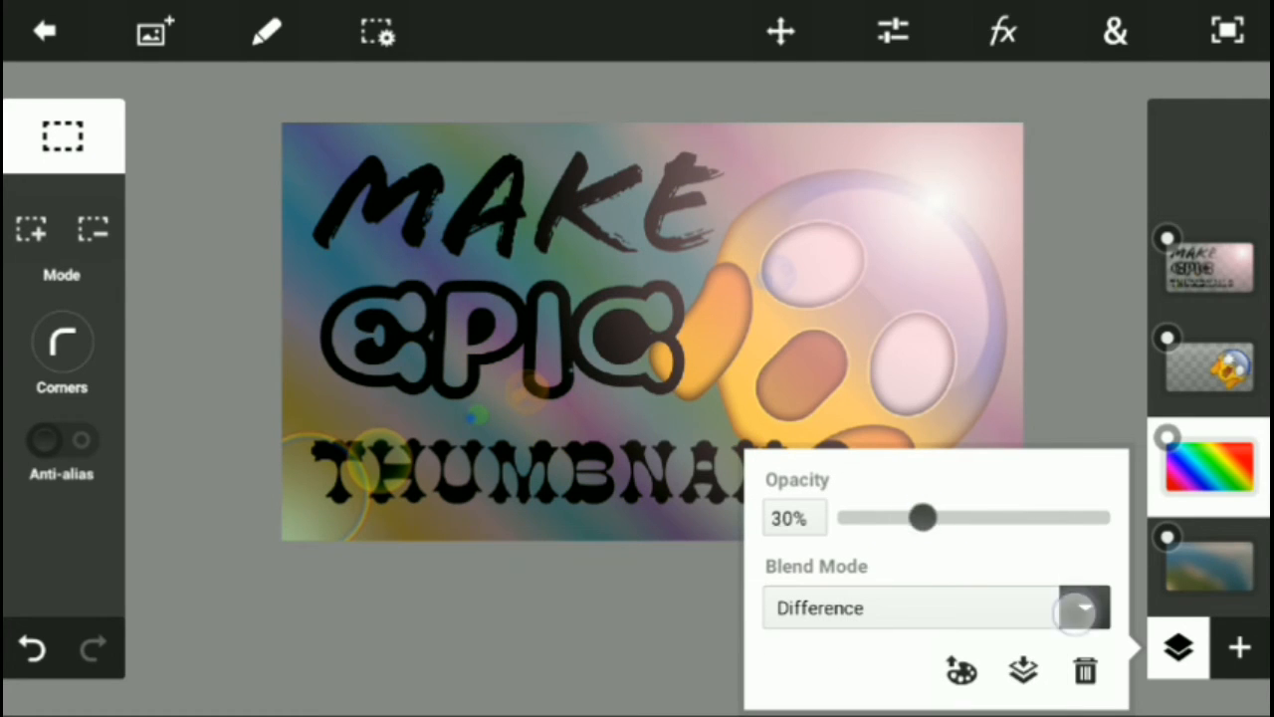
Switch the rainbow layer to Lighten mode at 11% opacity and close its properties.
click(1083, 608)
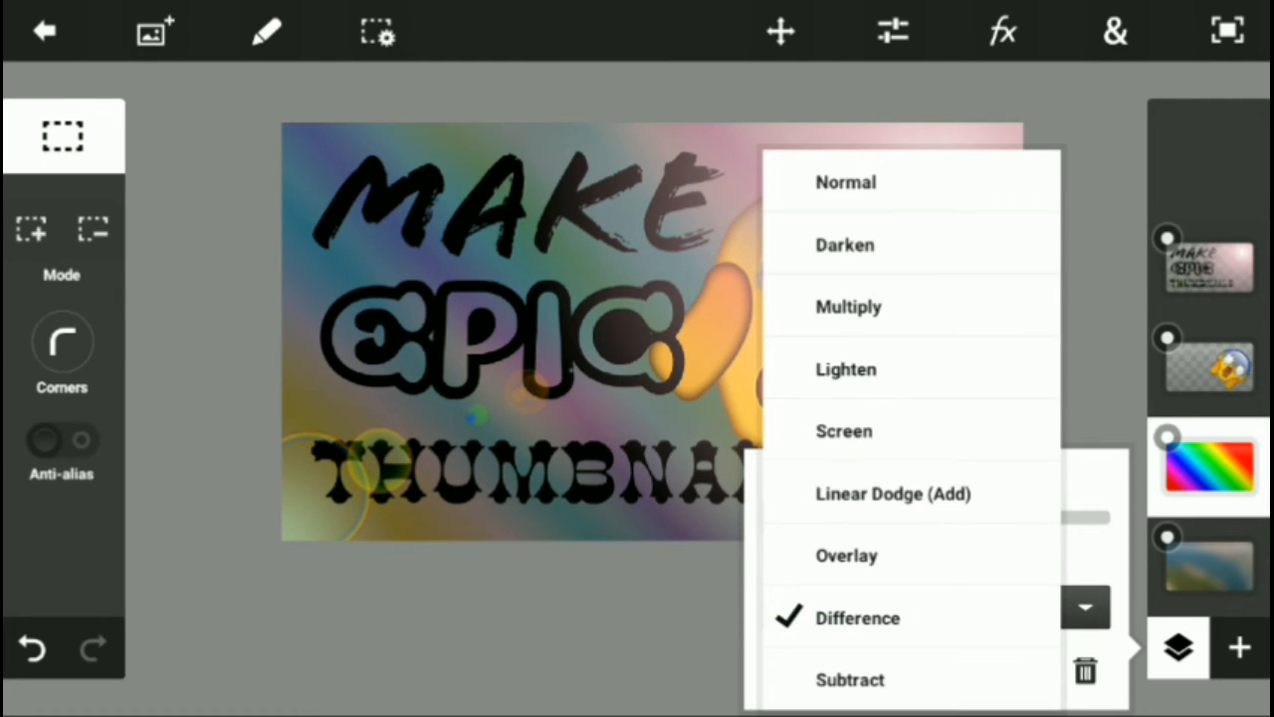
click(844, 245)
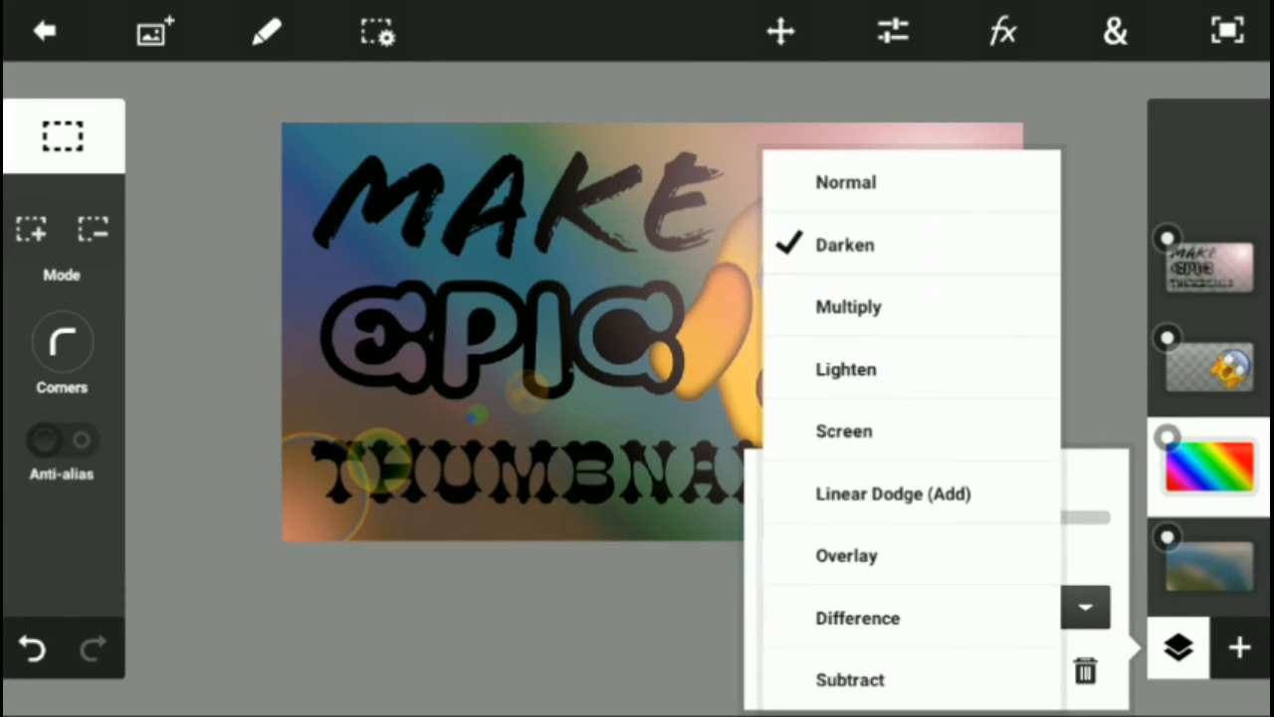
click(845, 369)
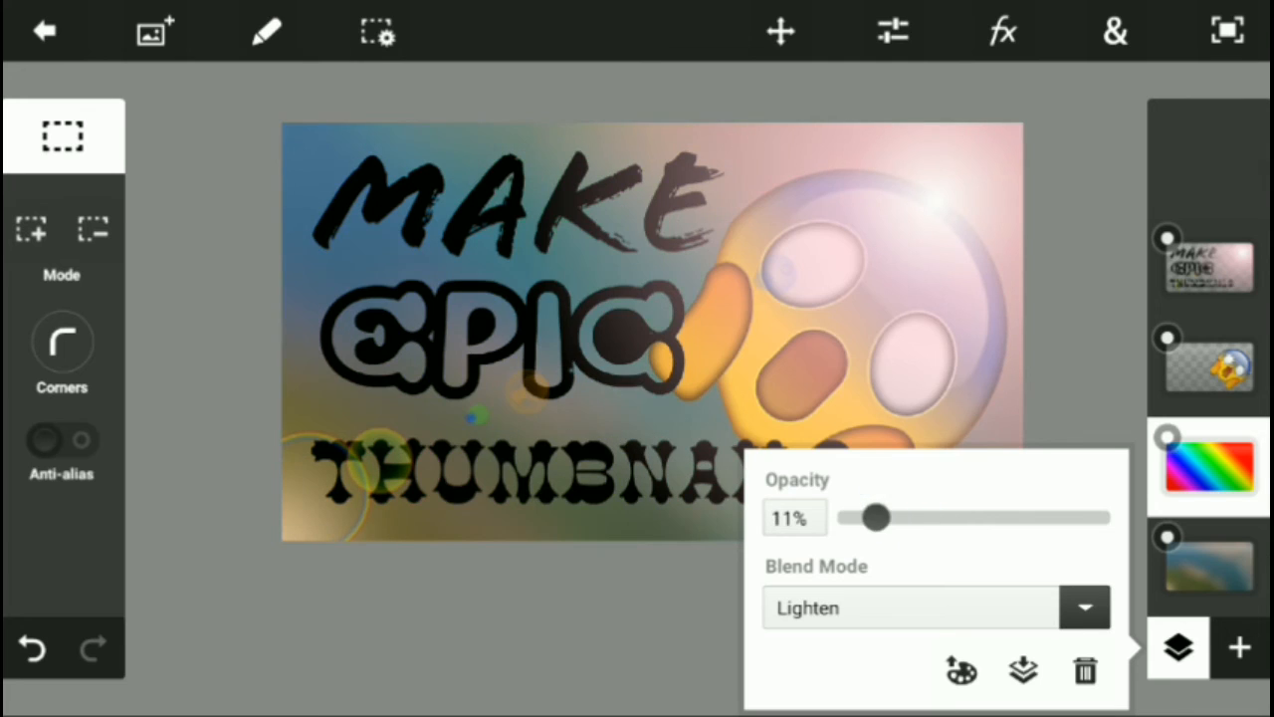
click(1178, 648)
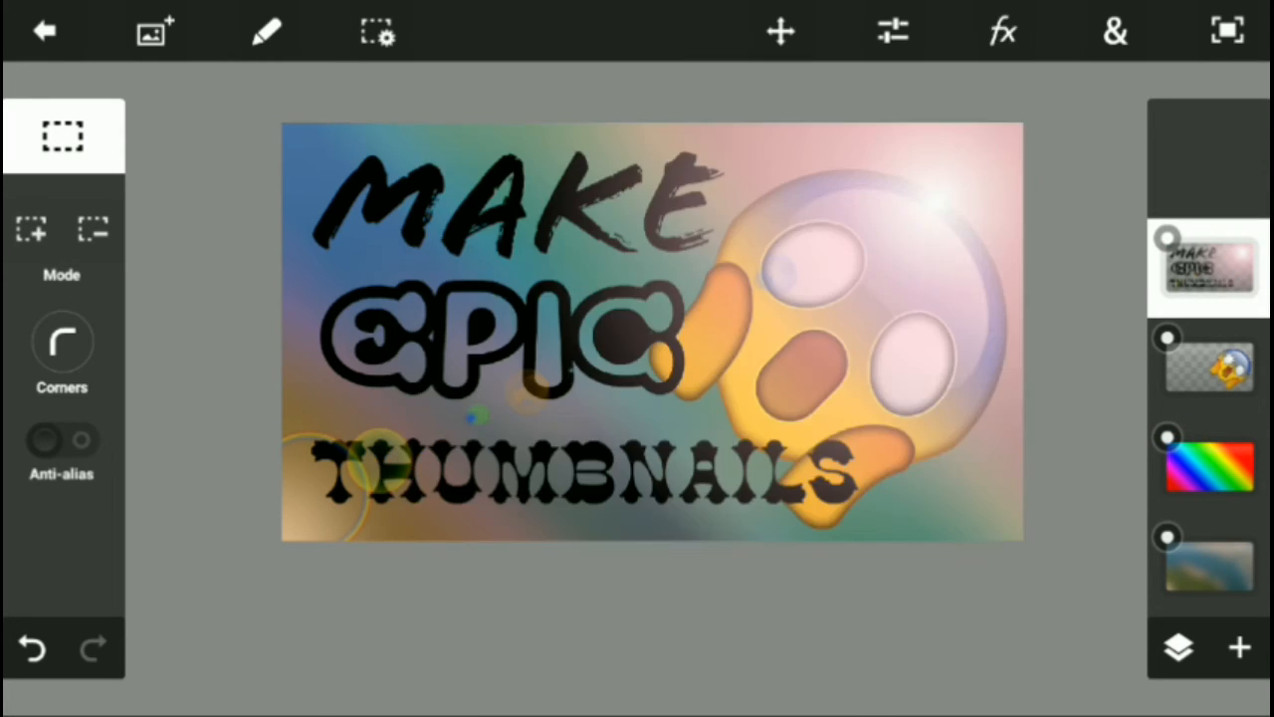
Add a drop shadow to the title with 13° angle, blur 24 and distance 18.
click(1002, 30)
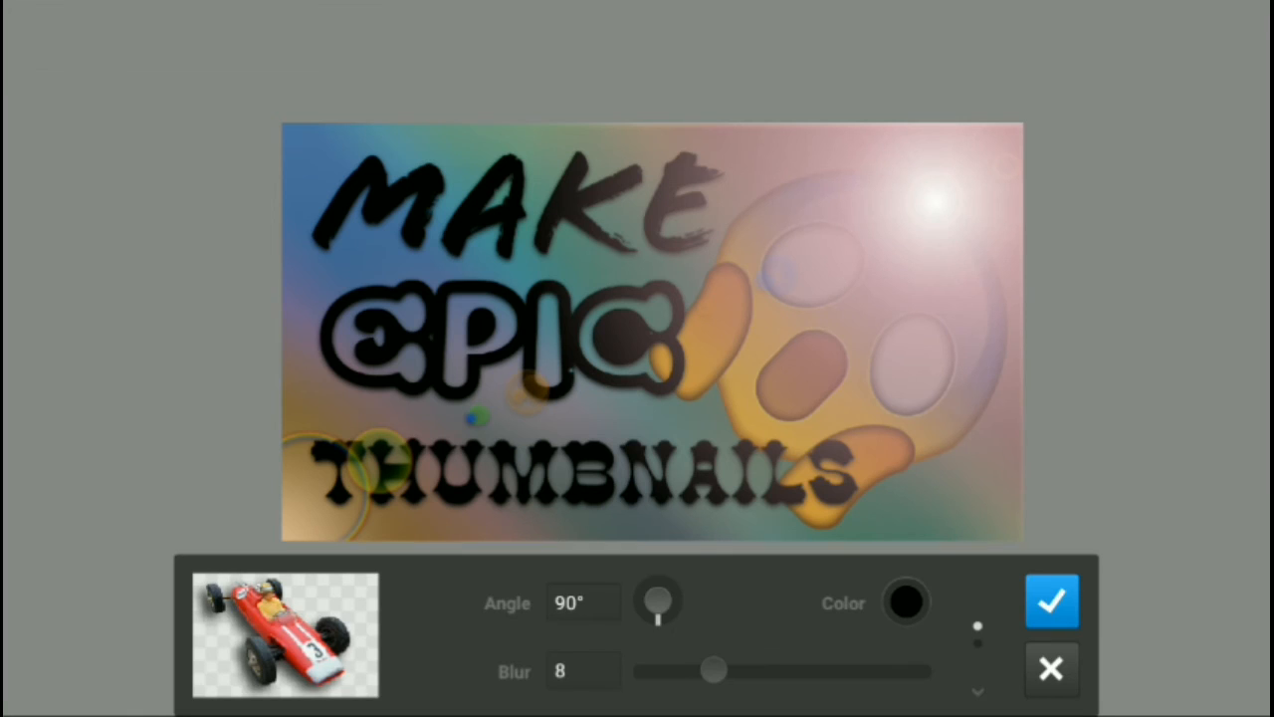
drag(714, 671, 820, 671)
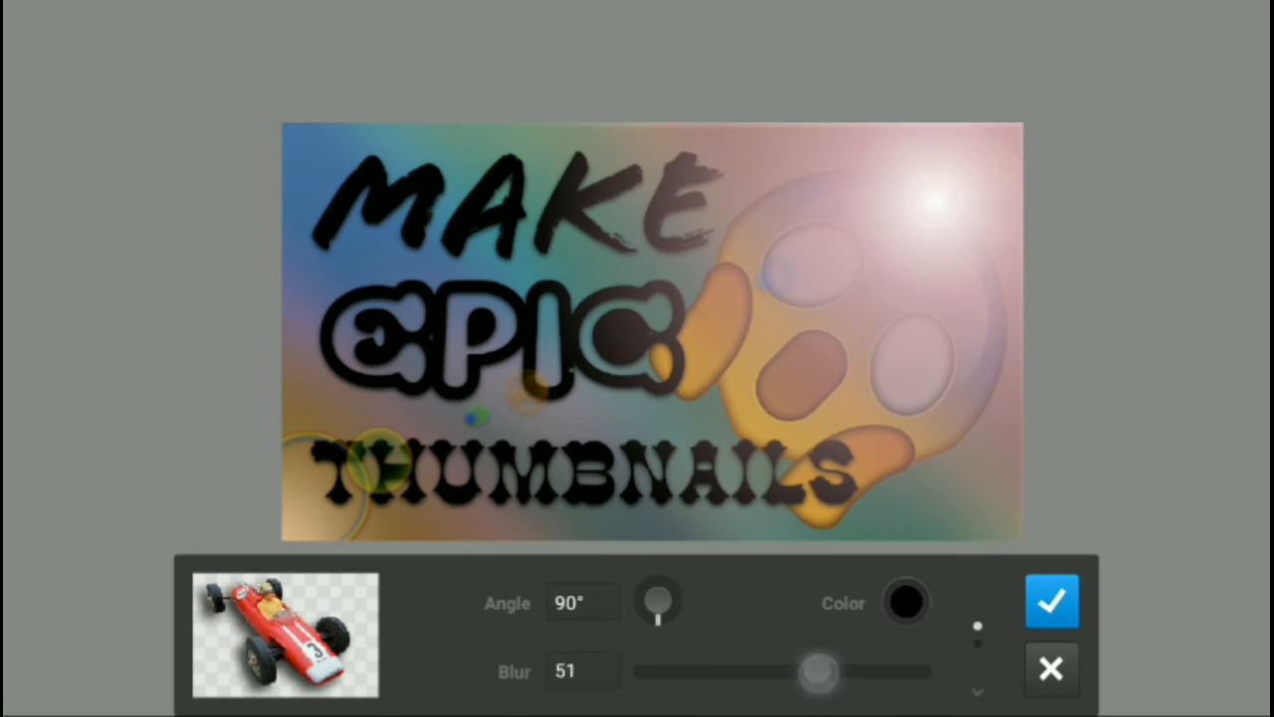
drag(818, 671, 734, 671)
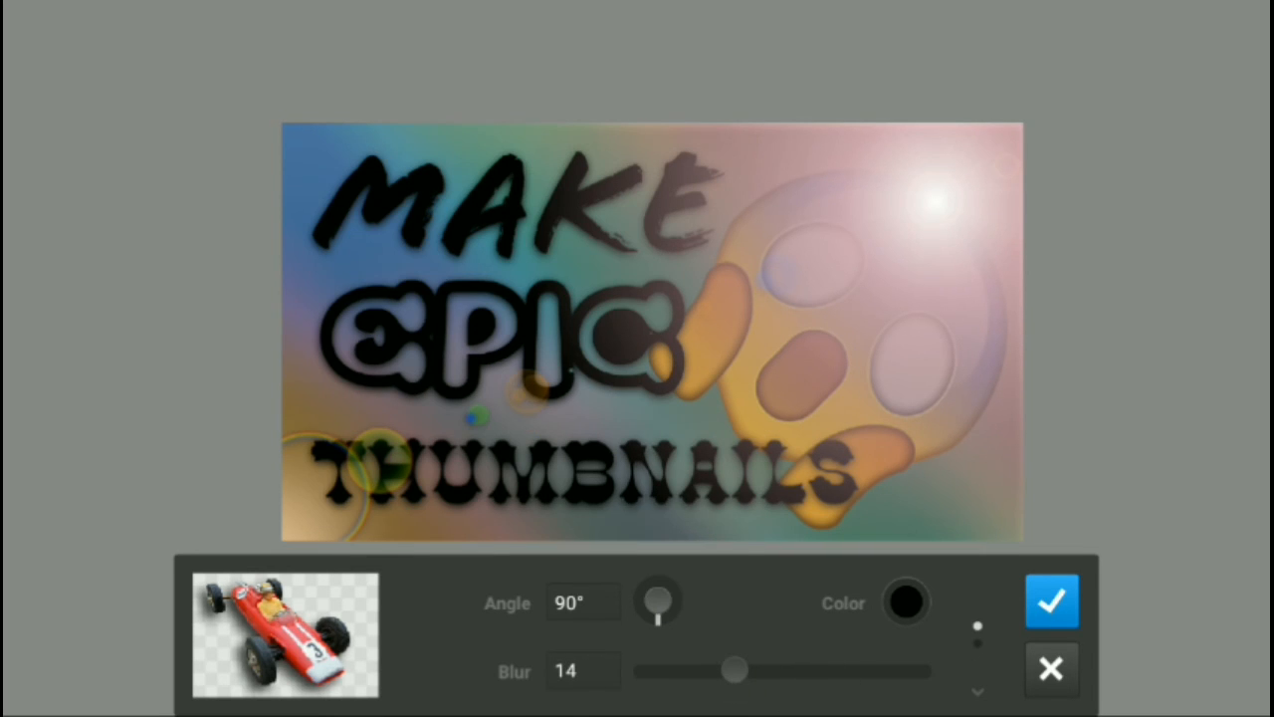
drag(667, 588, 647, 607)
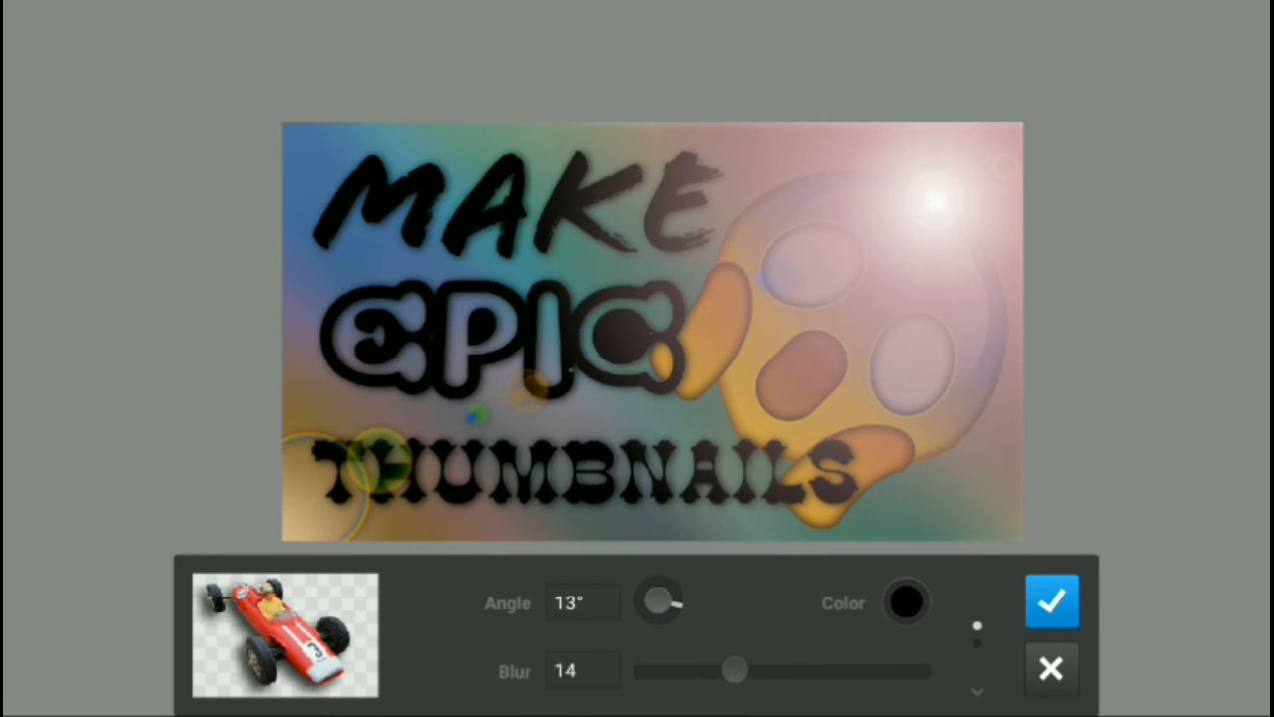
click(659, 602)
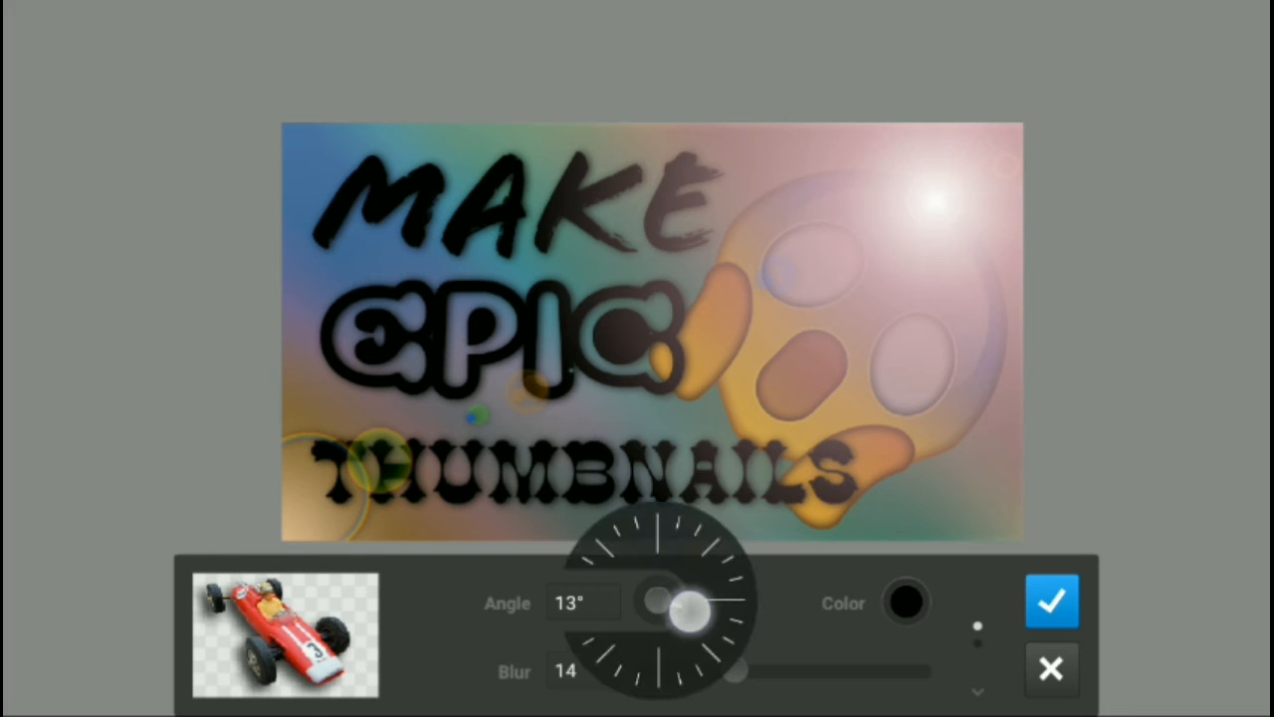
drag(737, 670, 767, 670)
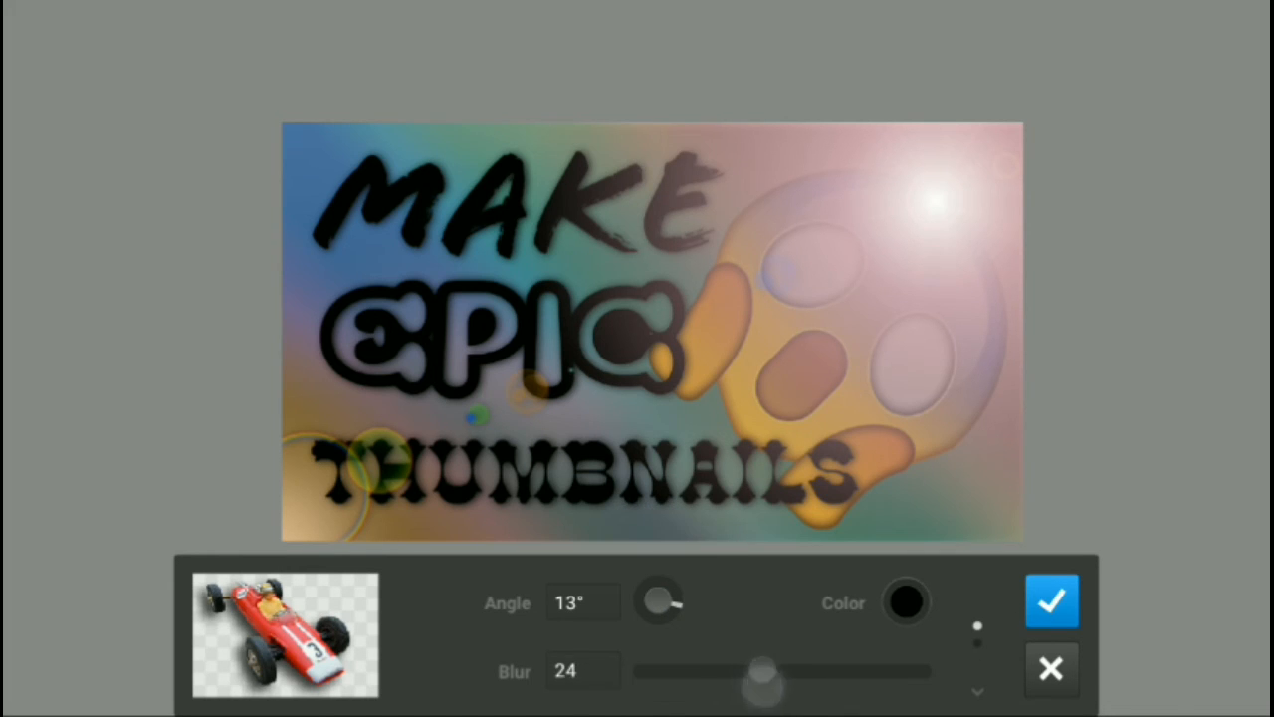
drag(762, 672, 707, 672)
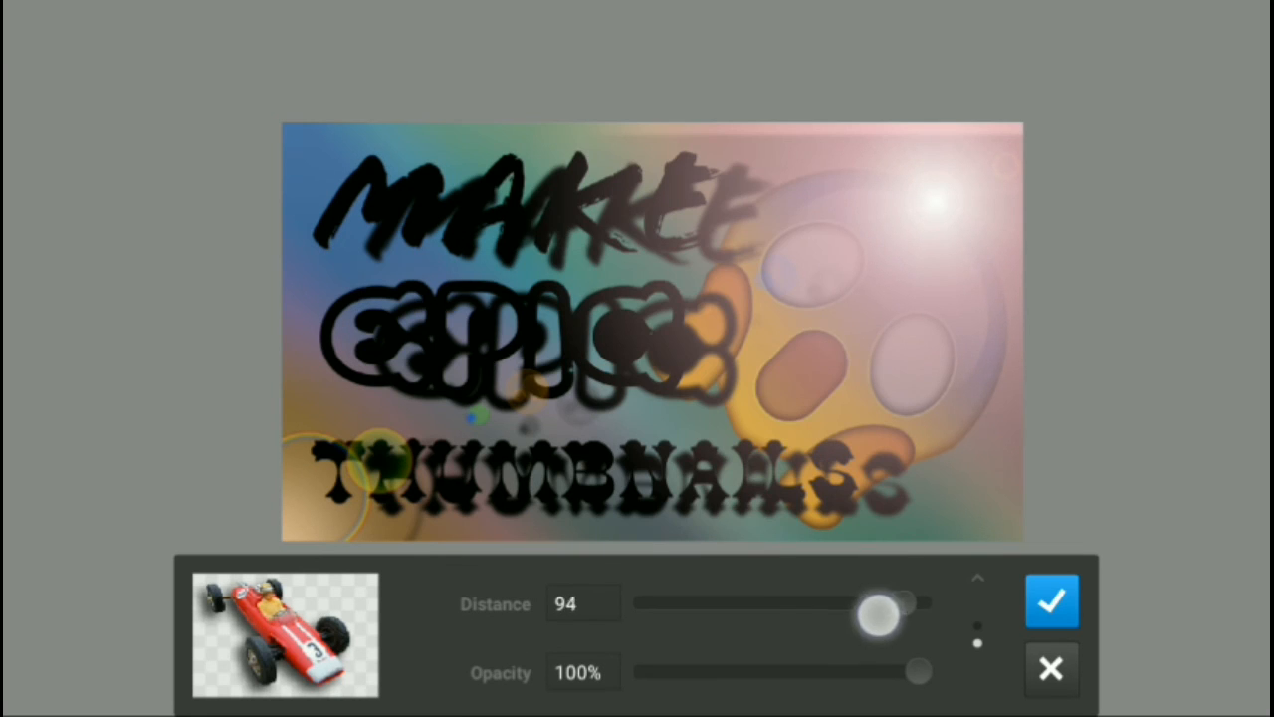
drag(881, 614, 732, 615)
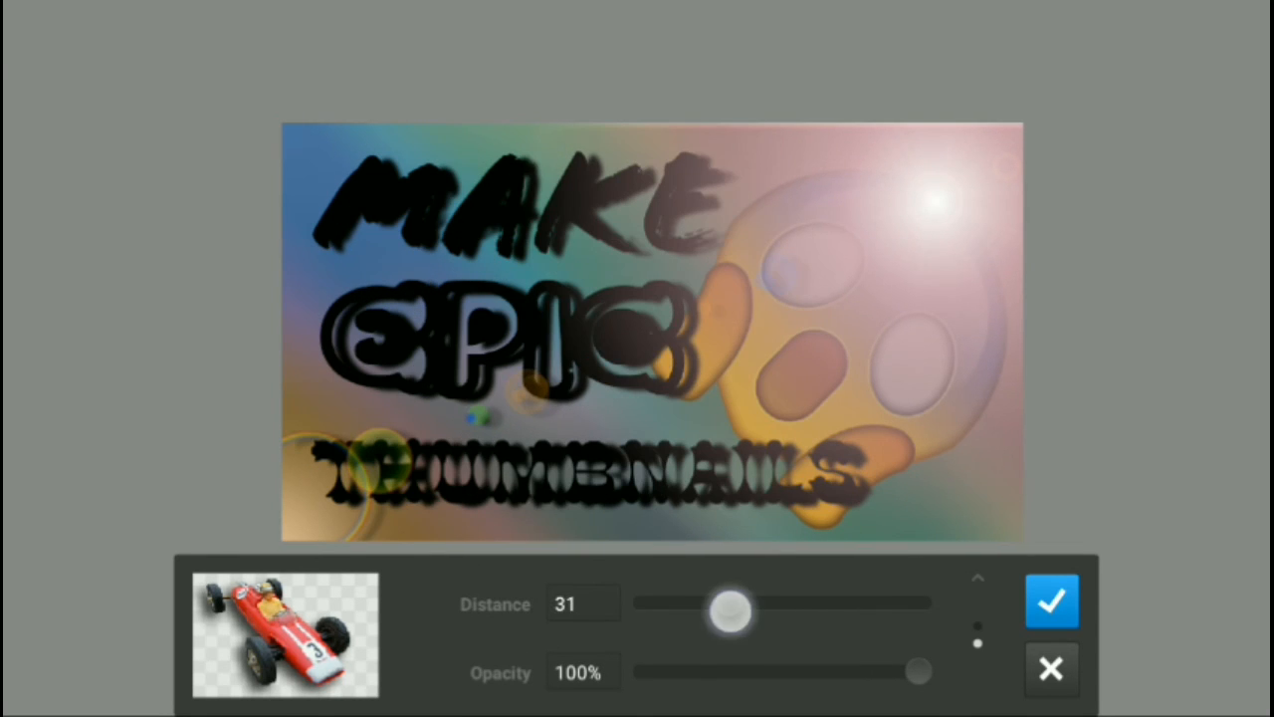
drag(732, 609, 694, 604)
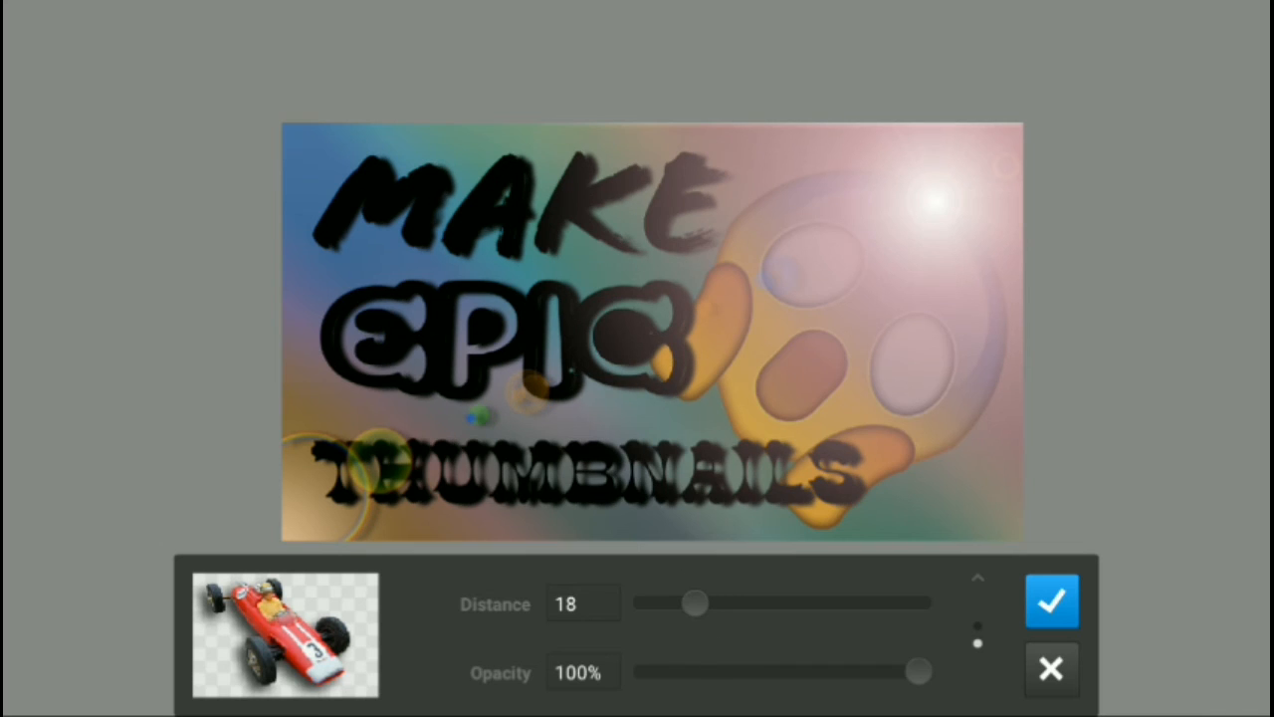
Lower the shadow blur to 13, pick a reddish-brown colour, then discard it.
drag(916, 671, 826, 679)
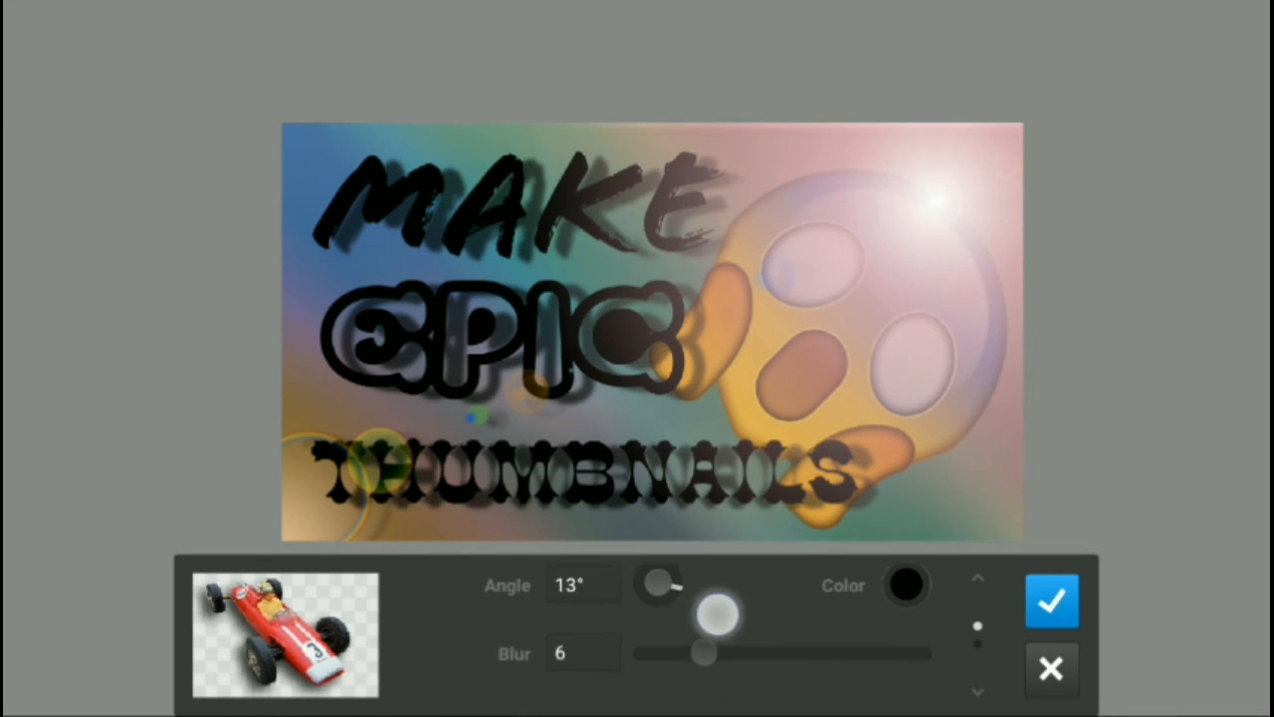
drag(707, 652, 682, 670)
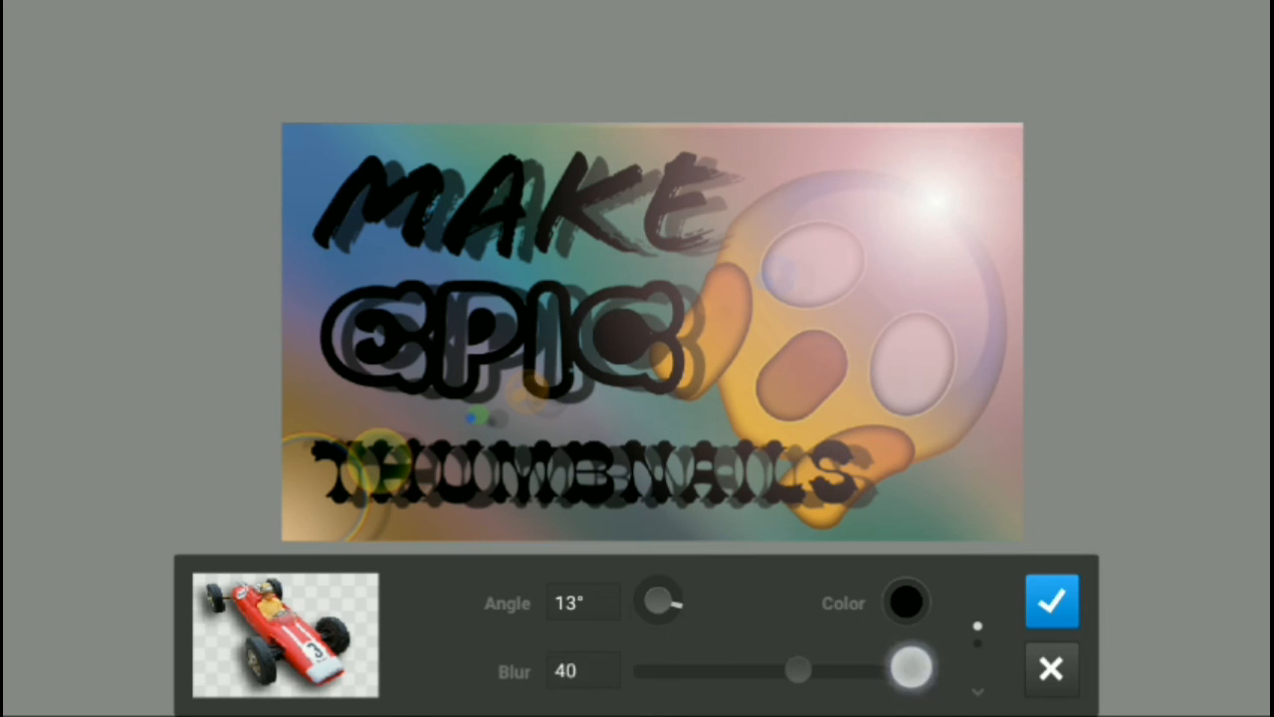
drag(911, 670, 782, 670)
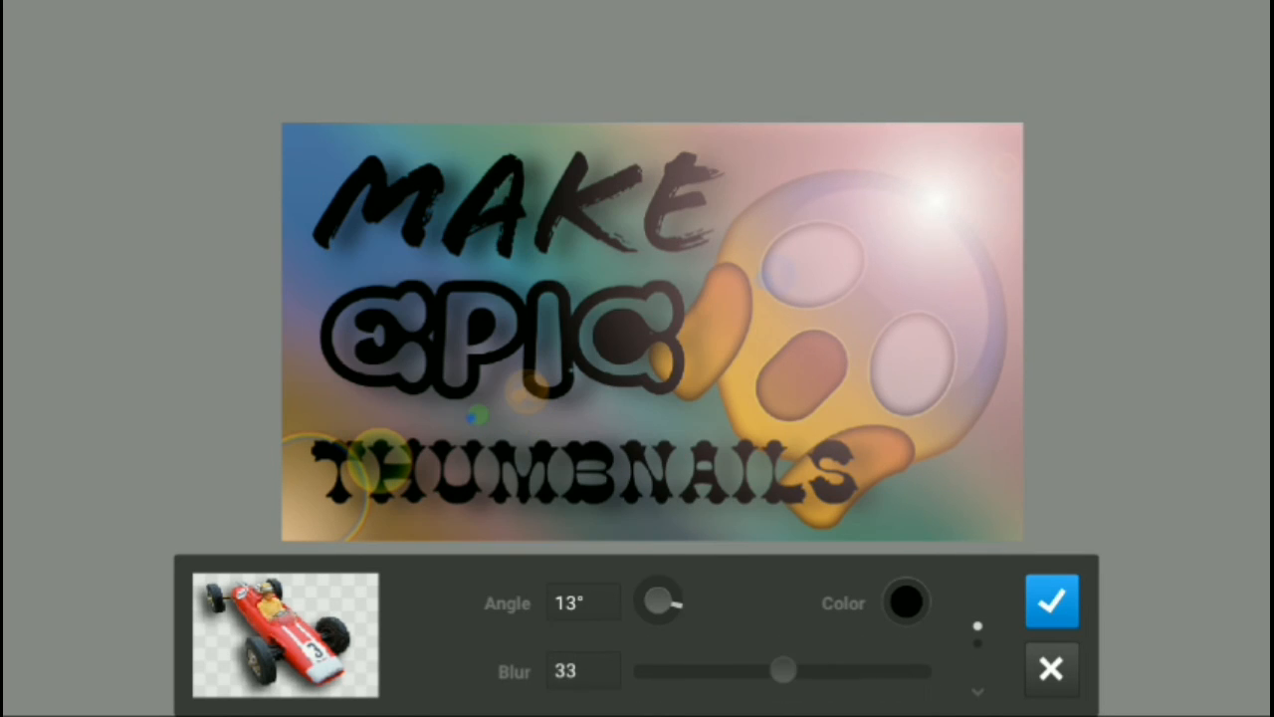
drag(782, 671, 731, 671)
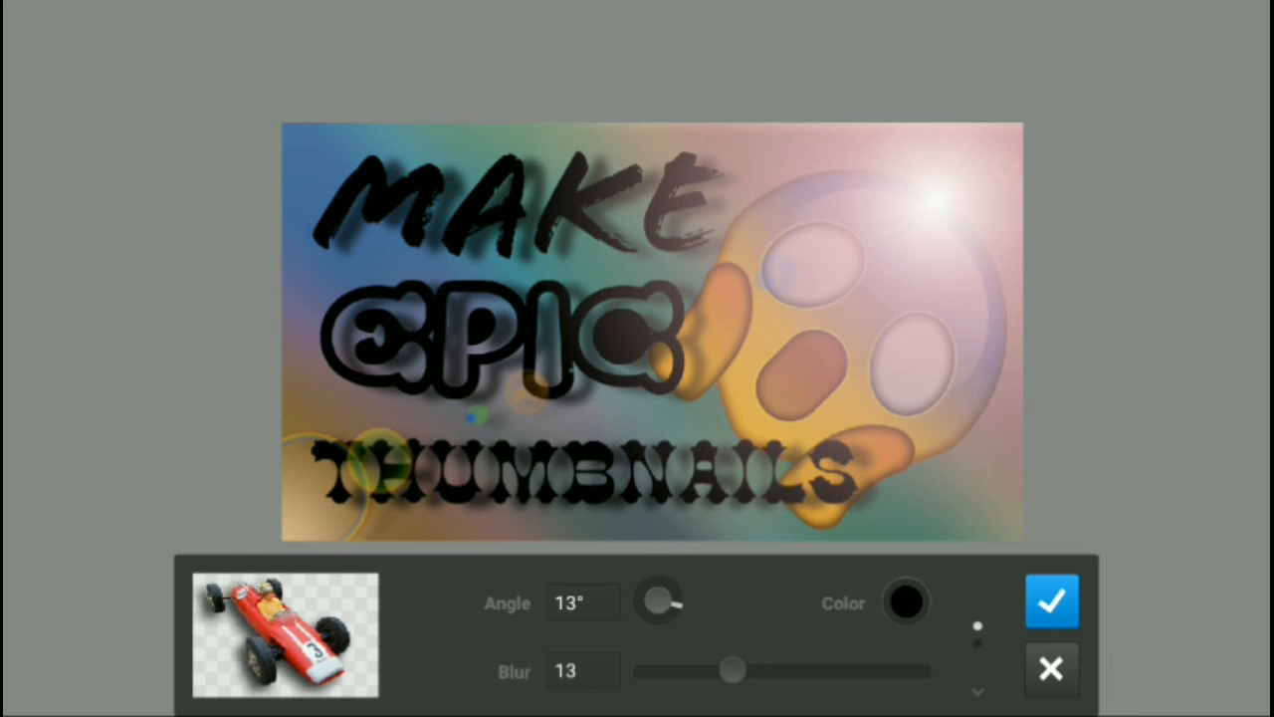
click(905, 601)
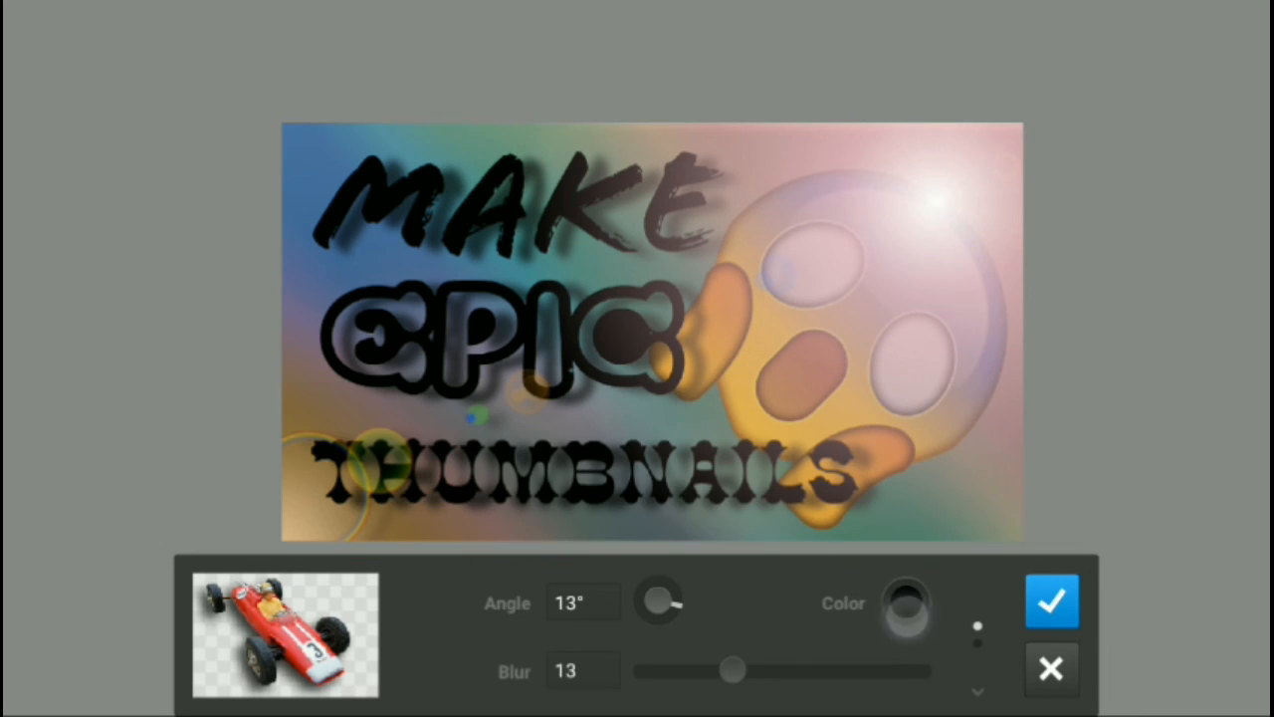
click(906, 602)
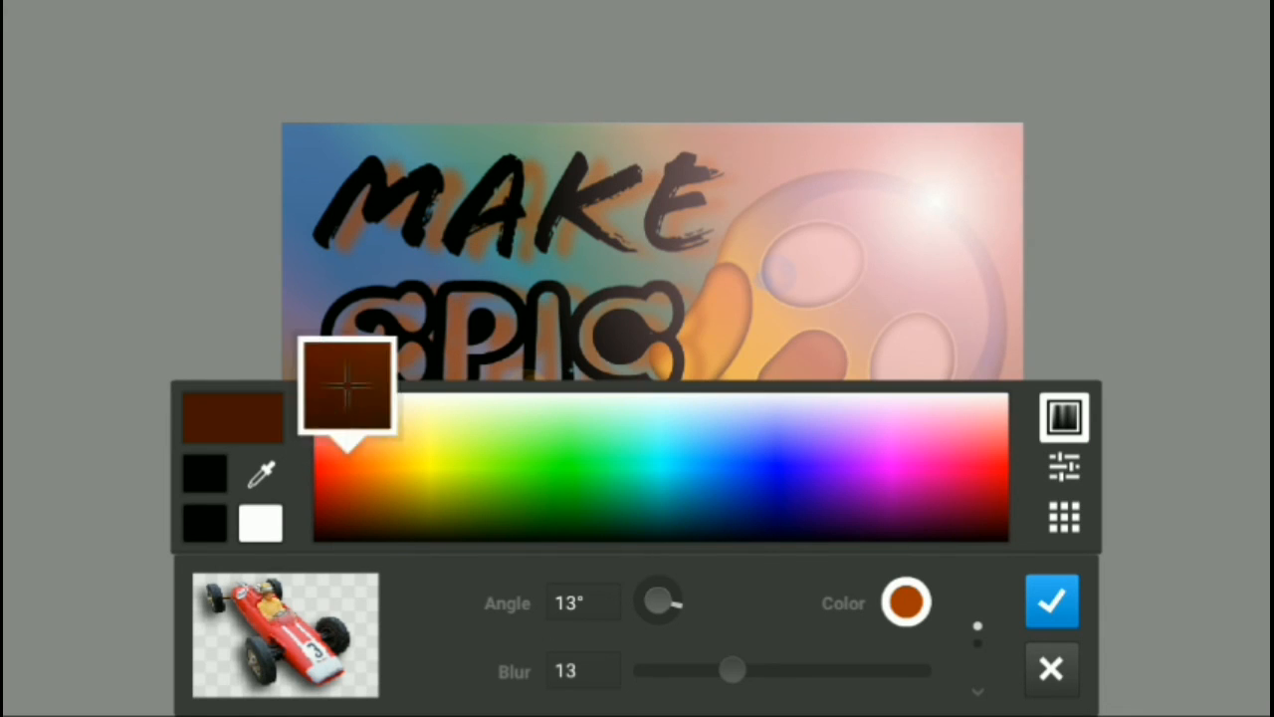
click(1052, 600)
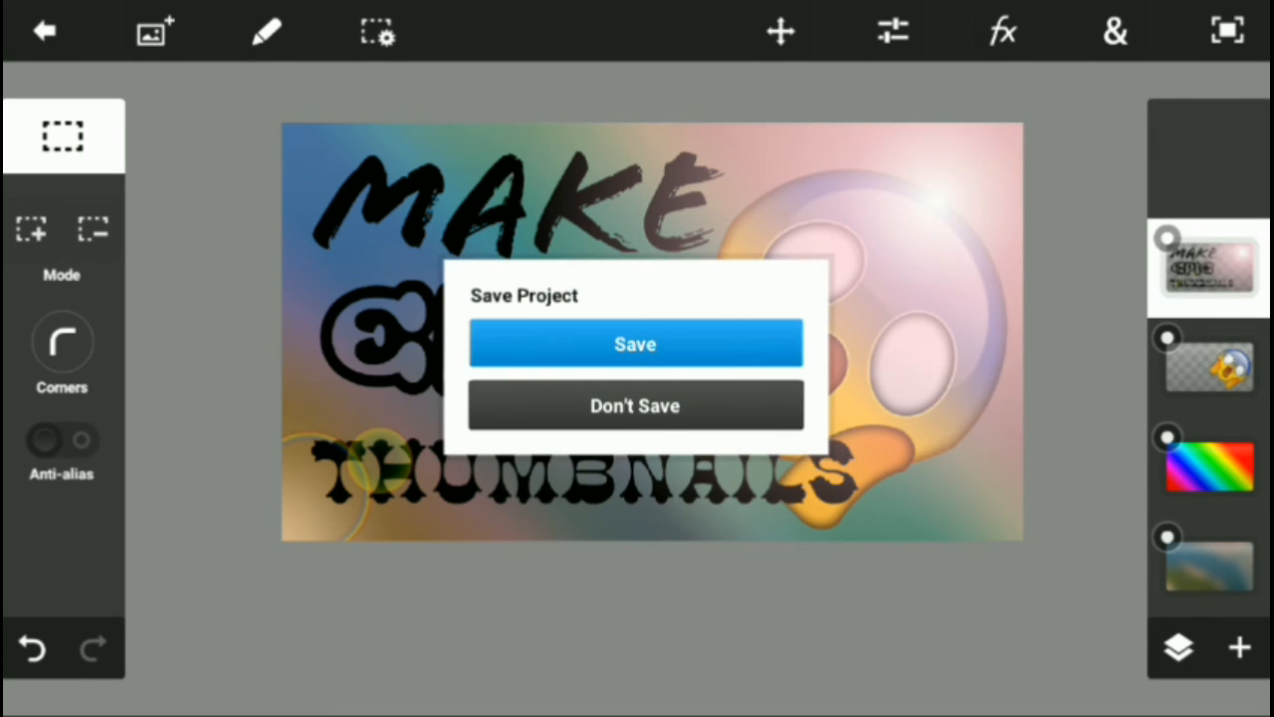
Save the Untitled project and export it to the gallery as a JPEG.
click(634, 344)
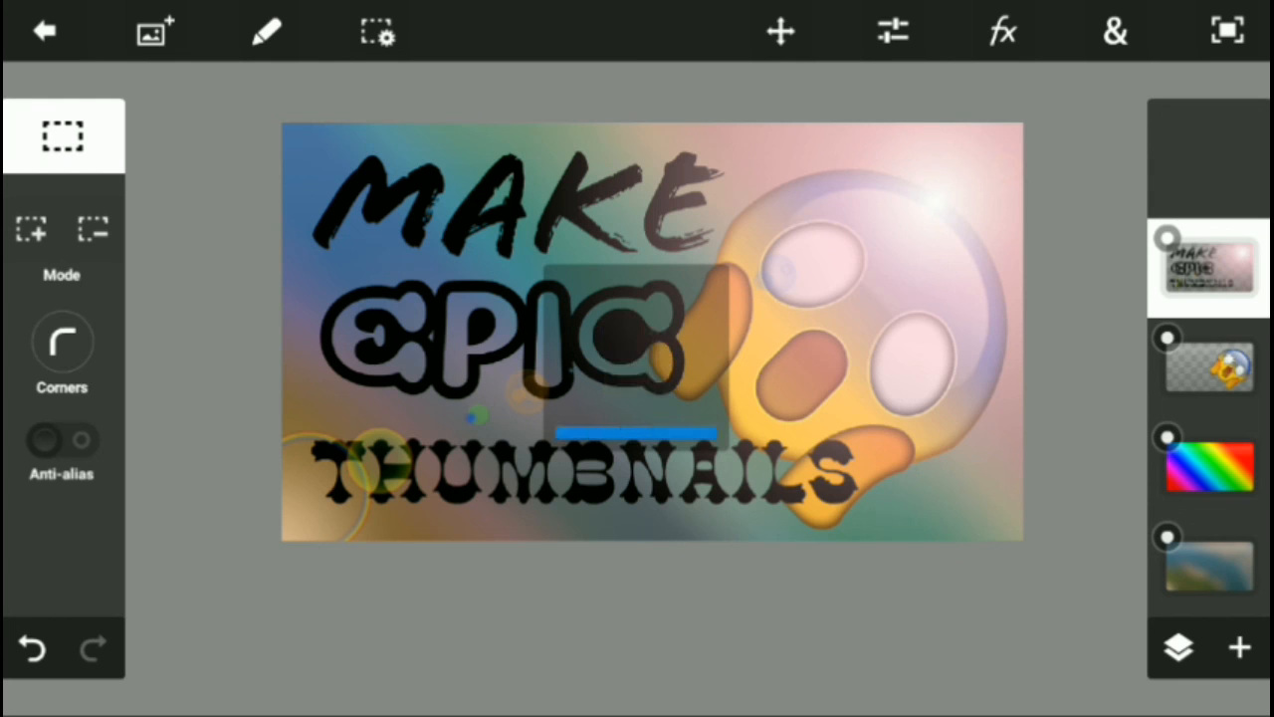
click(44, 30)
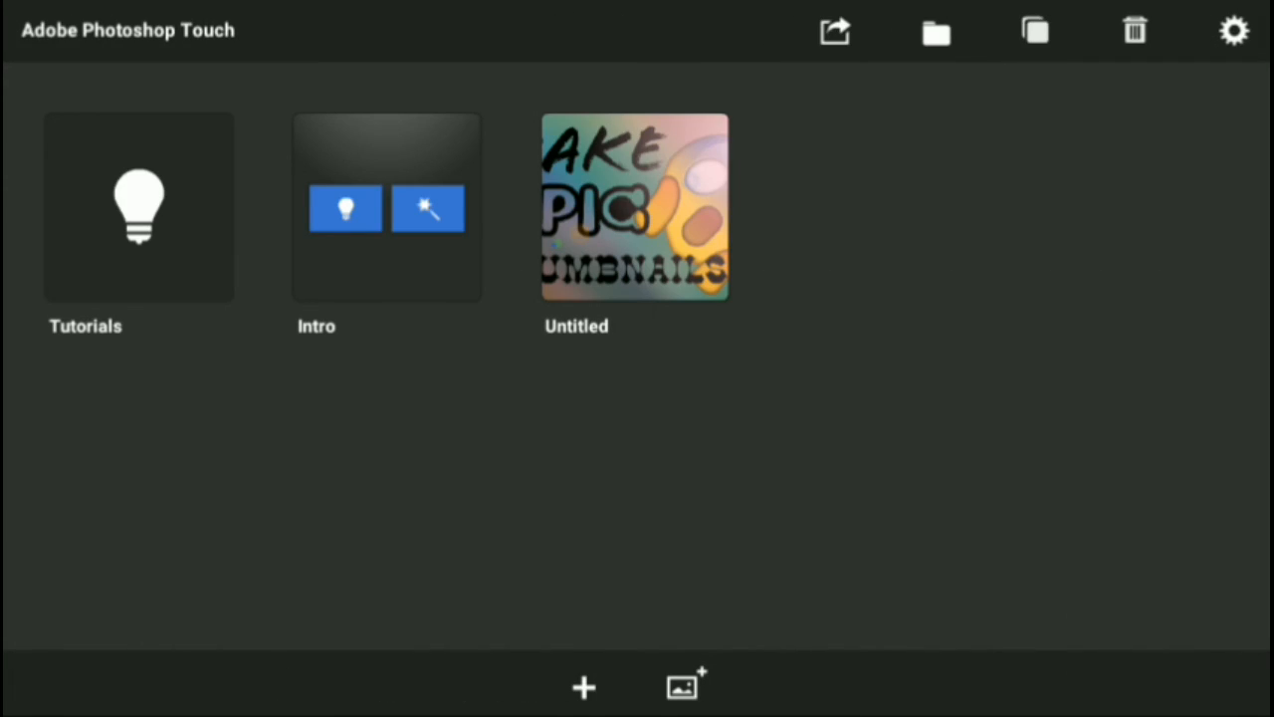
click(834, 31)
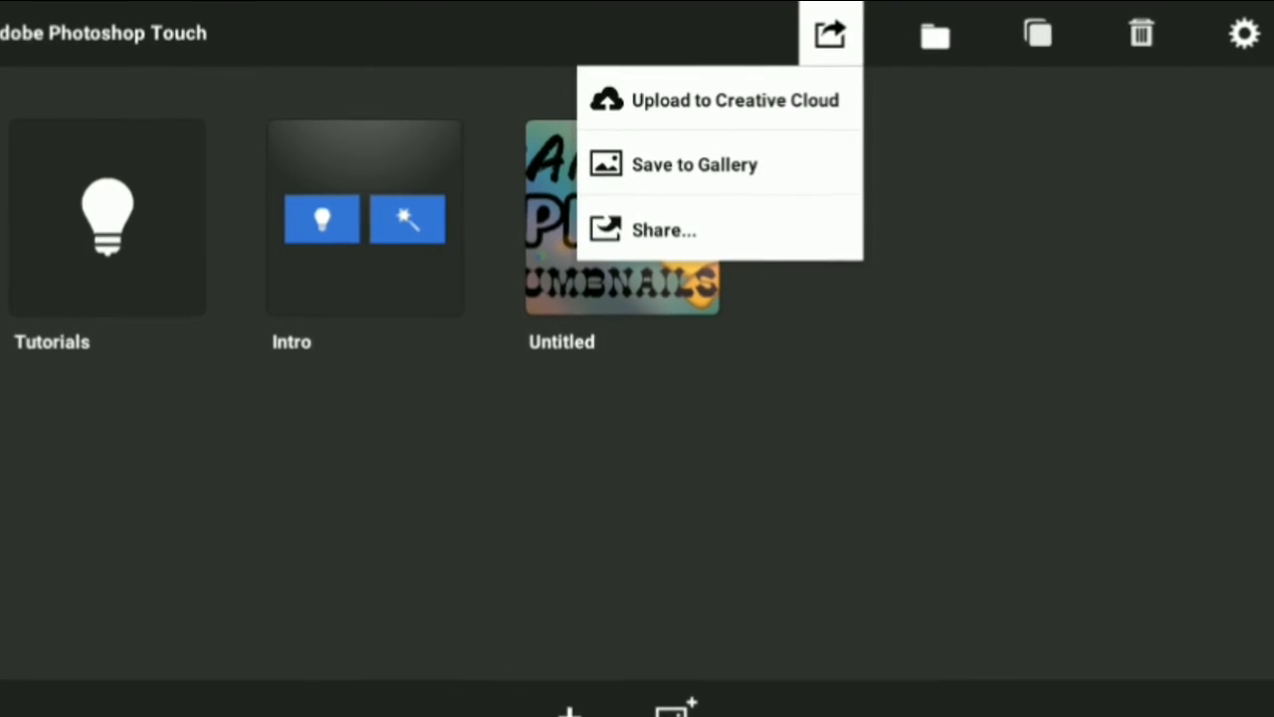
click(695, 165)
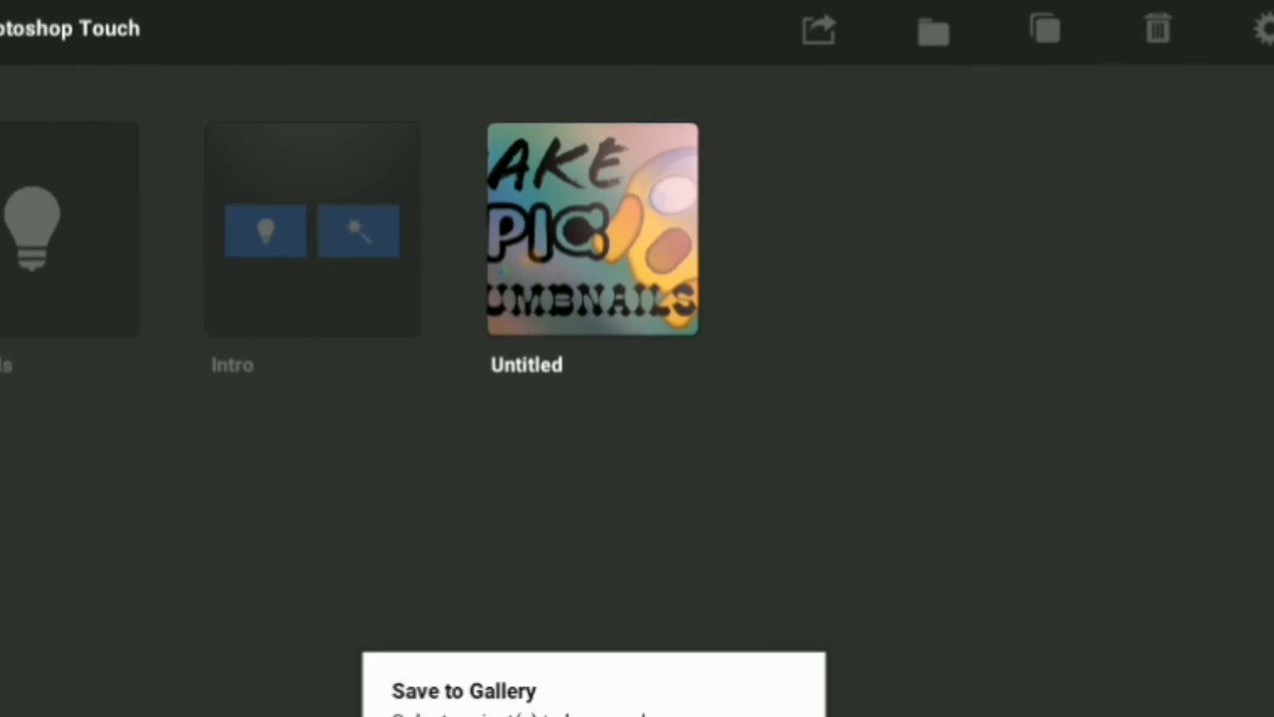
click(592, 227)
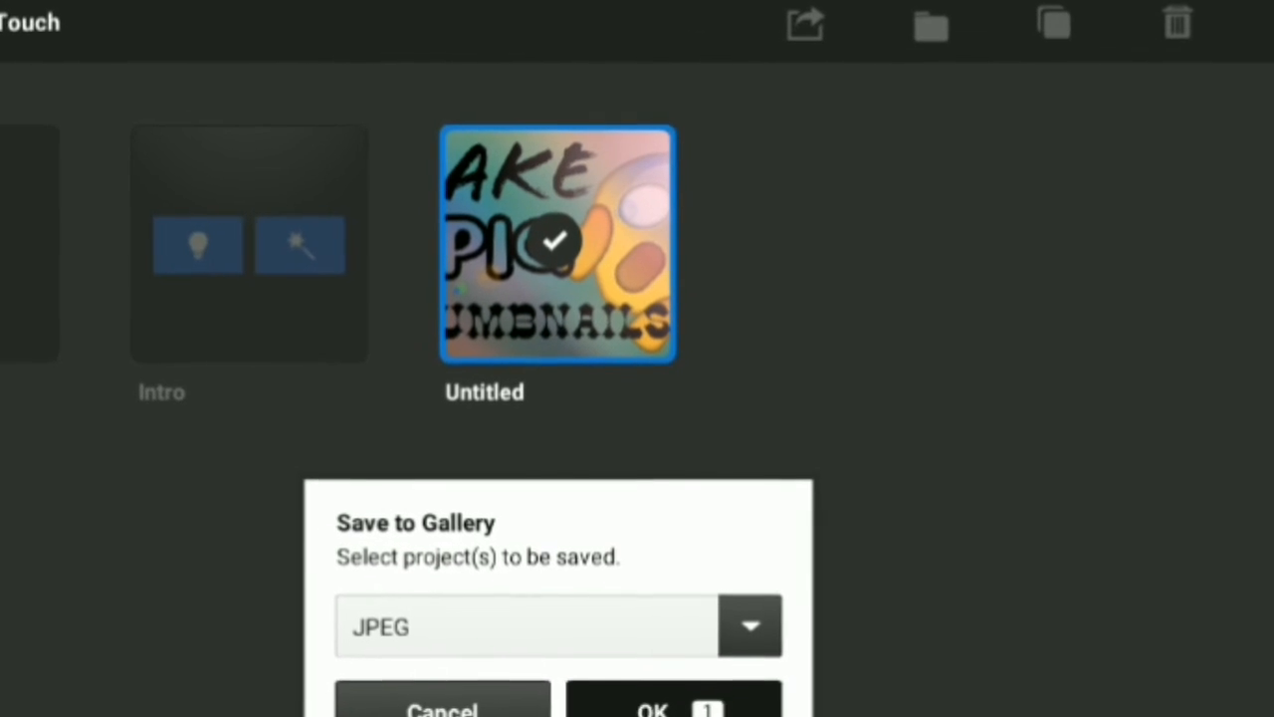
click(673, 709)
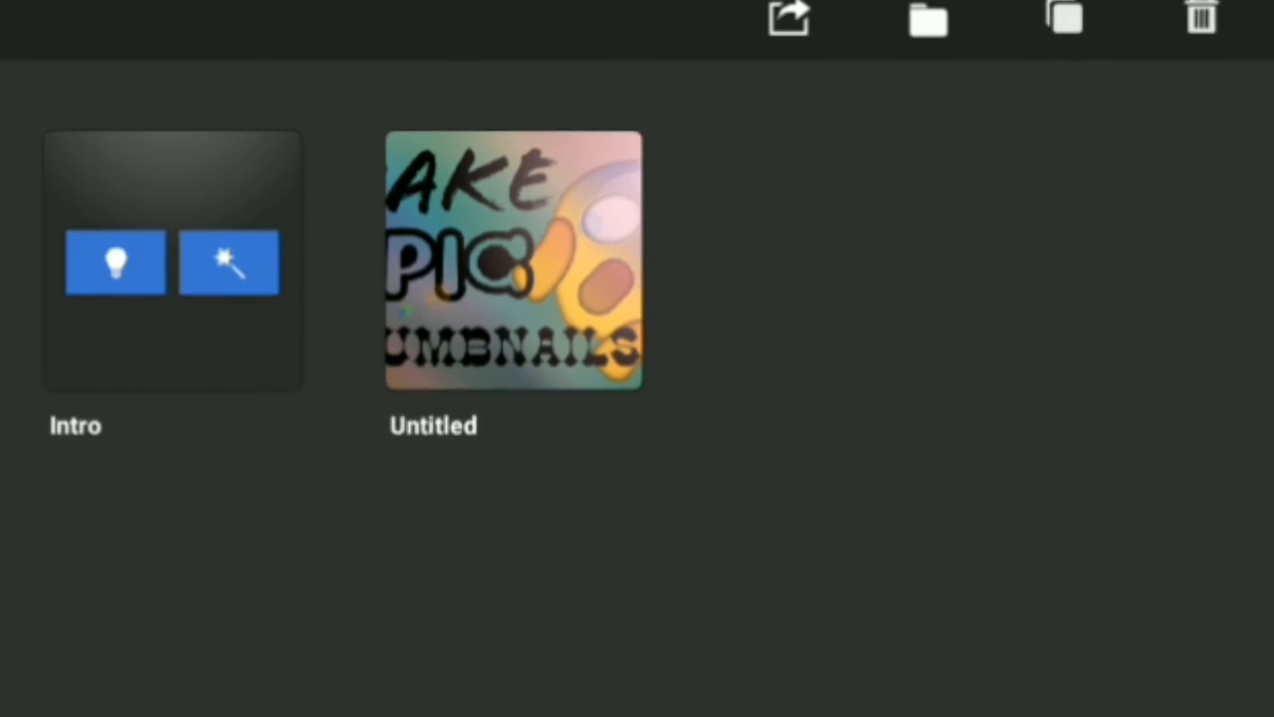